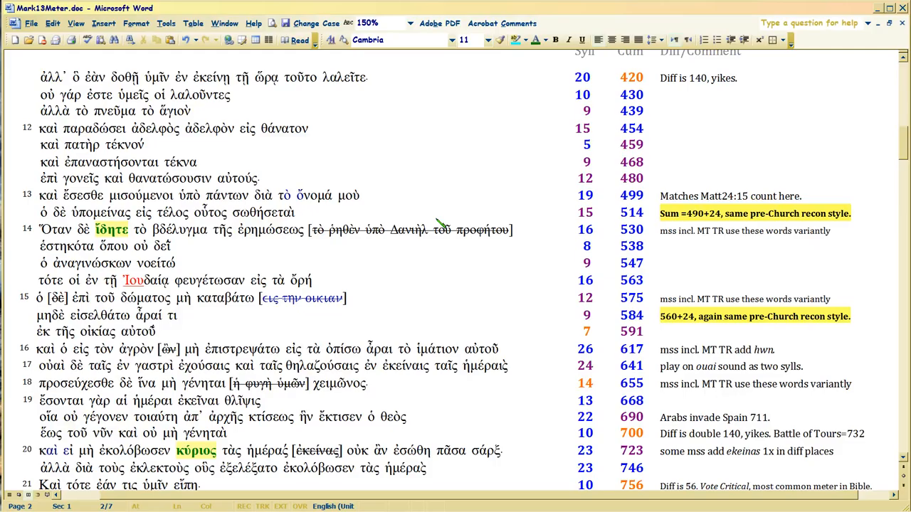
mouse_move(192, 178)
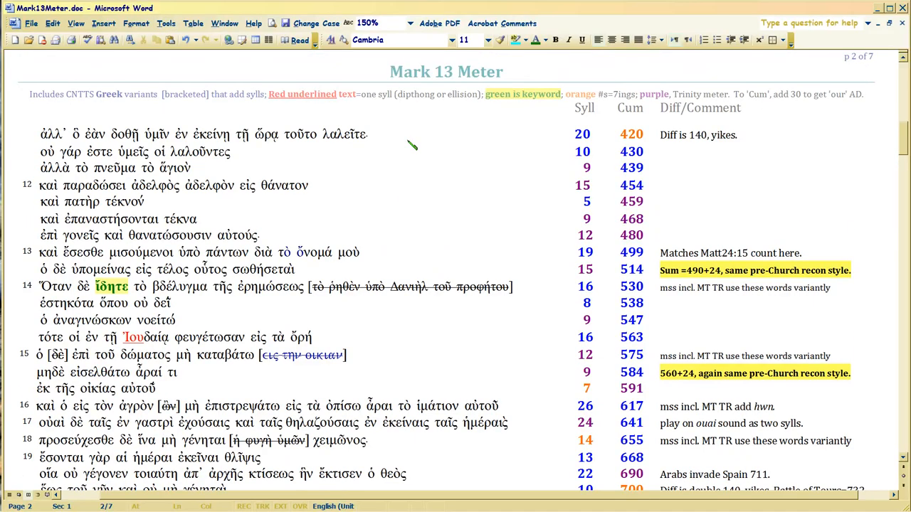
mouse_move(614, 181)
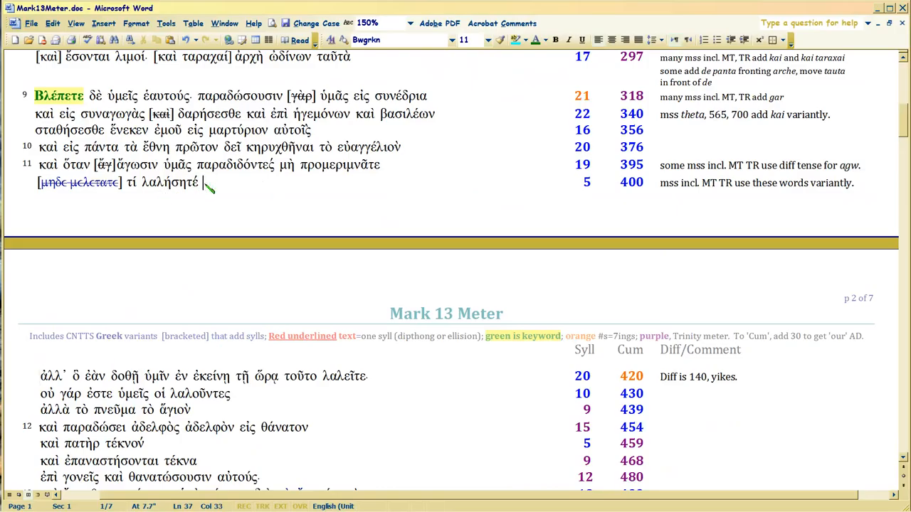
Step: Scroll the Word meter table and place the cursor in the first verse line
scroll(down, 3)
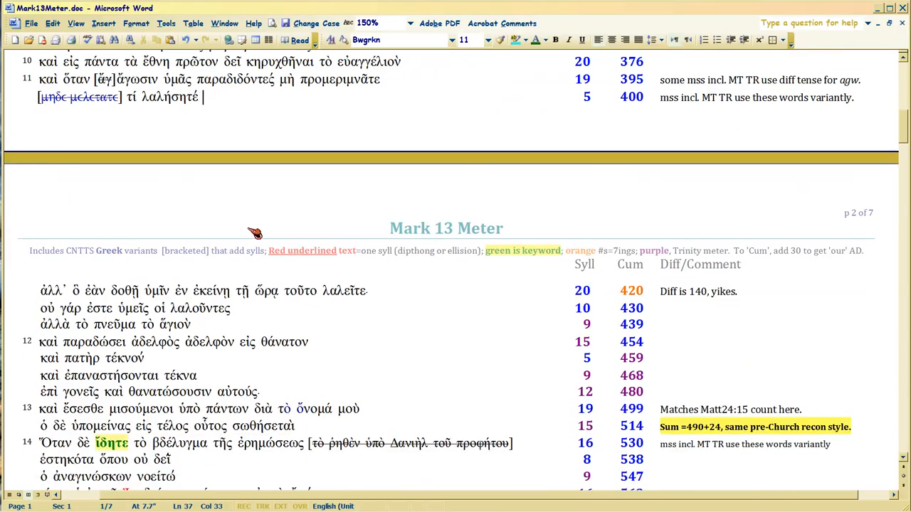
scroll(down, 3)
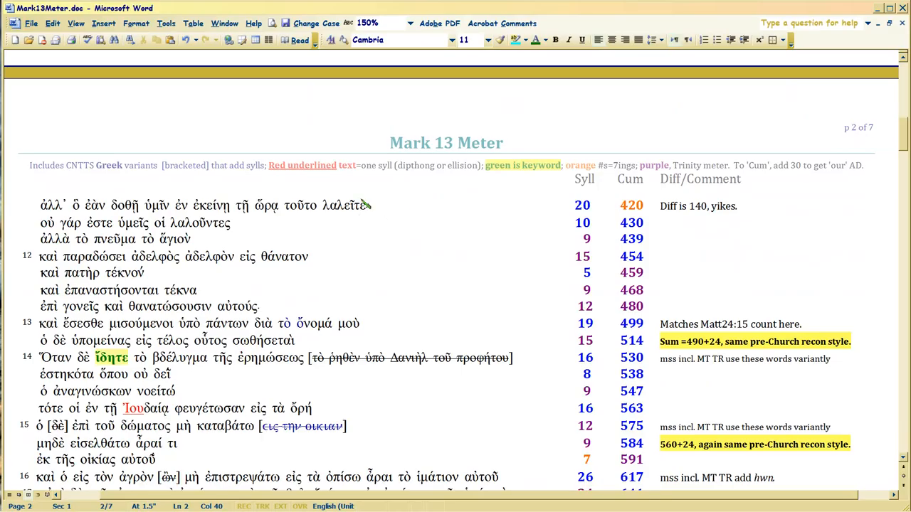
click(64, 206)
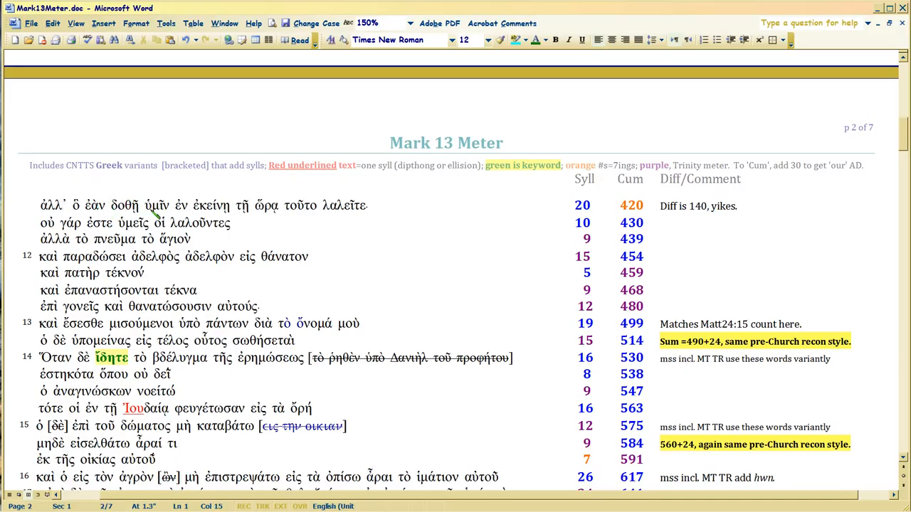
mouse_move(256, 217)
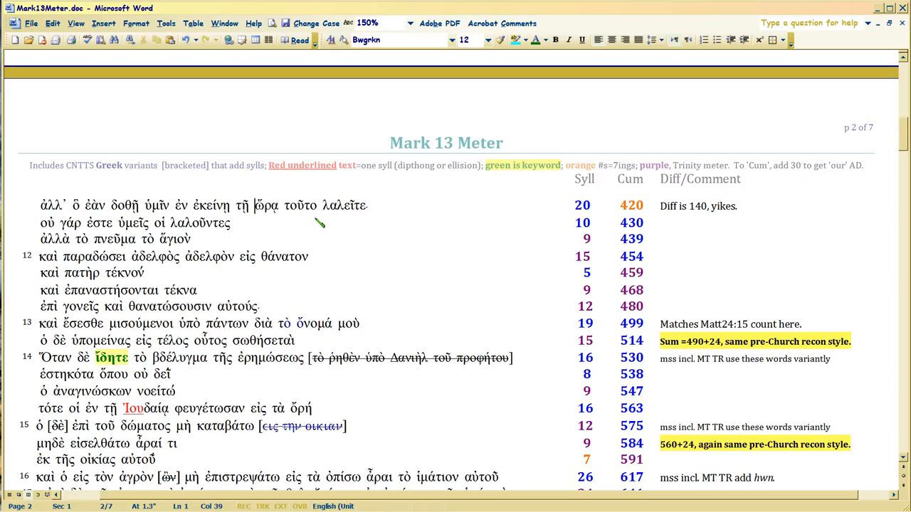
mouse_move(341, 214)
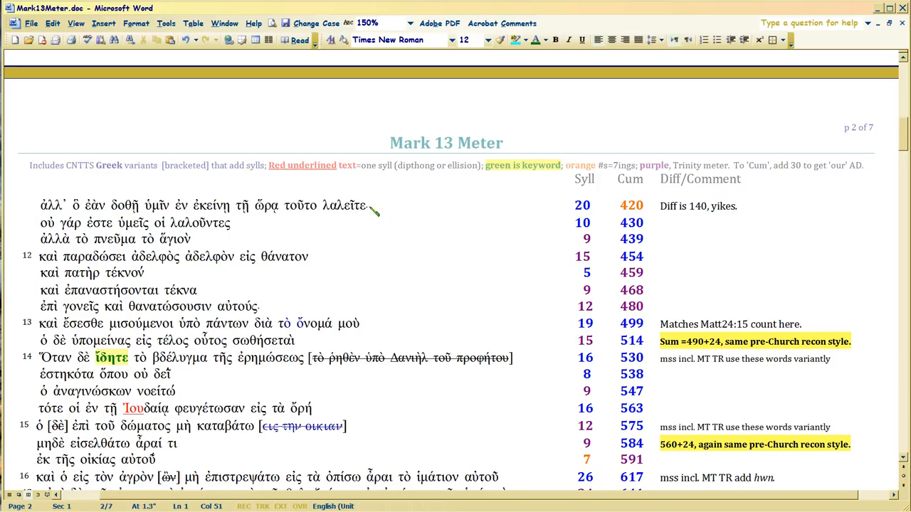
mouse_move(380, 207)
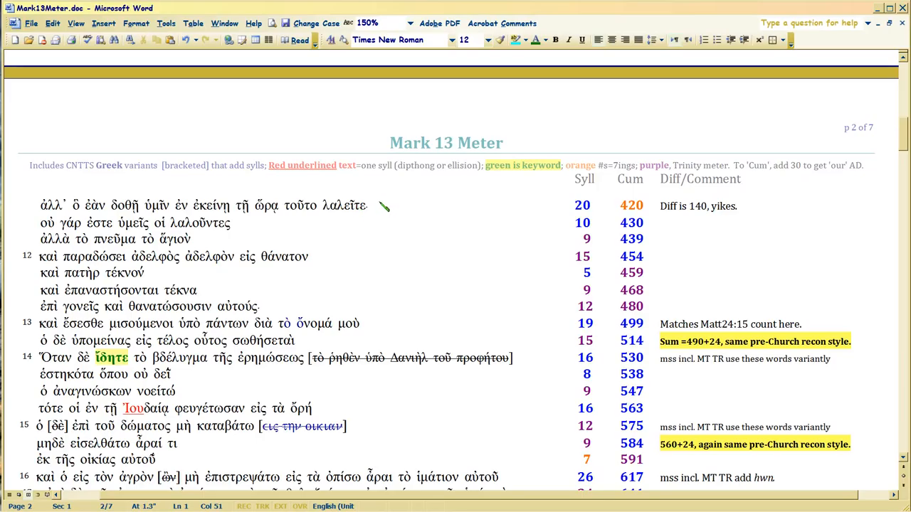
Step: Switch to BibleWorks 9 showing Mark 1:1 with the CNTTS apparatus
scroll(down, 3)
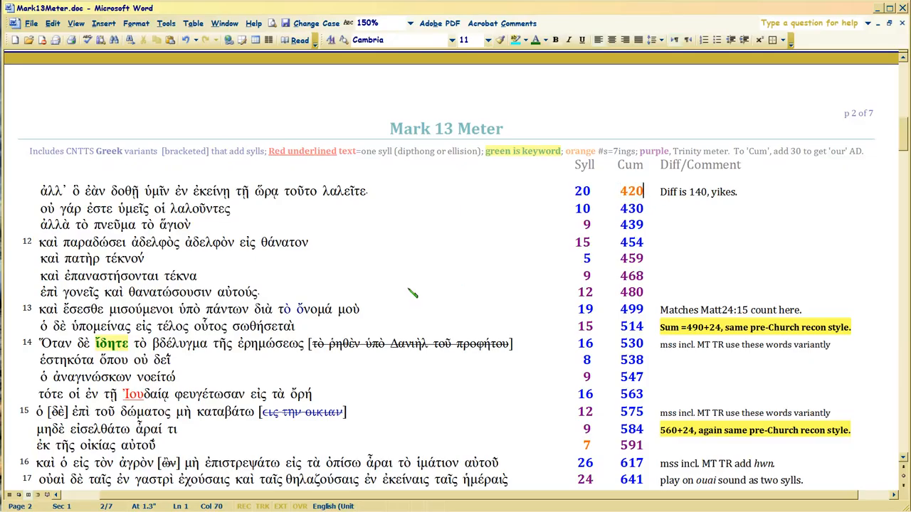
scroll(down, 3)
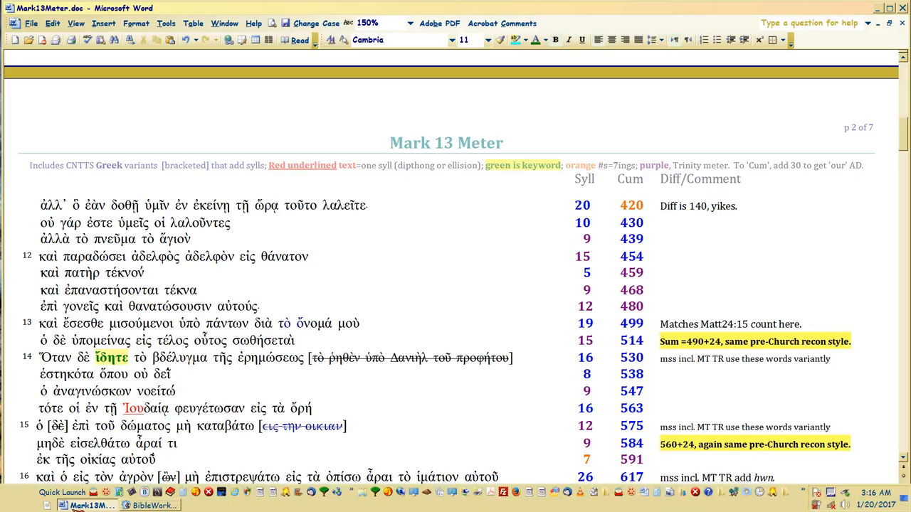
click(149, 506)
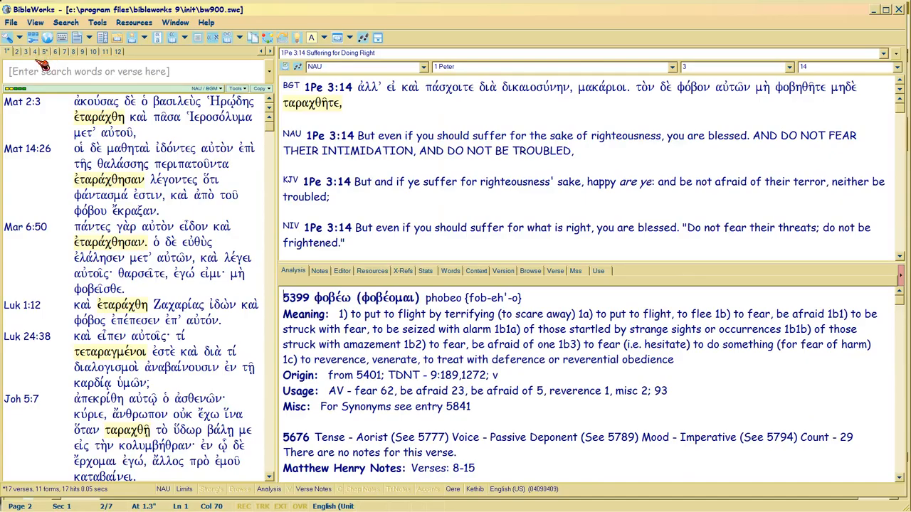
right_click(21, 51)
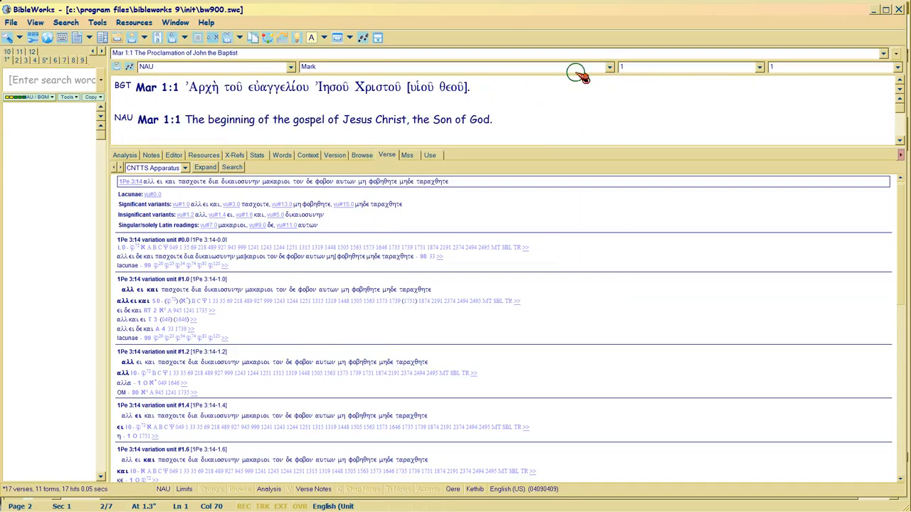
Step: Pick Mark 13:11 from the verse dropdown to list its CNTTS variants
click(609, 67)
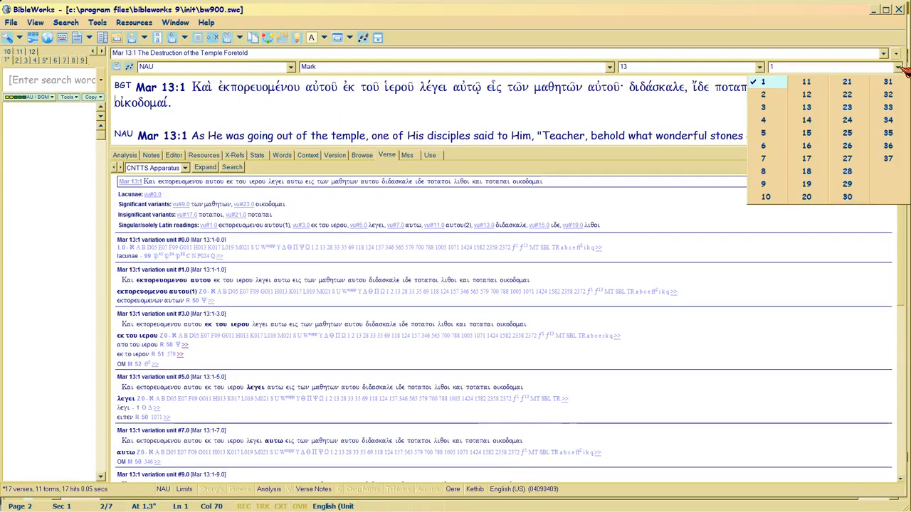
mouse_move(762, 94)
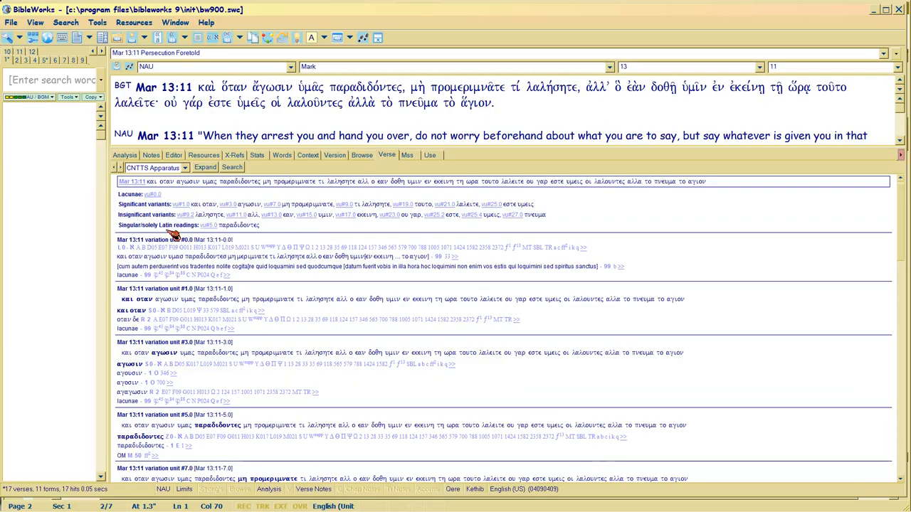
mouse_move(573, 214)
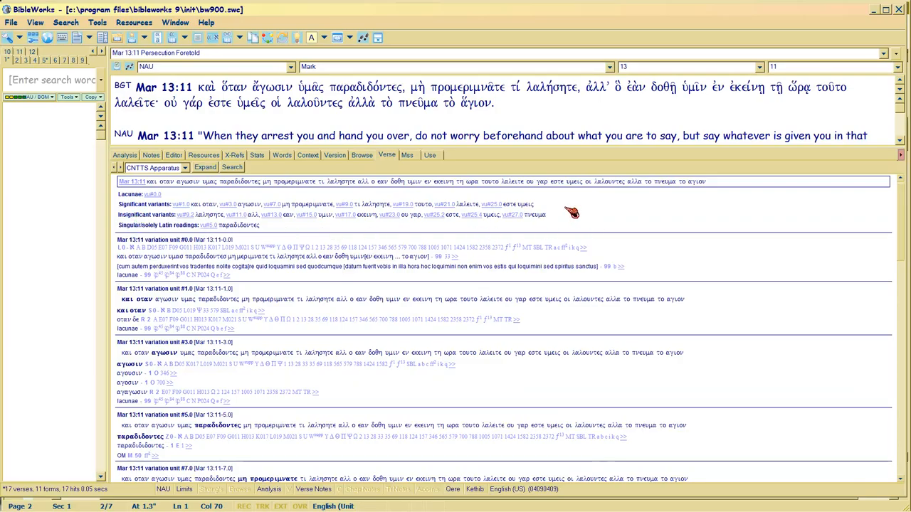
mouse_move(299, 242)
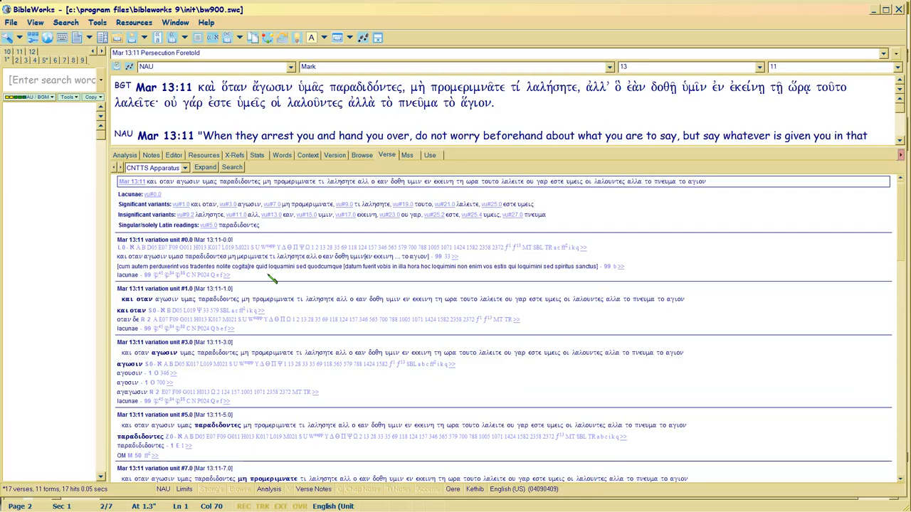
mouse_move(202, 255)
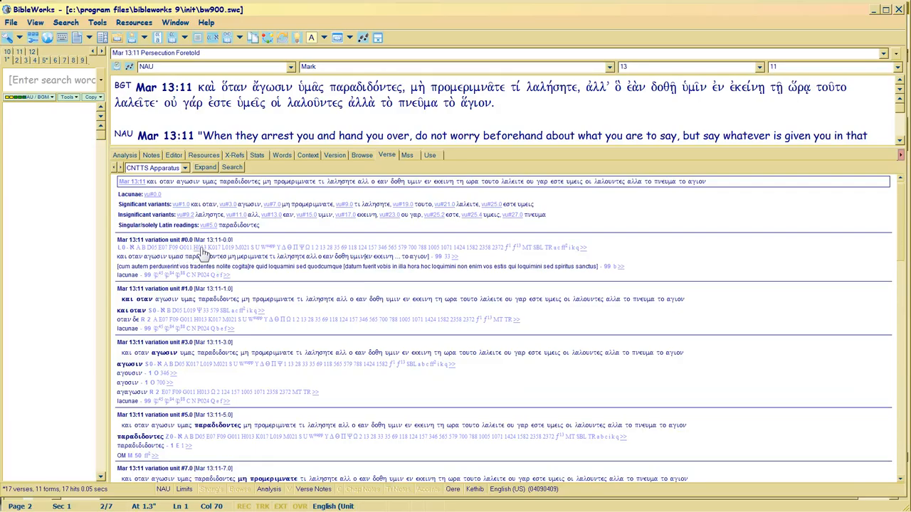
mouse_move(213, 257)
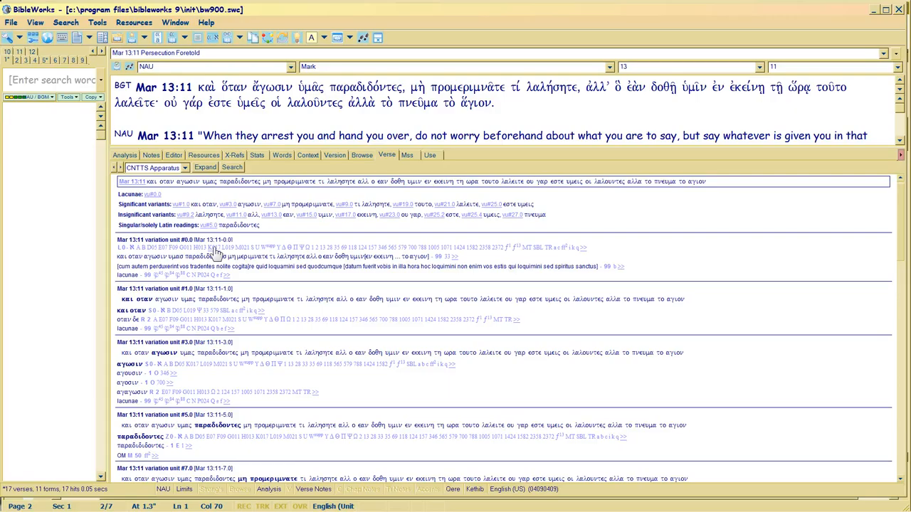
mouse_move(228, 255)
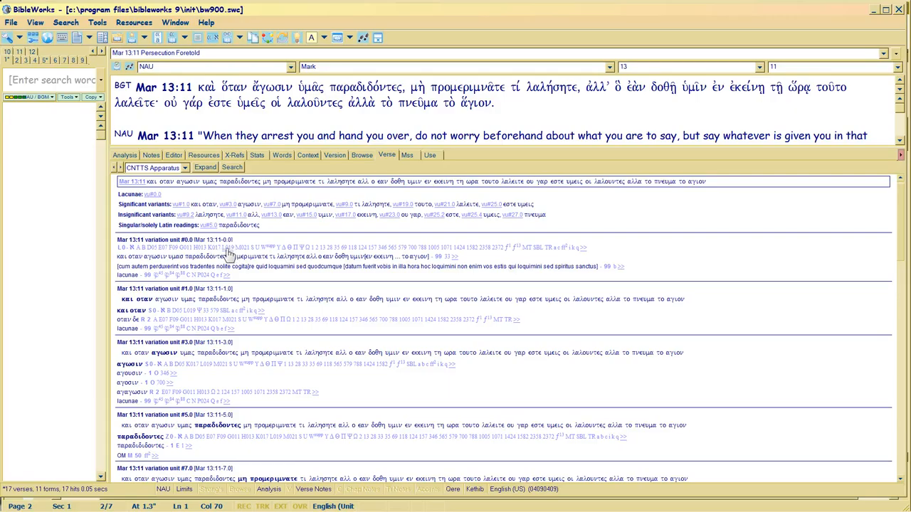
mouse_move(242, 254)
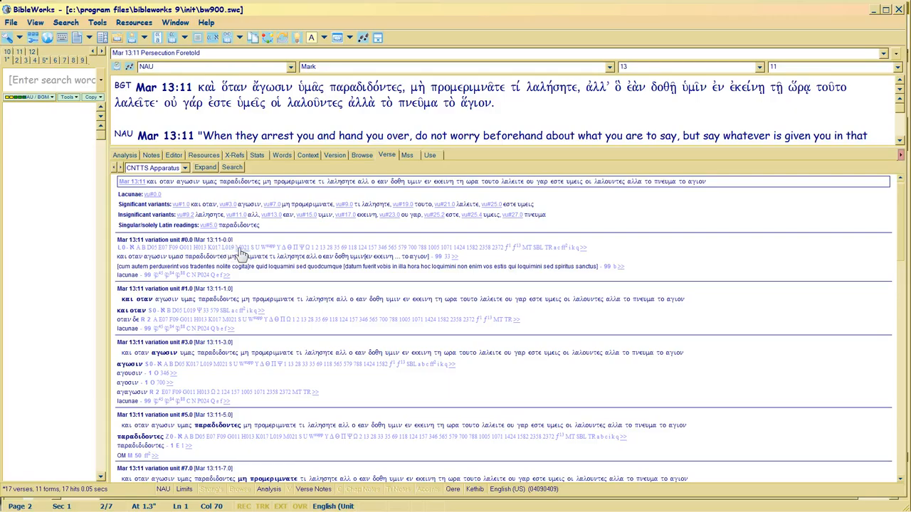
mouse_move(293, 252)
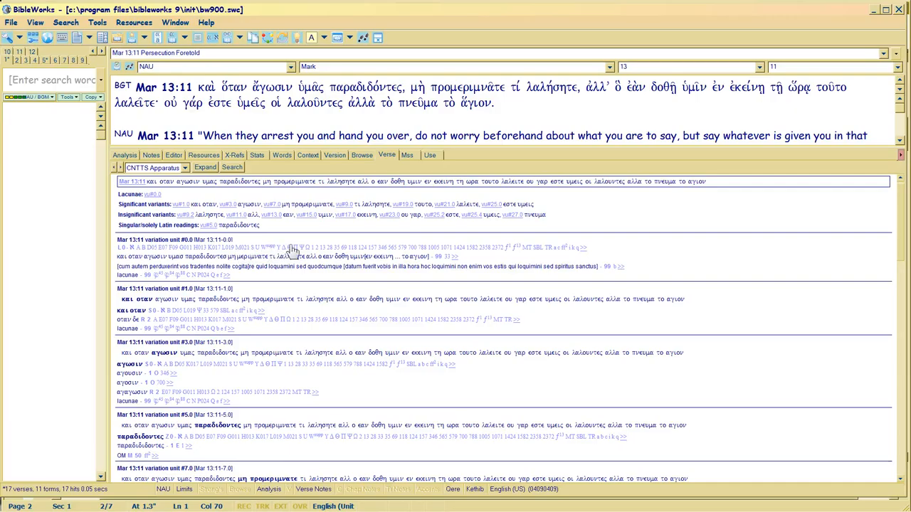
mouse_move(299, 254)
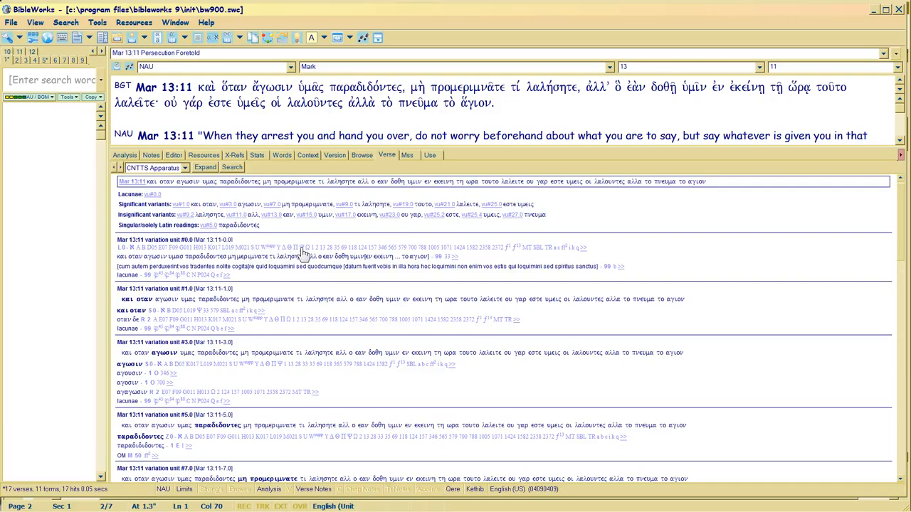
mouse_move(295, 254)
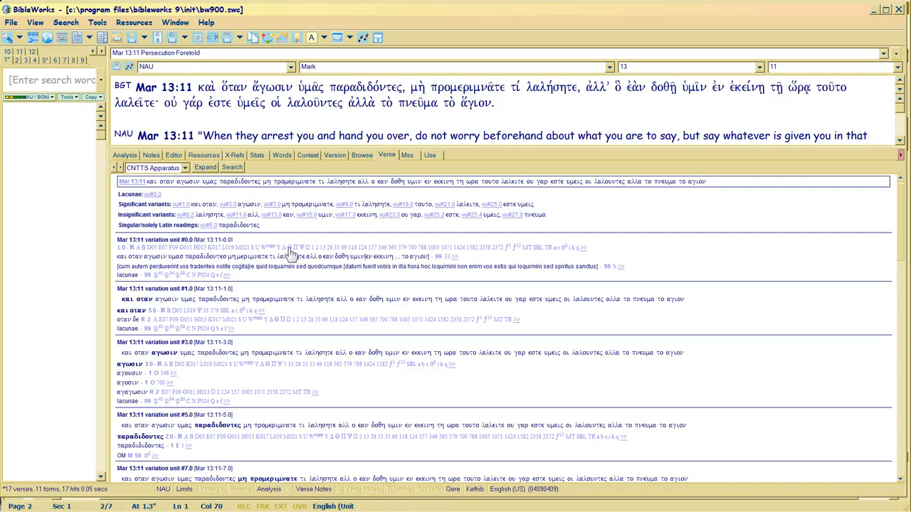
mouse_move(345, 256)
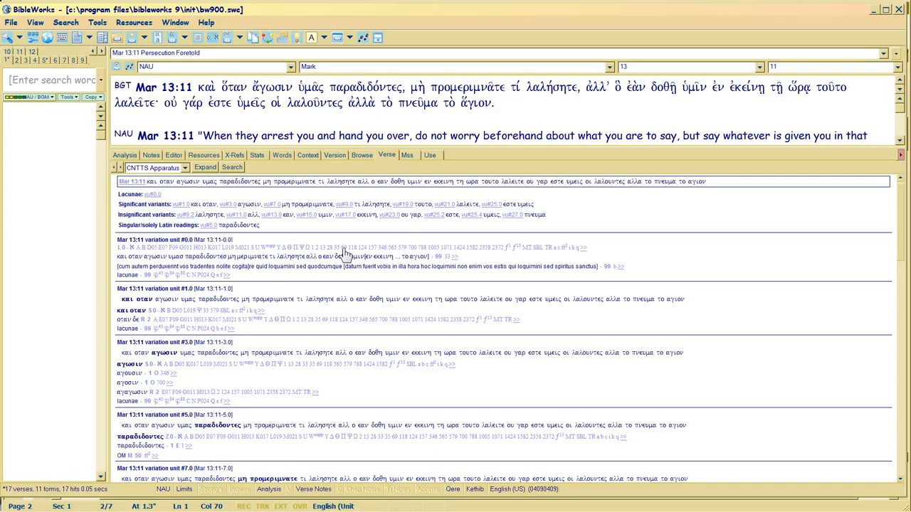
mouse_move(370, 274)
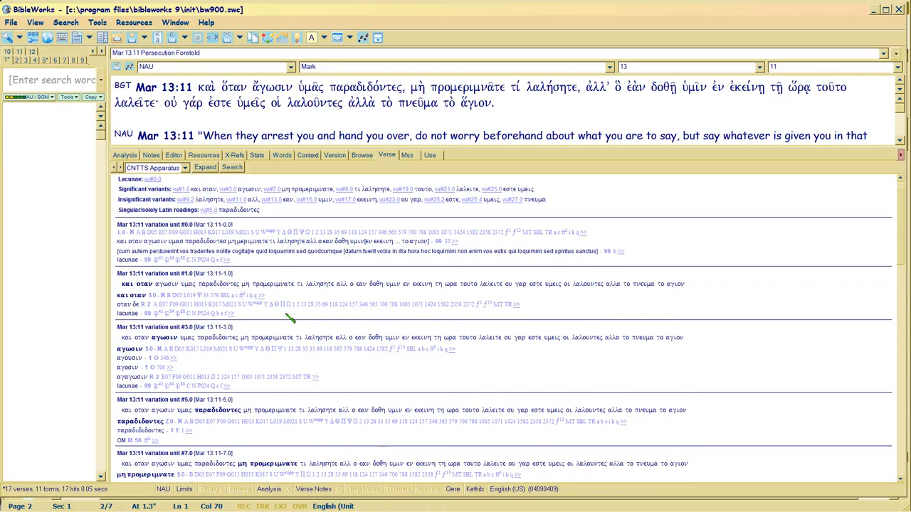
scroll(down, 3)
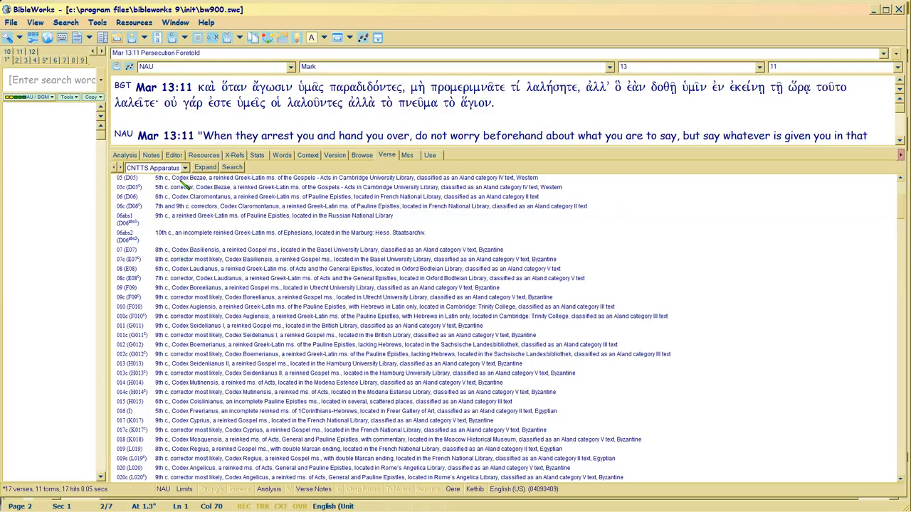
double_click(189, 177)
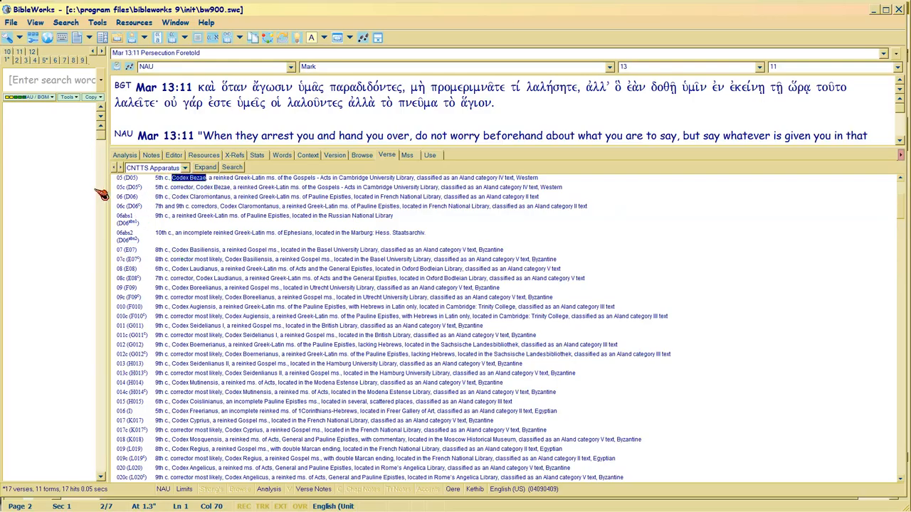
mouse_move(117, 187)
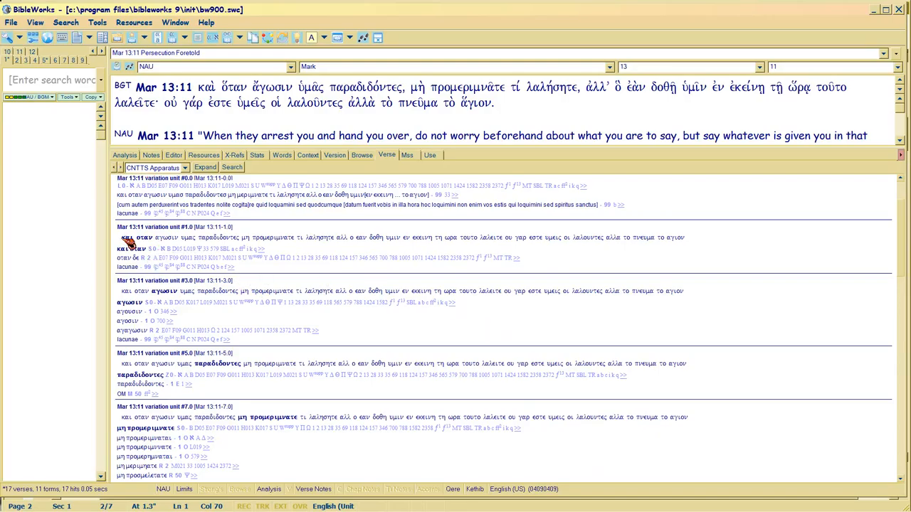
Step: Select και οταν, then expand the Aland category table for the οταν δε reading
double_click(137, 237)
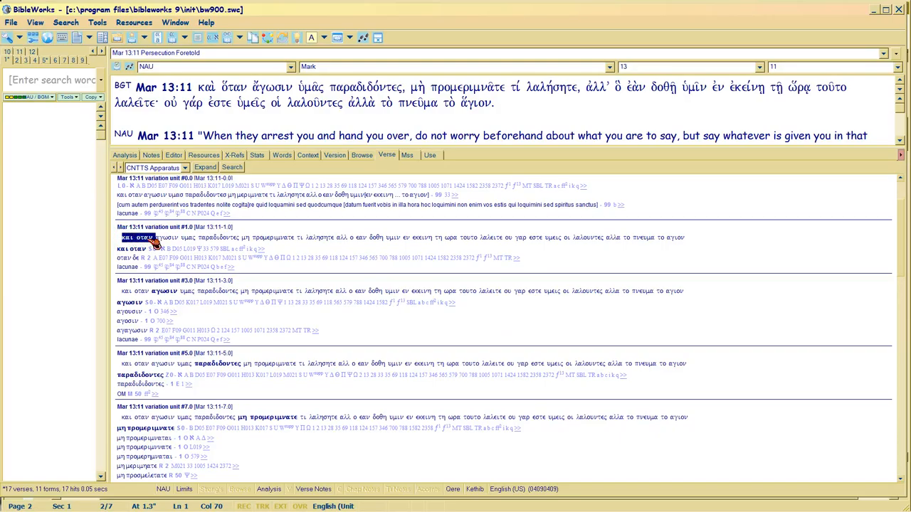
mouse_move(379, 297)
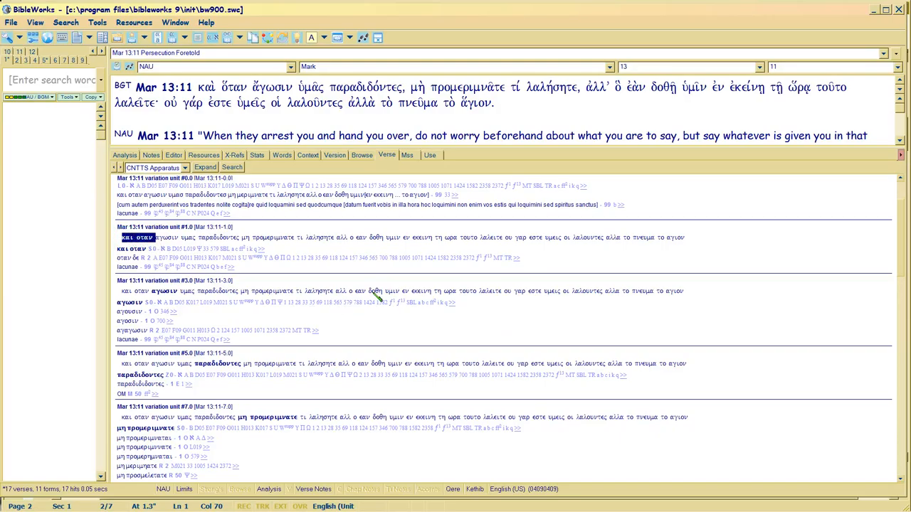
mouse_move(193, 255)
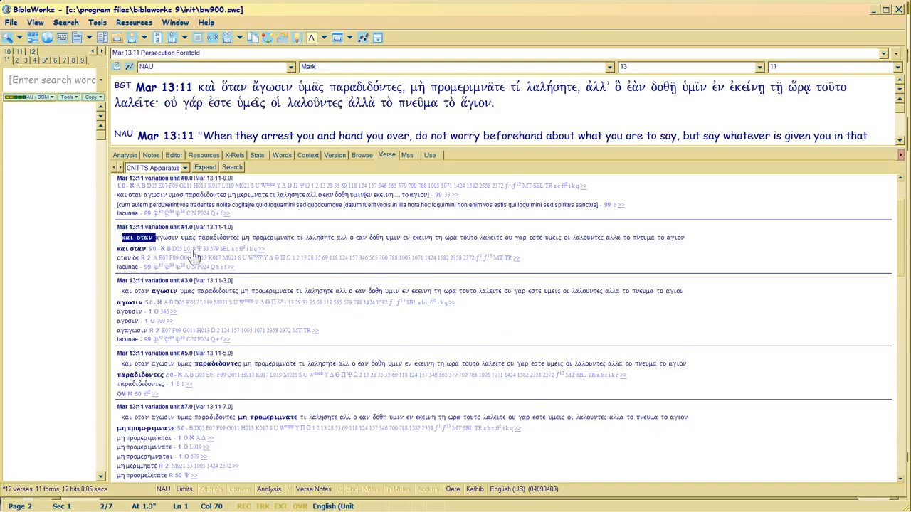
mouse_move(160, 253)
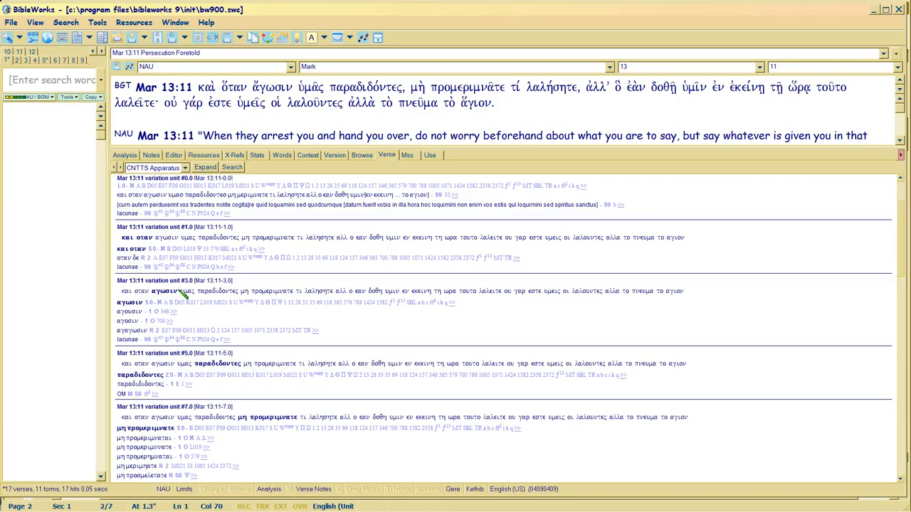
mouse_move(128, 285)
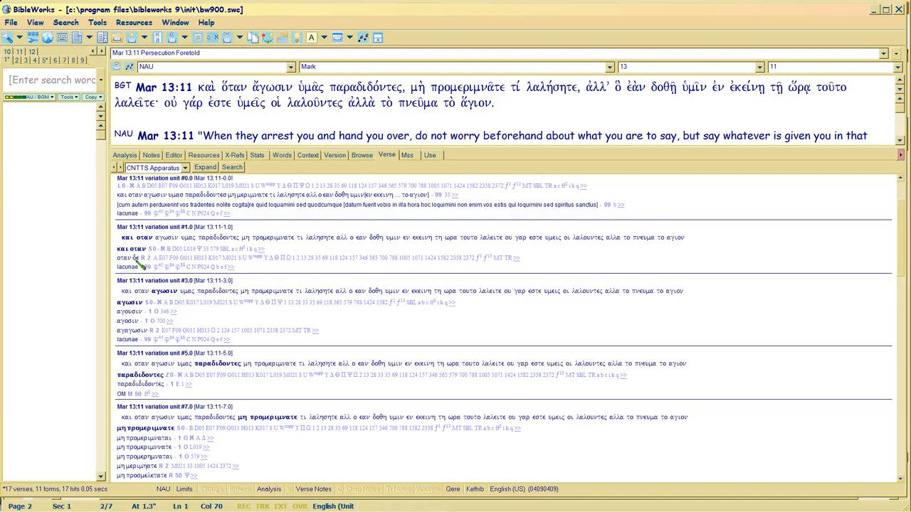
mouse_move(131, 256)
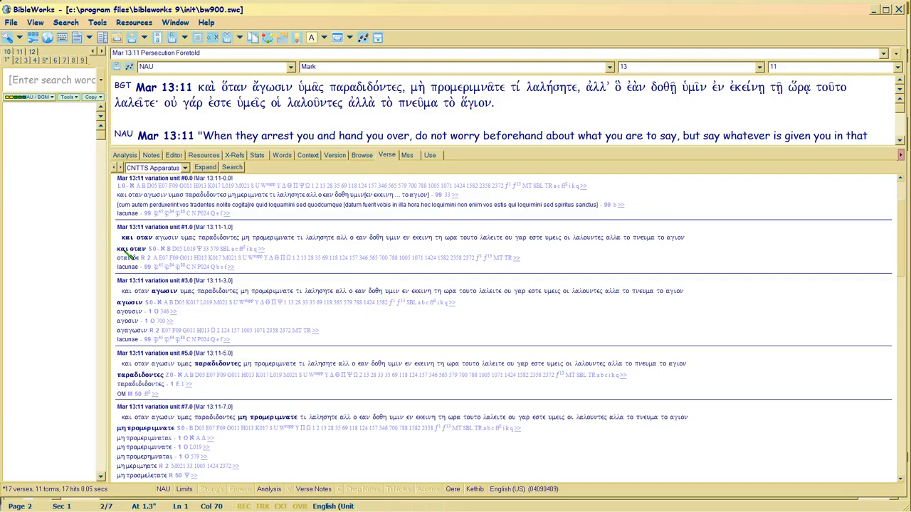
mouse_move(297, 252)
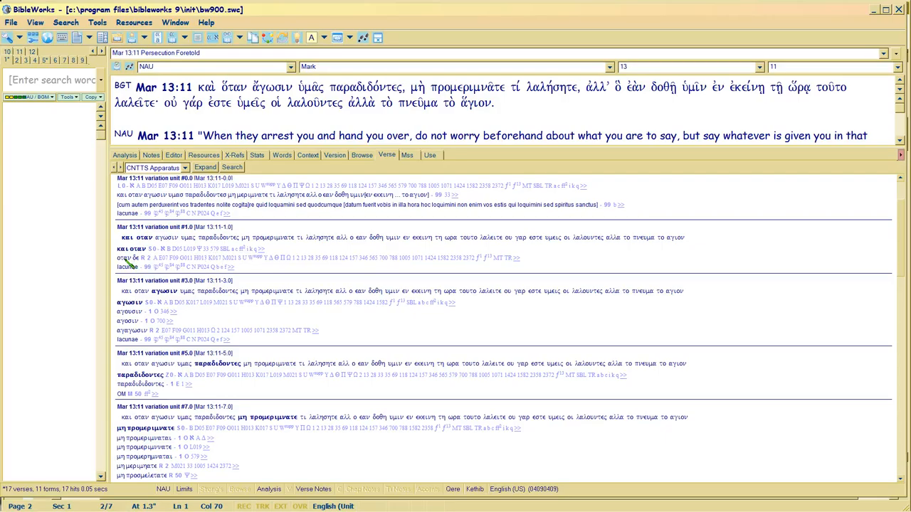
mouse_move(131, 265)
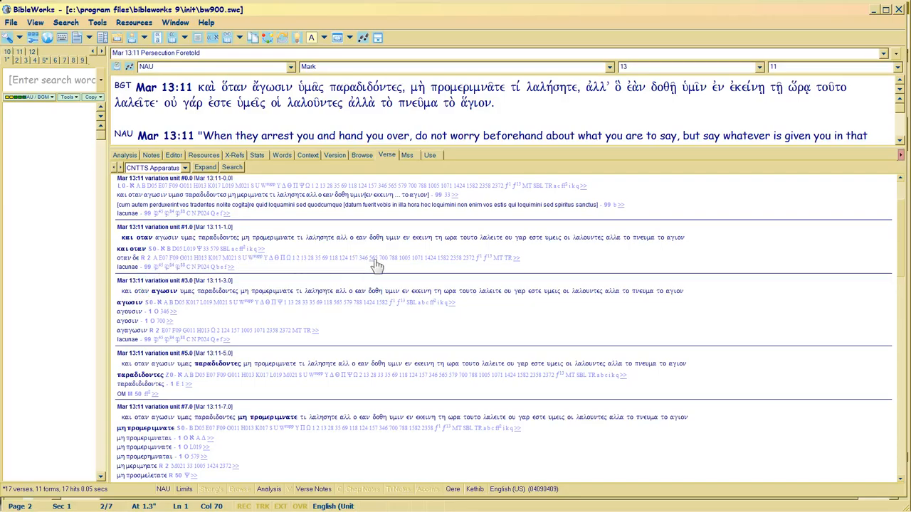
mouse_move(520, 265)
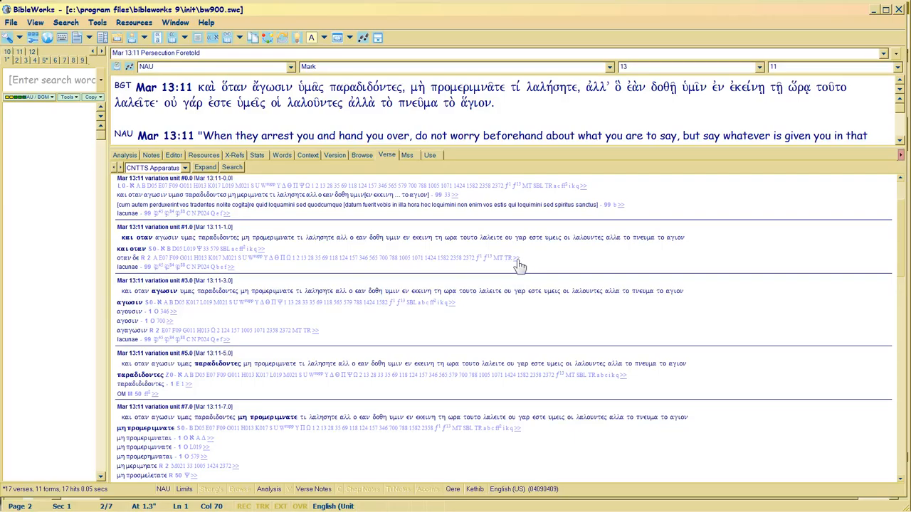
click(516, 258)
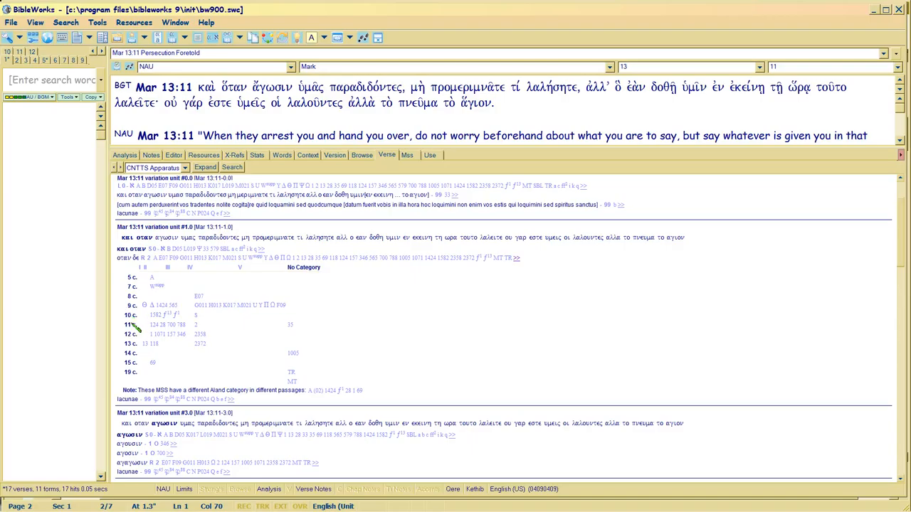
mouse_move(135, 381)
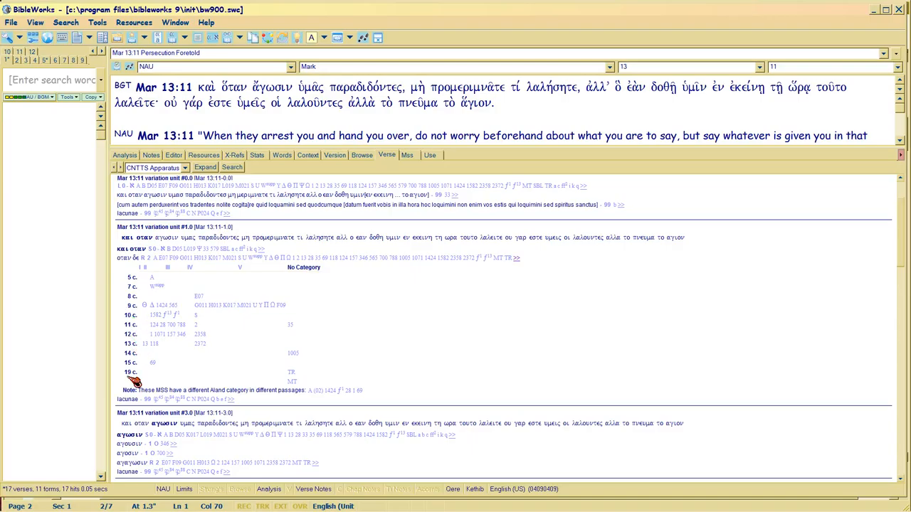
mouse_move(135, 381)
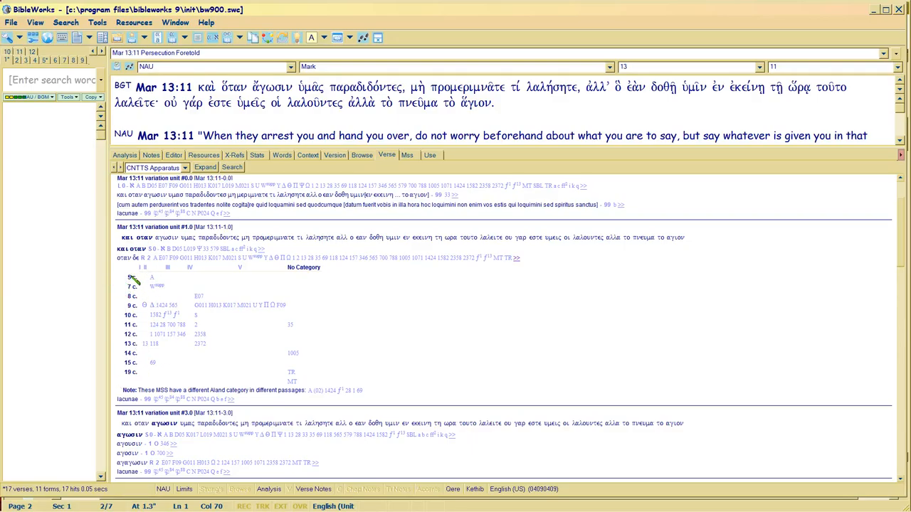
mouse_move(530, 268)
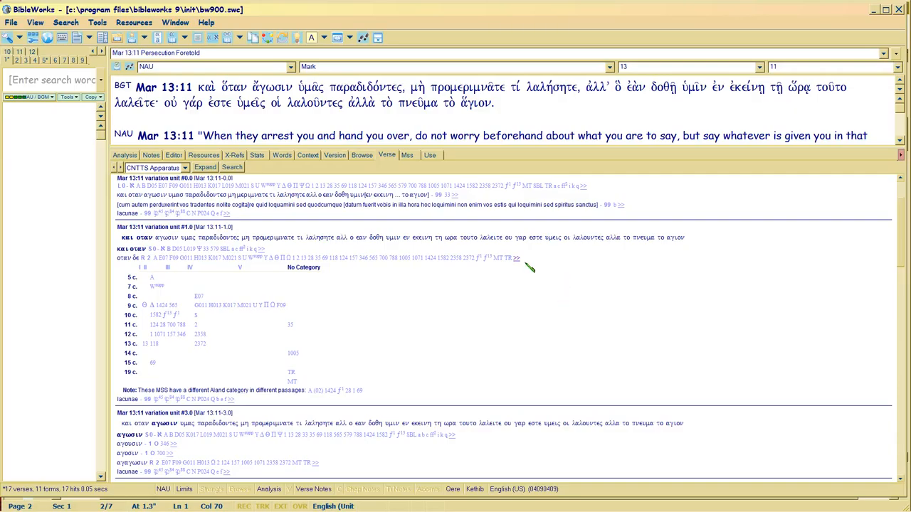
mouse_move(521, 263)
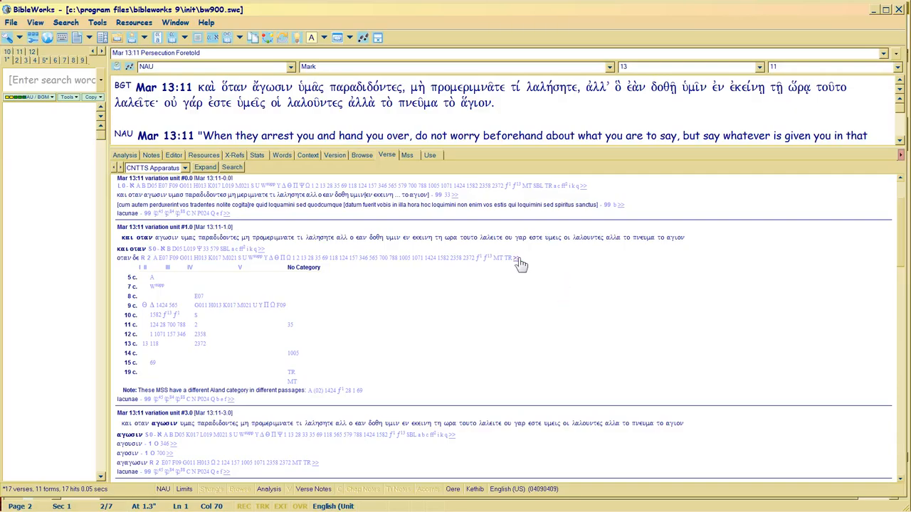
mouse_move(499, 266)
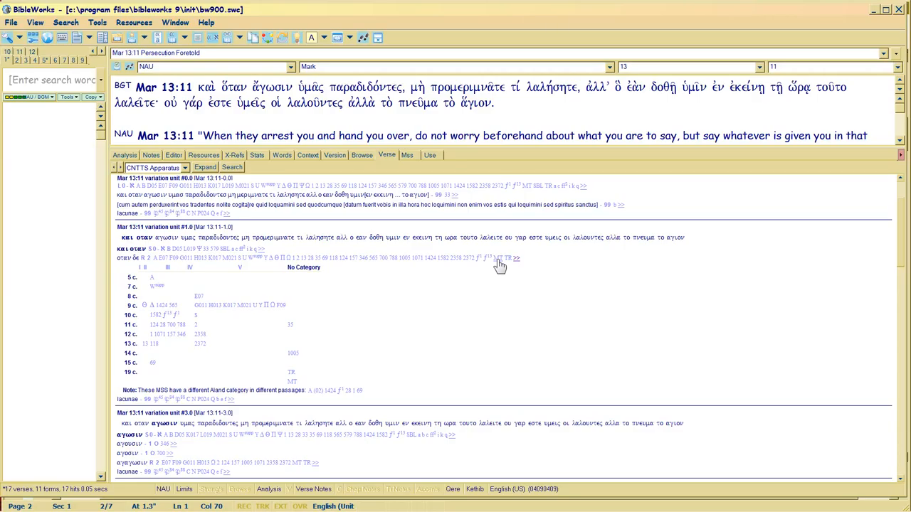
mouse_move(509, 265)
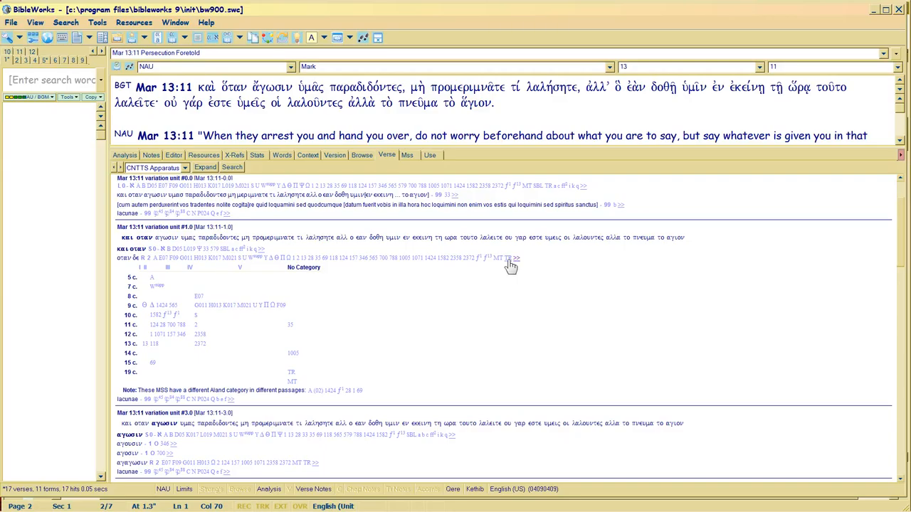
mouse_move(420, 245)
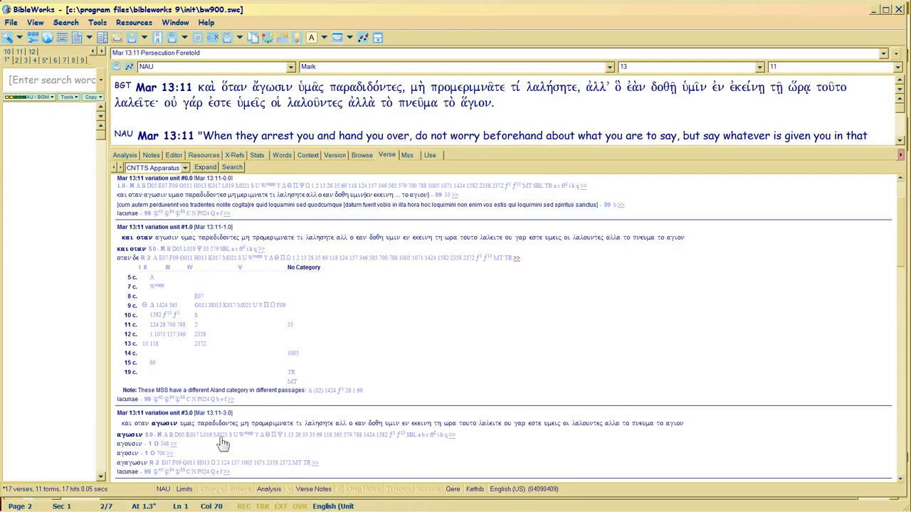
mouse_move(752, 328)
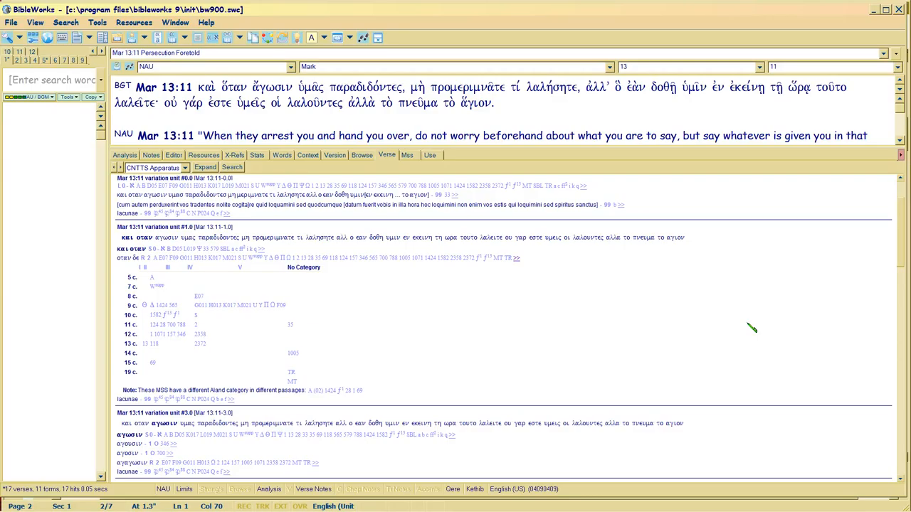
mouse_move(528, 265)
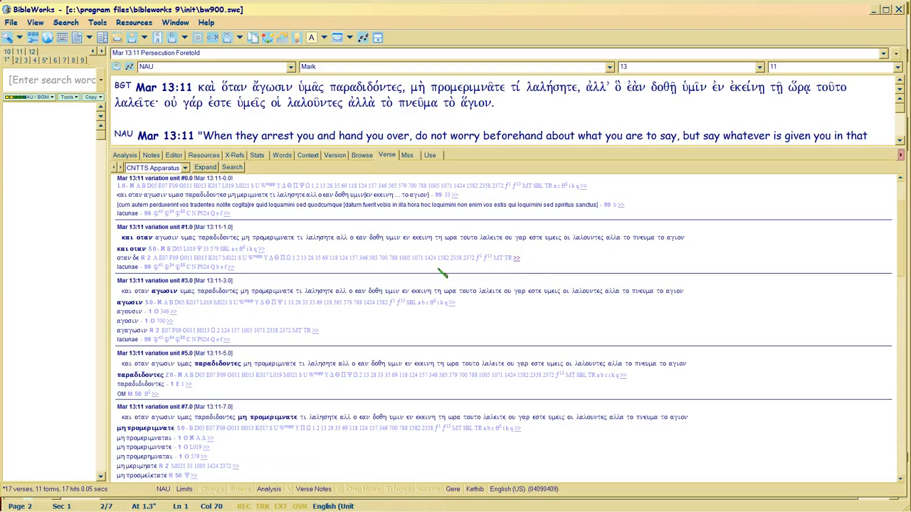
mouse_move(331, 116)
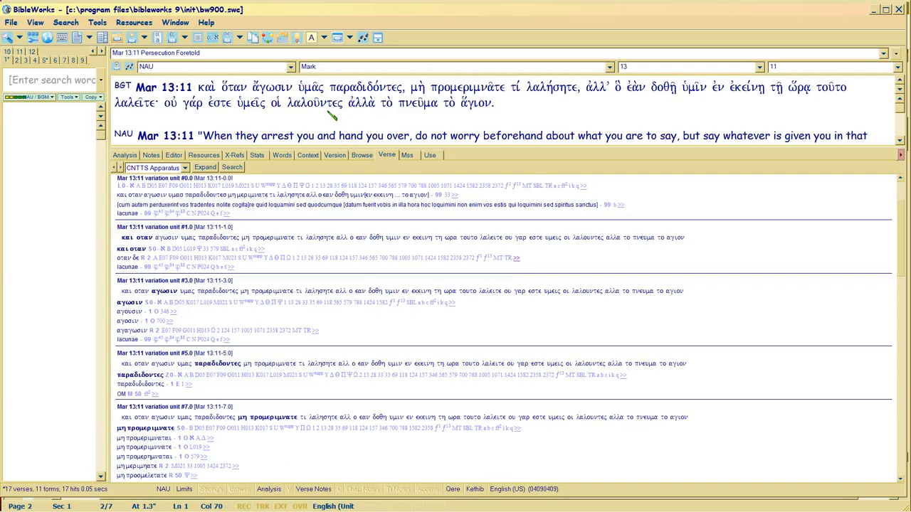
mouse_move(871, 157)
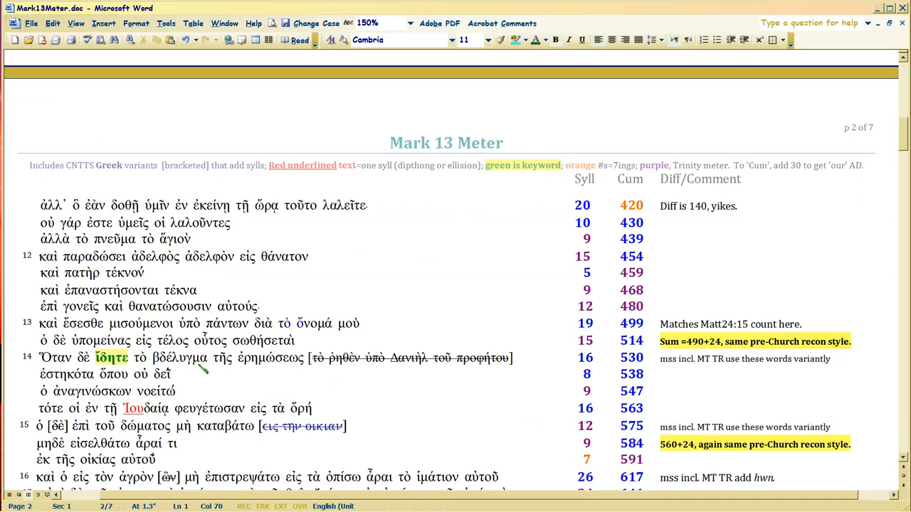
scroll(down, 3)
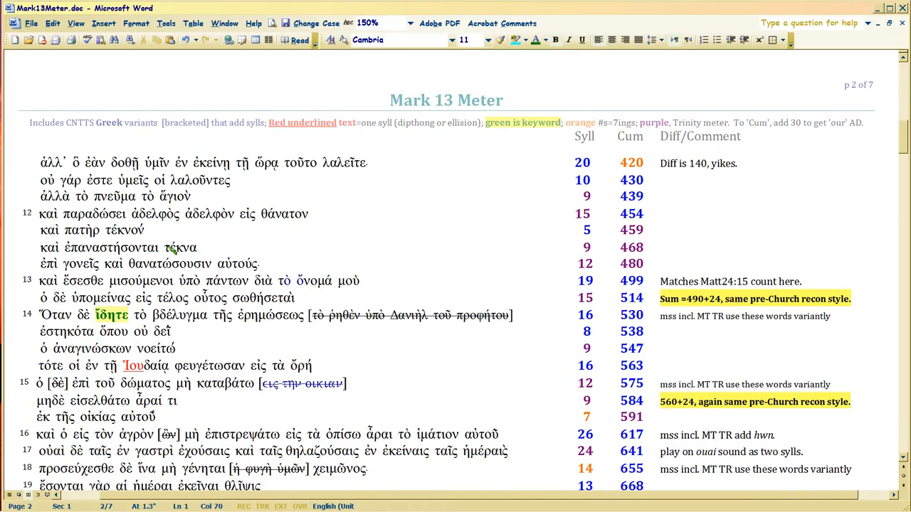
scroll(down, 3)
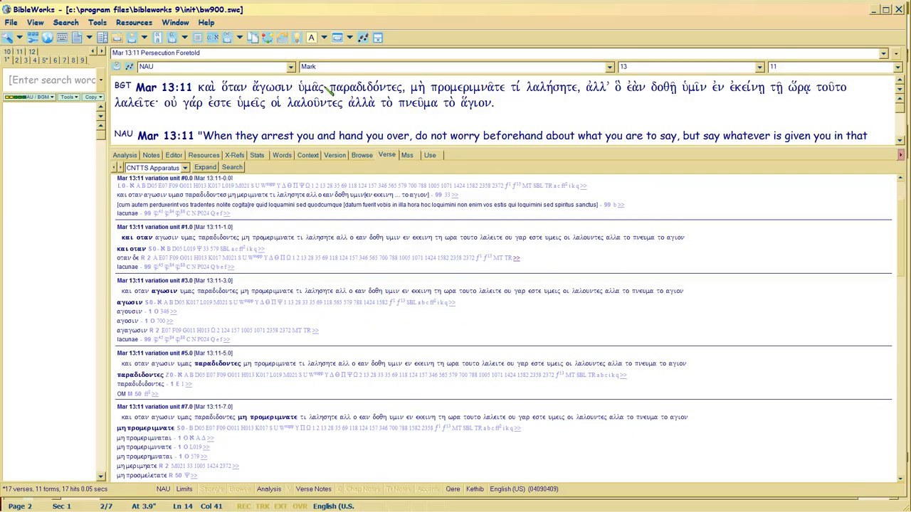
mouse_move(202, 92)
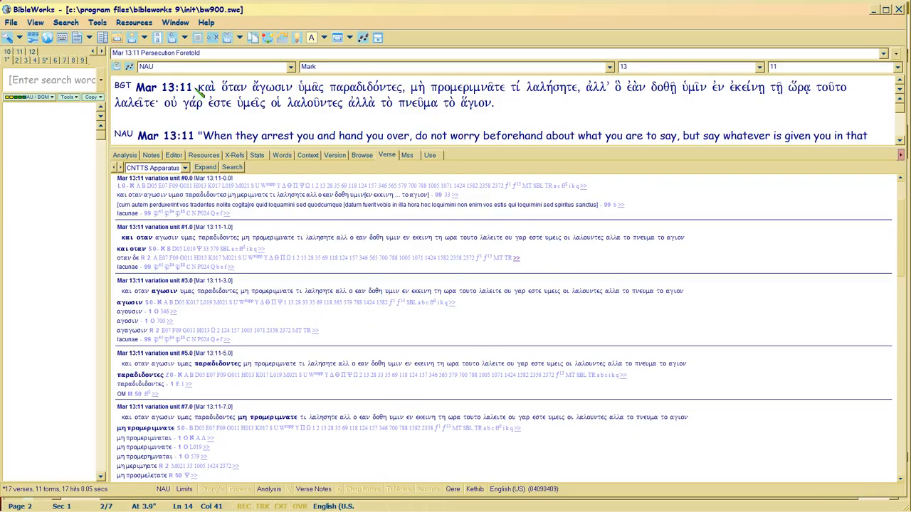
drag(202, 87, 494, 103)
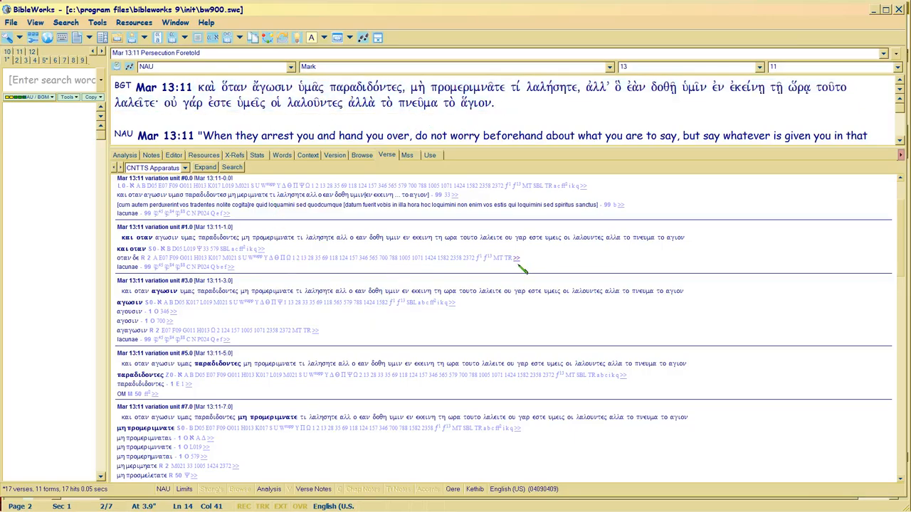
mouse_move(128, 266)
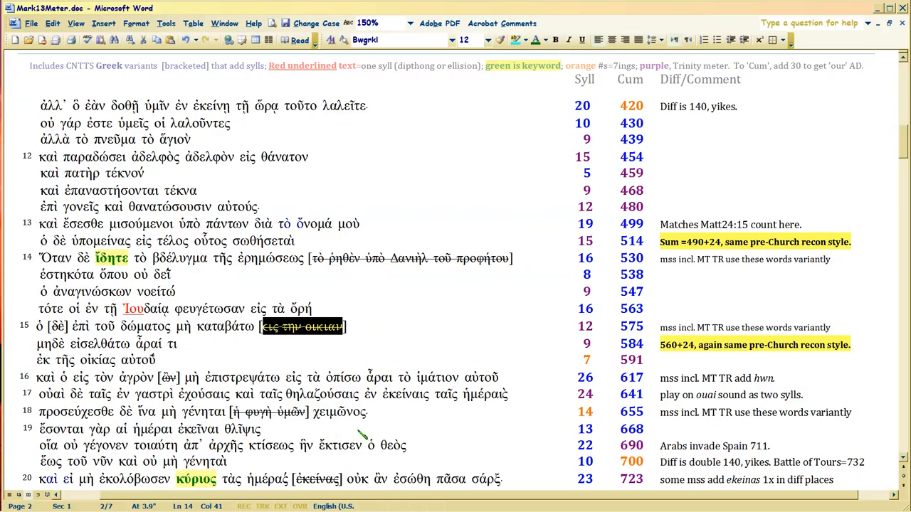
mouse_move(278, 379)
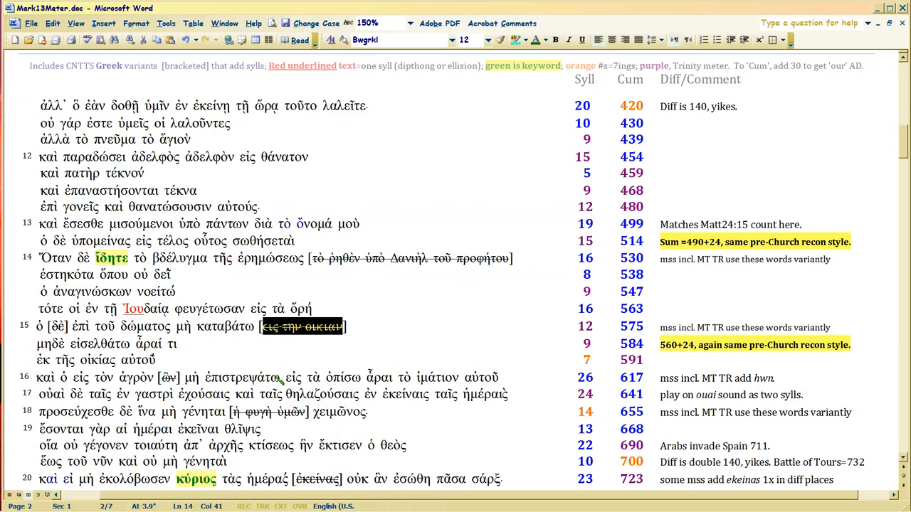
mouse_move(324, 280)
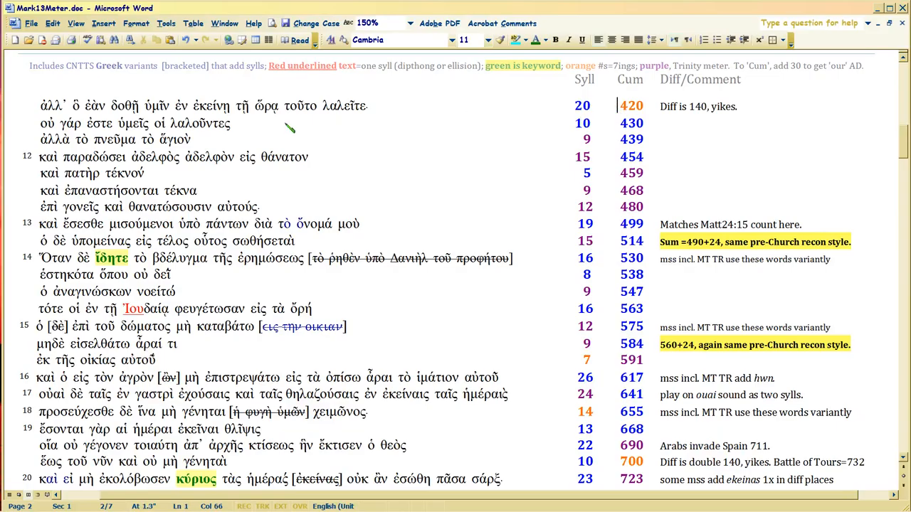
mouse_move(285, 114)
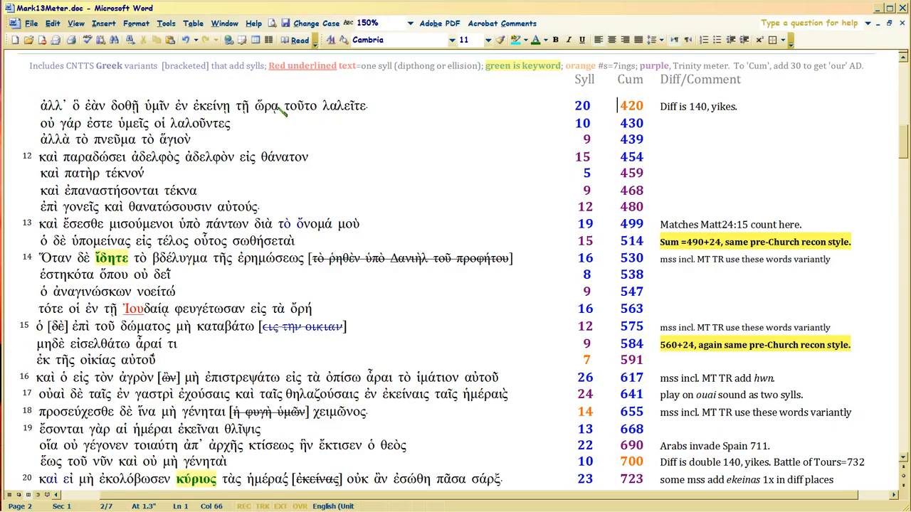
mouse_move(269, 166)
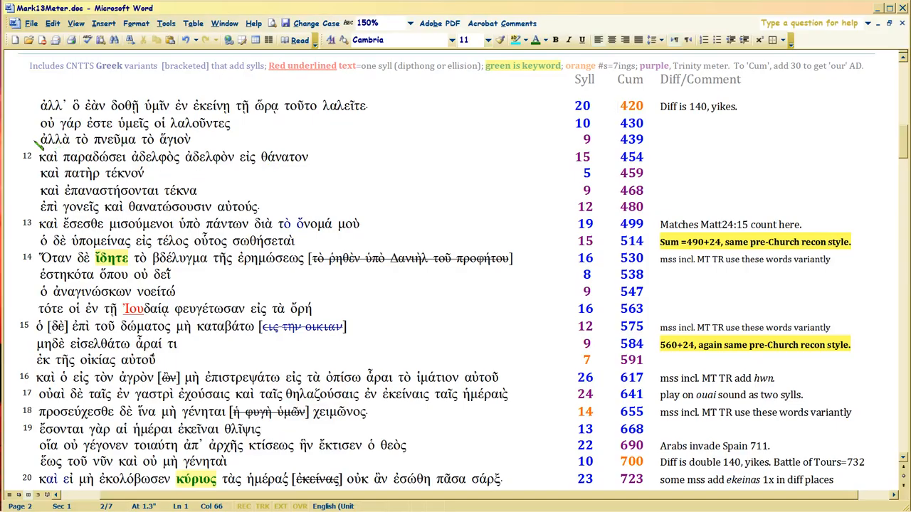
click(224, 139)
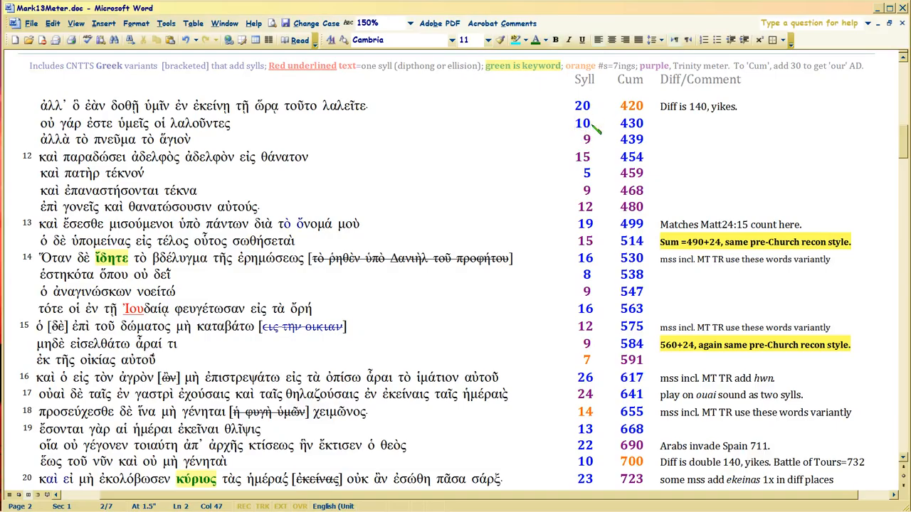
mouse_move(259, 128)
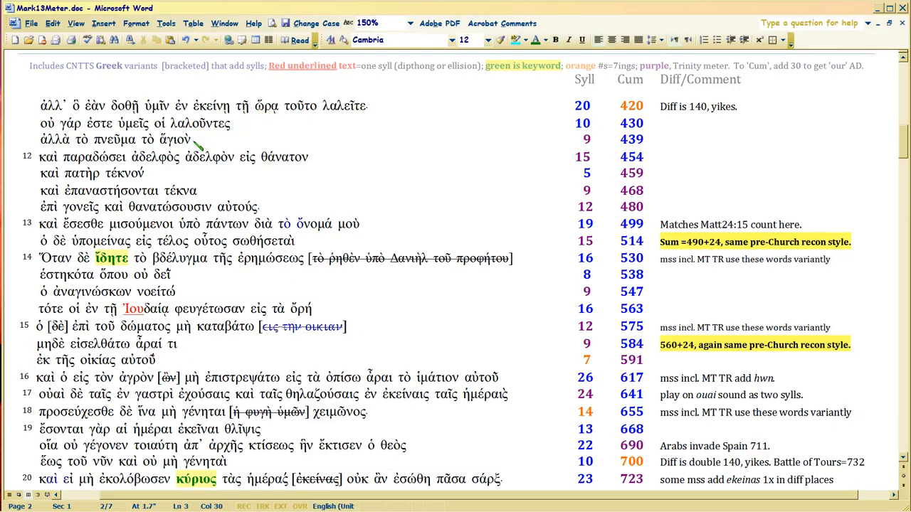
click(193, 139)
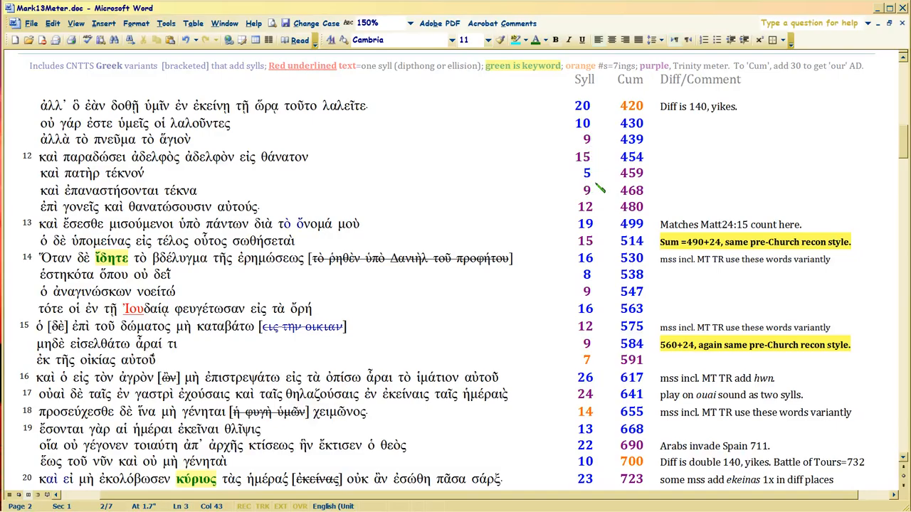
click(590, 139)
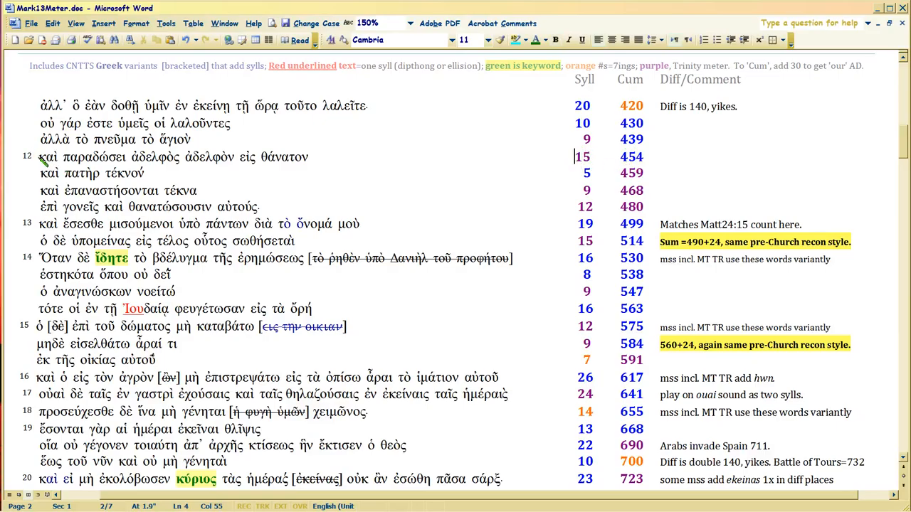
drag(40, 157, 307, 157)
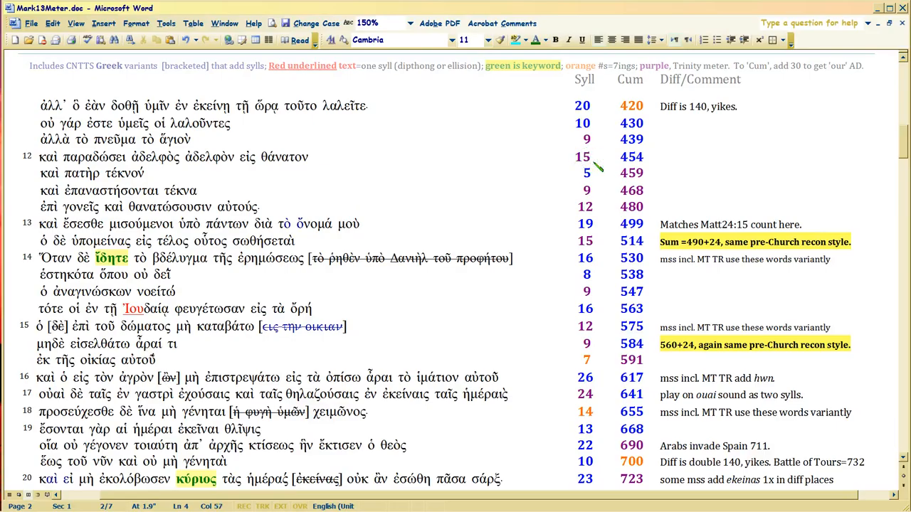
click(584, 156)
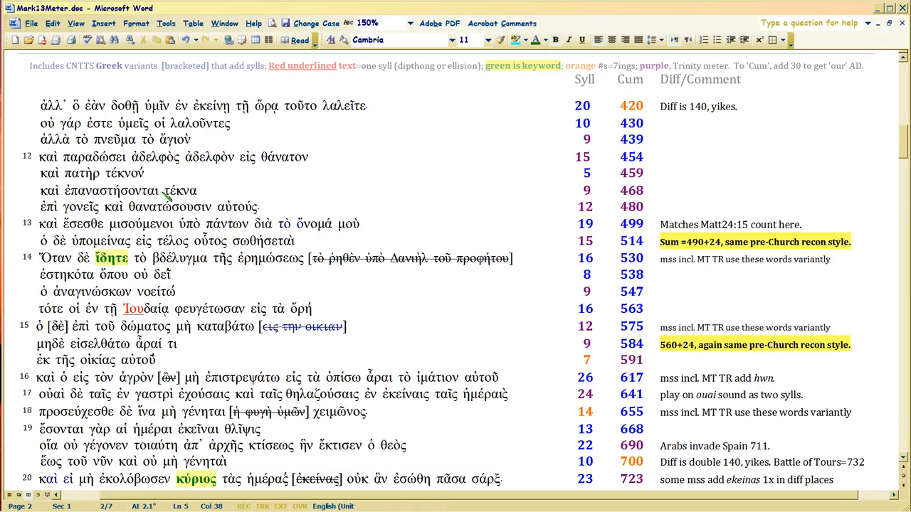
double_click(180, 190)
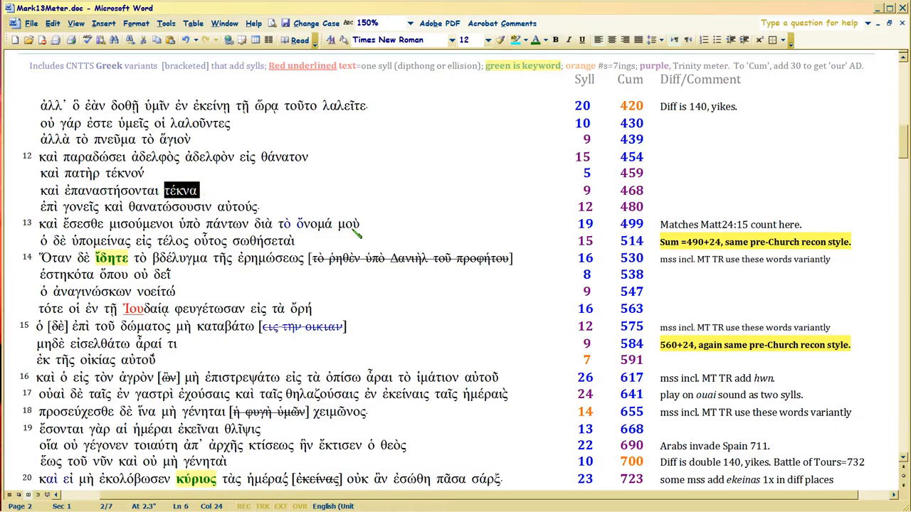
mouse_move(203, 199)
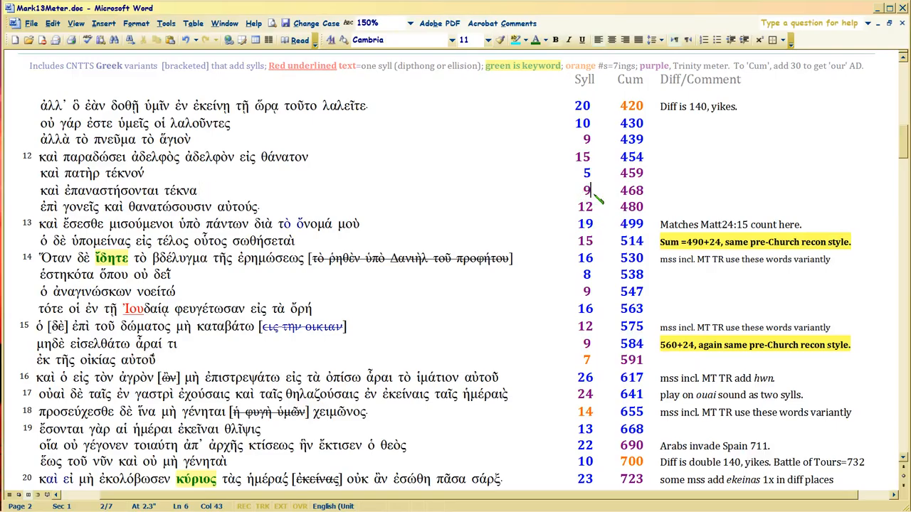
mouse_move(580, 153)
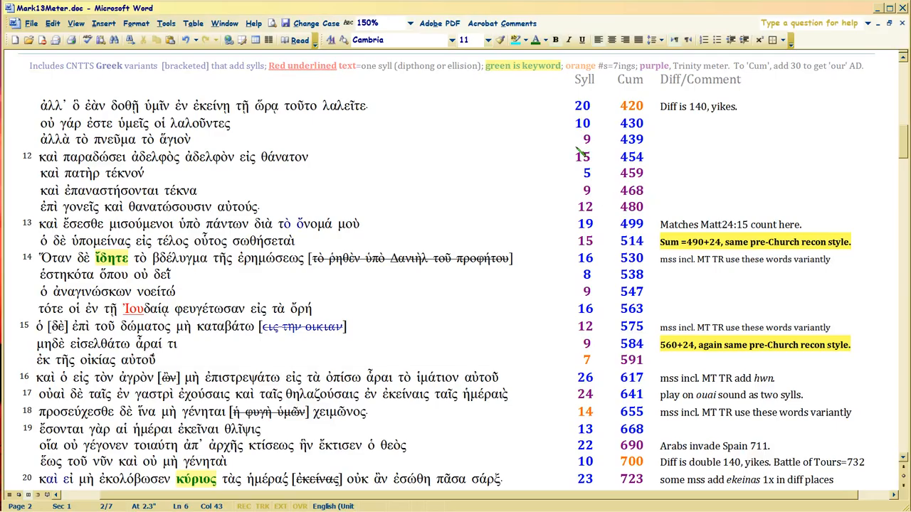
mouse_move(217, 150)
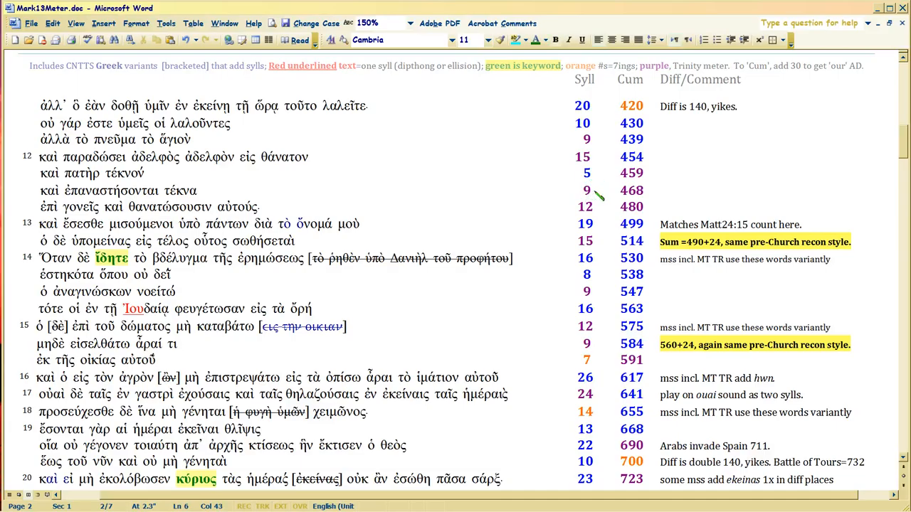
click(591, 190)
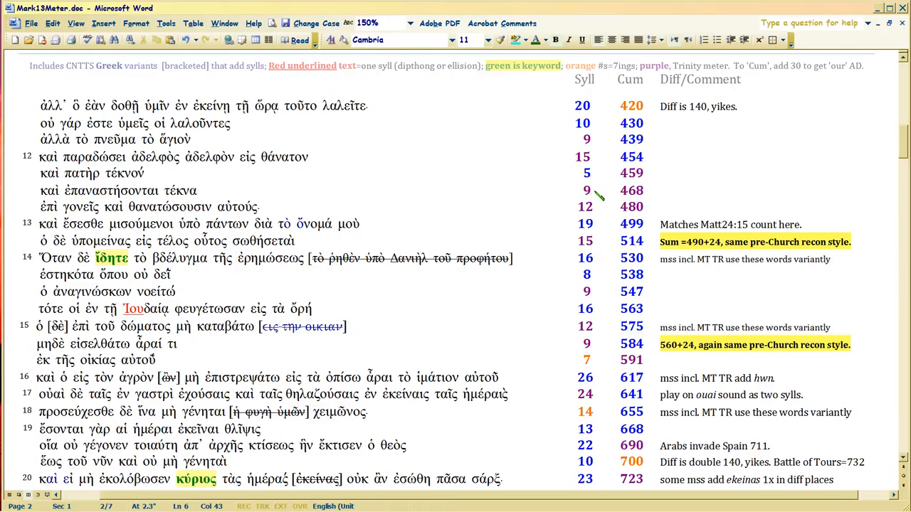
mouse_move(551, 167)
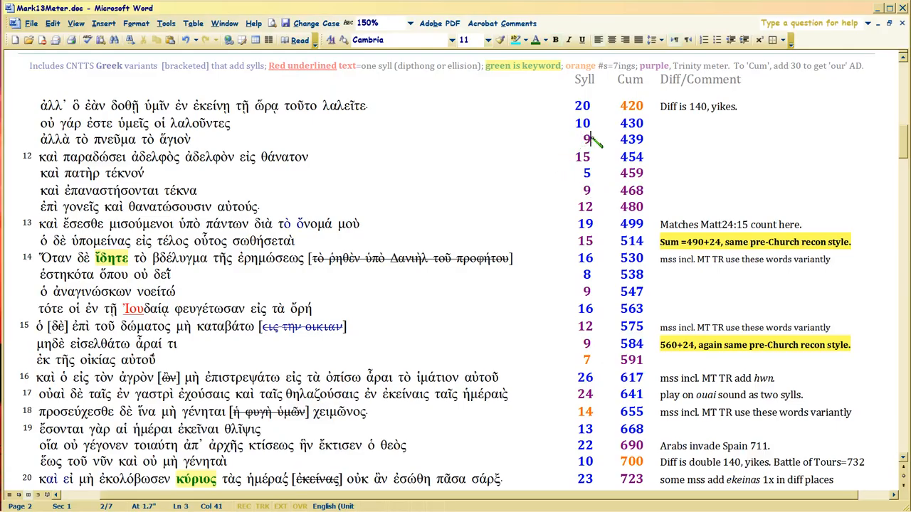
click(575, 157)
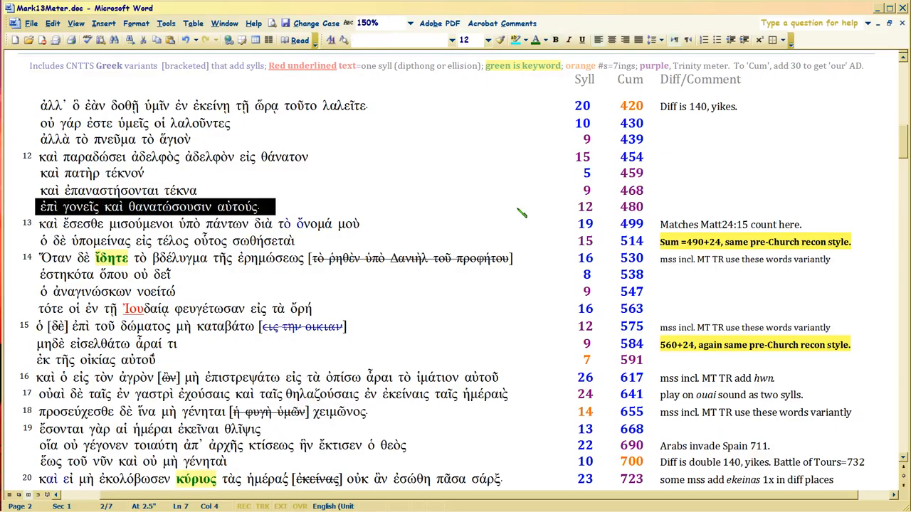
mouse_move(587, 207)
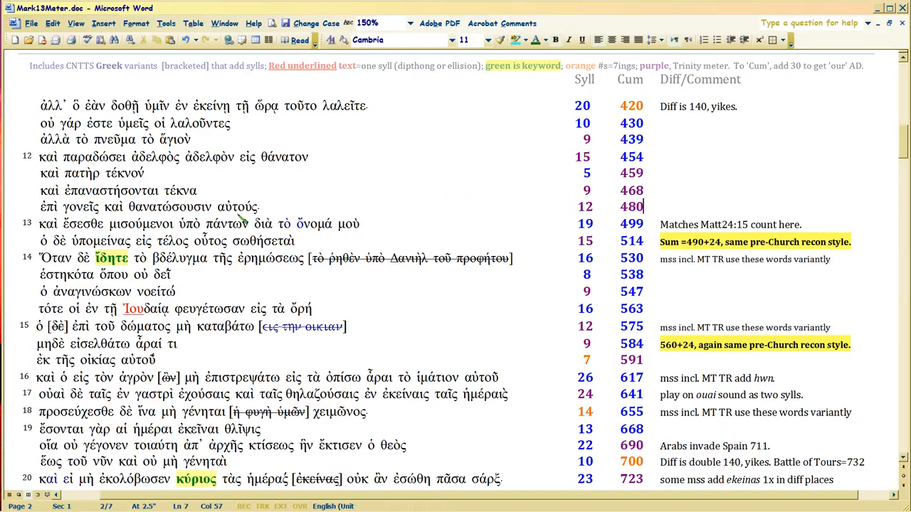
mouse_move(466, 234)
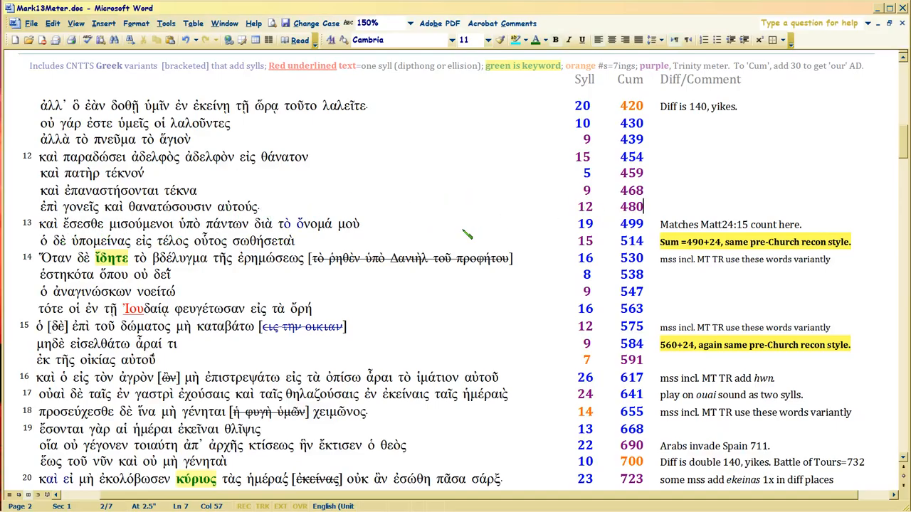
scroll(down, 3)
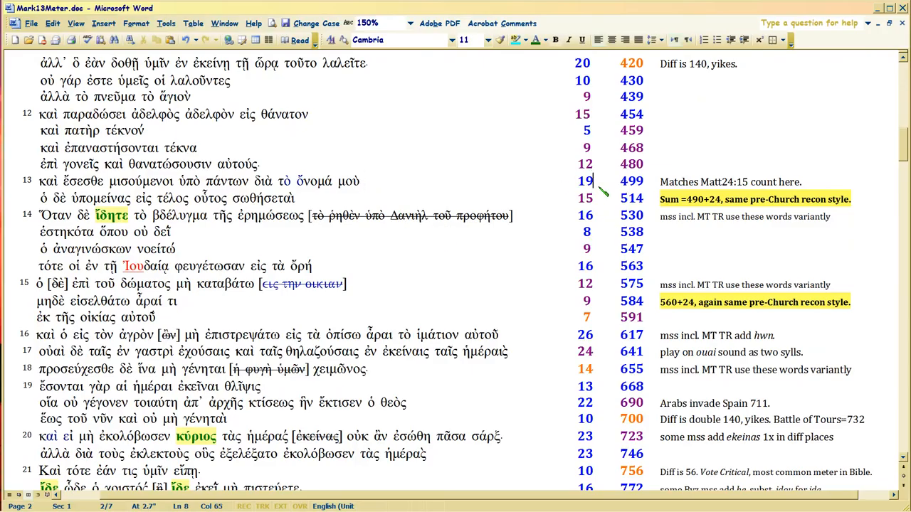
mouse_move(626, 187)
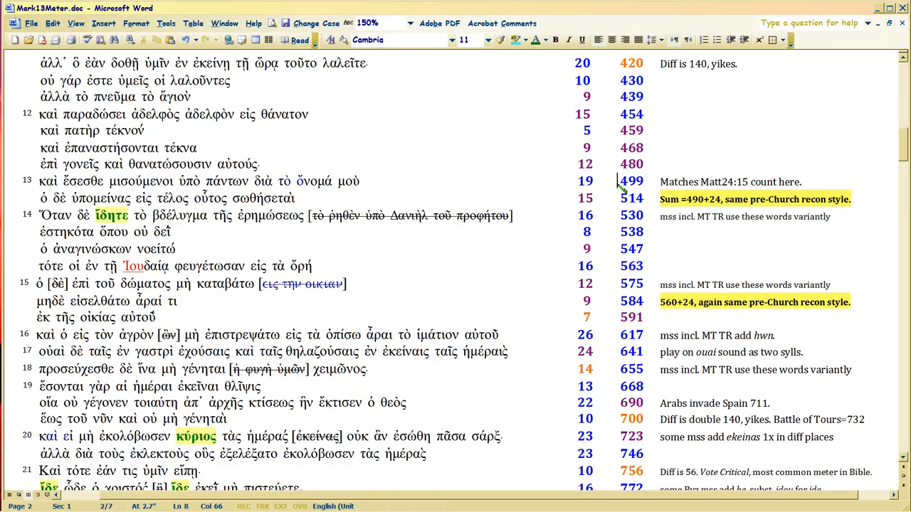
scroll(down, 3)
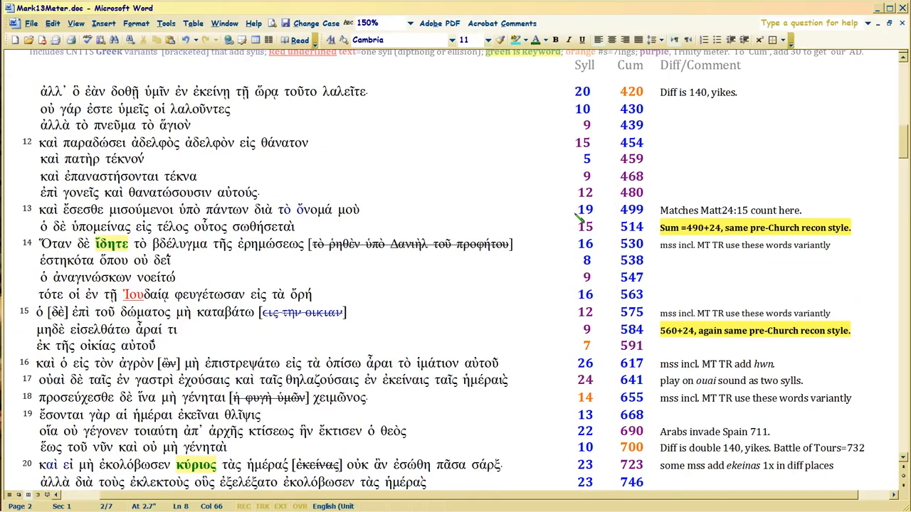
mouse_move(654, 209)
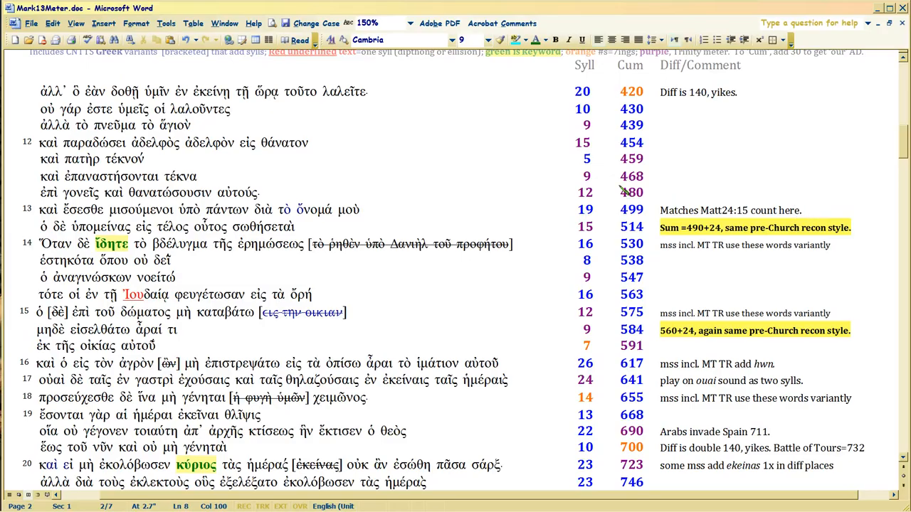
mouse_move(511, 201)
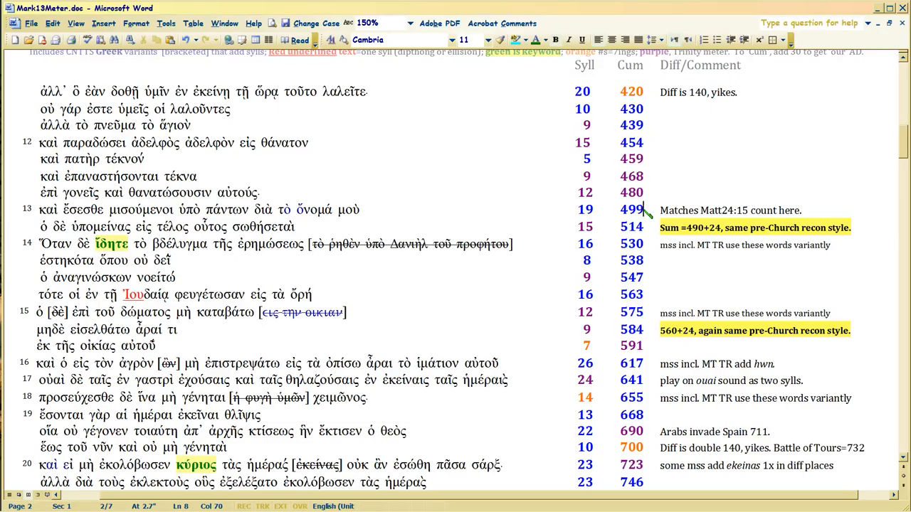
mouse_move(701, 210)
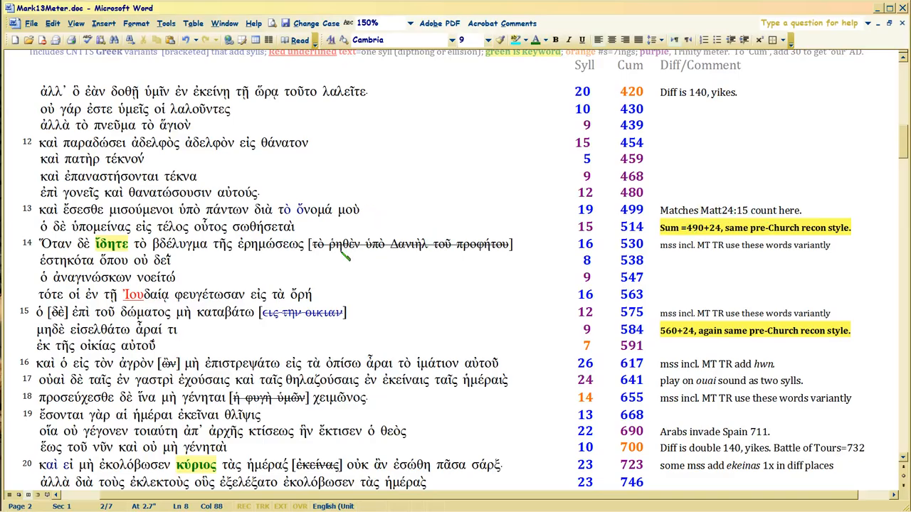
scroll(down, 3)
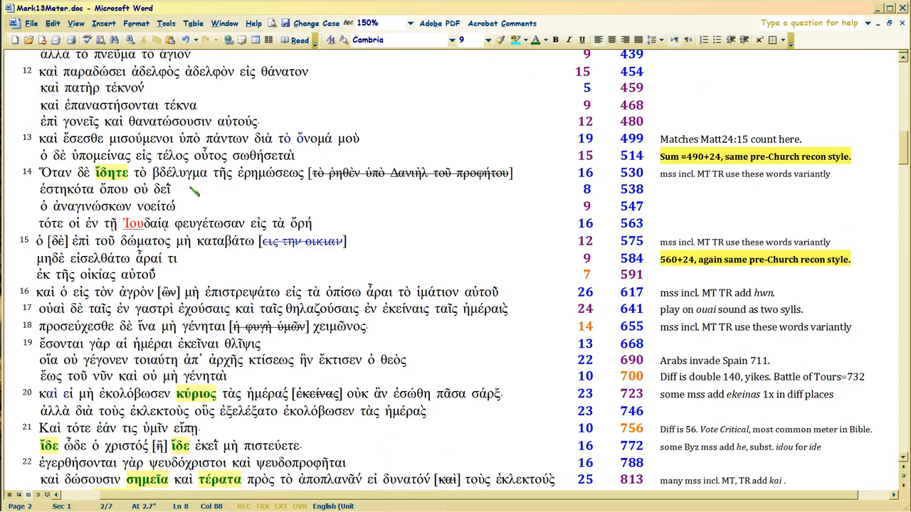
mouse_move(294, 205)
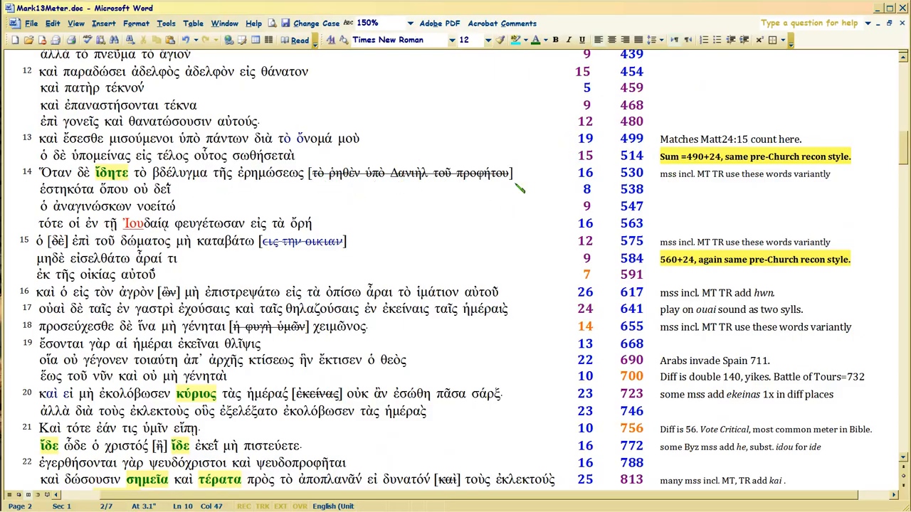
click(478, 39)
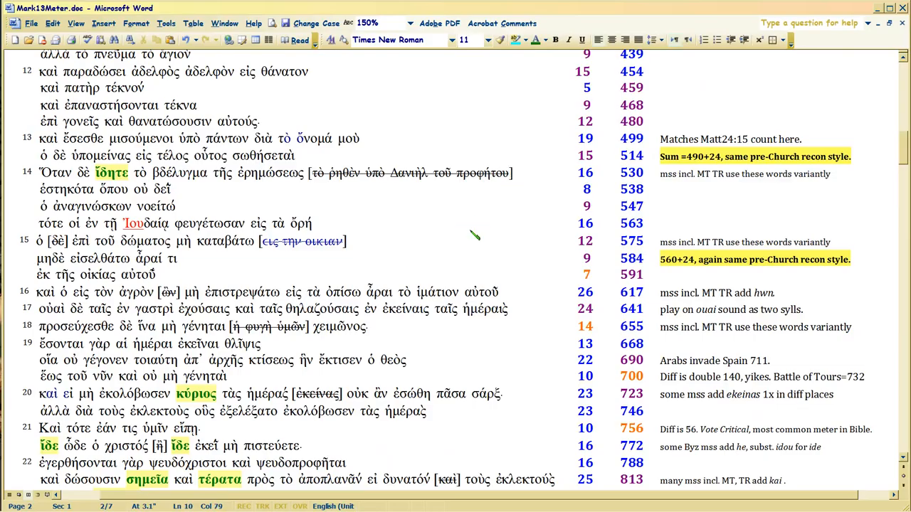
scroll(down, 3)
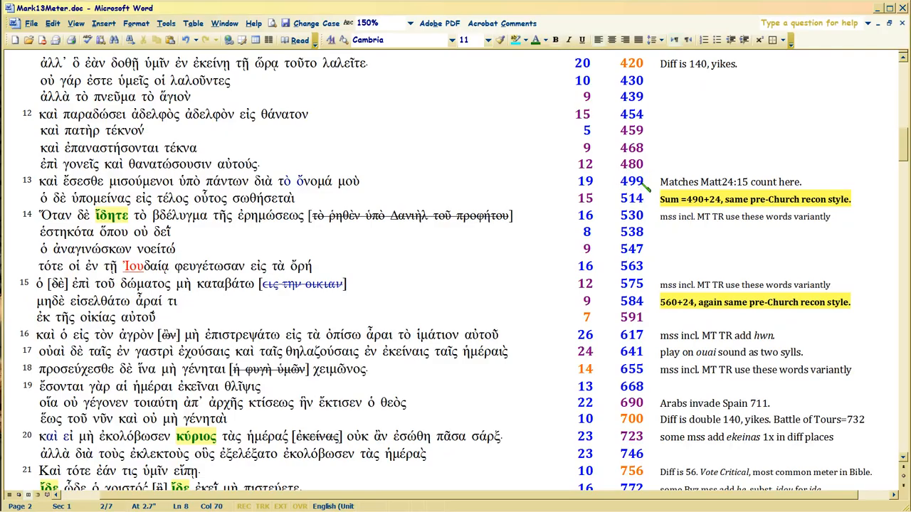
mouse_move(592, 198)
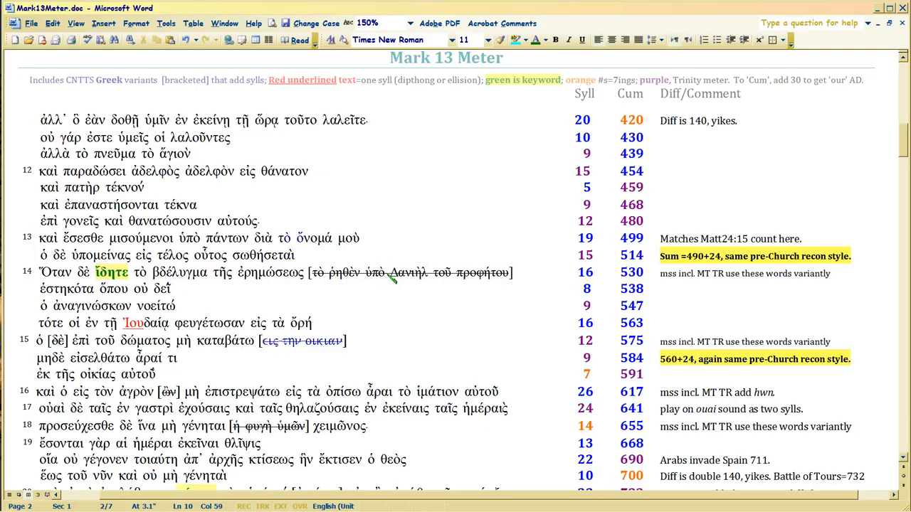
click(384, 272)
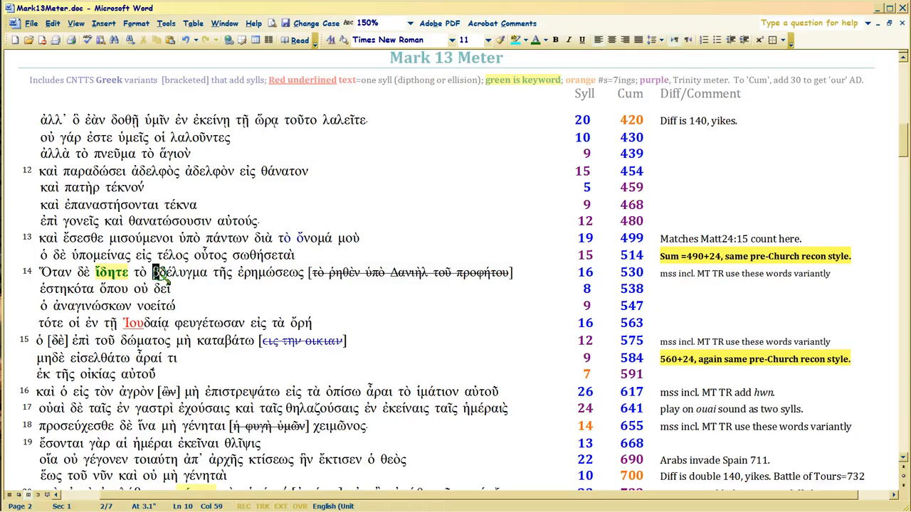
drag(152, 272, 302, 271)
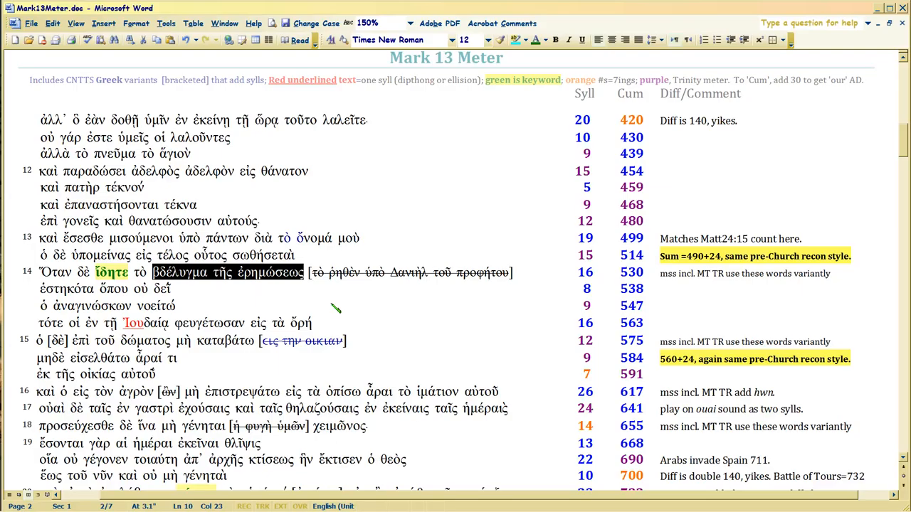
mouse_move(387, 281)
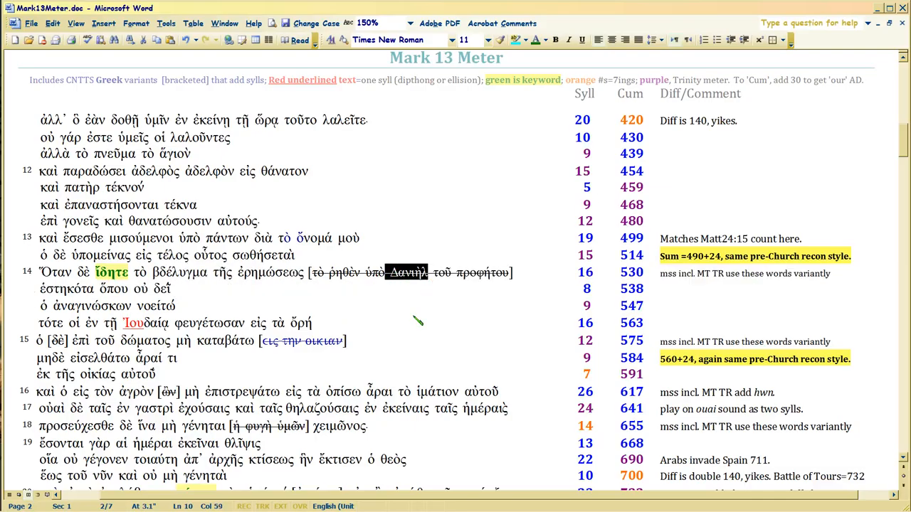
mouse_move(365, 320)
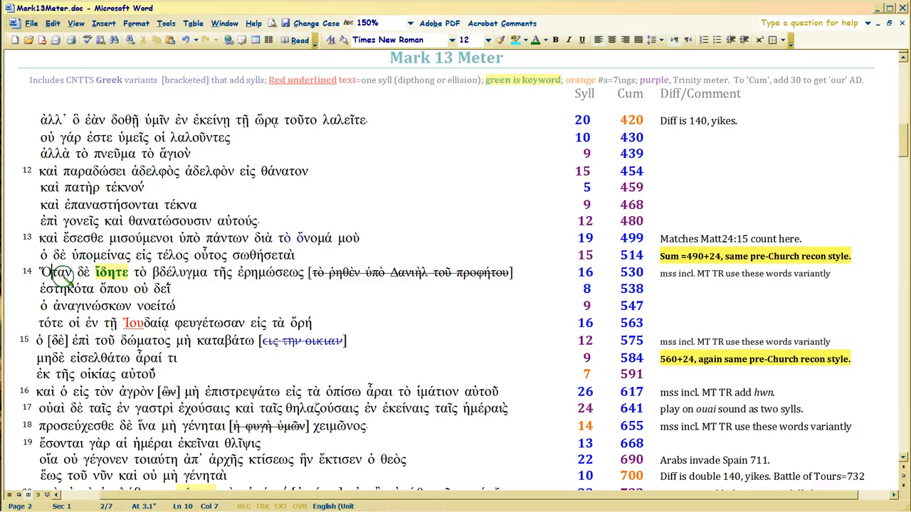
double_click(111, 272)
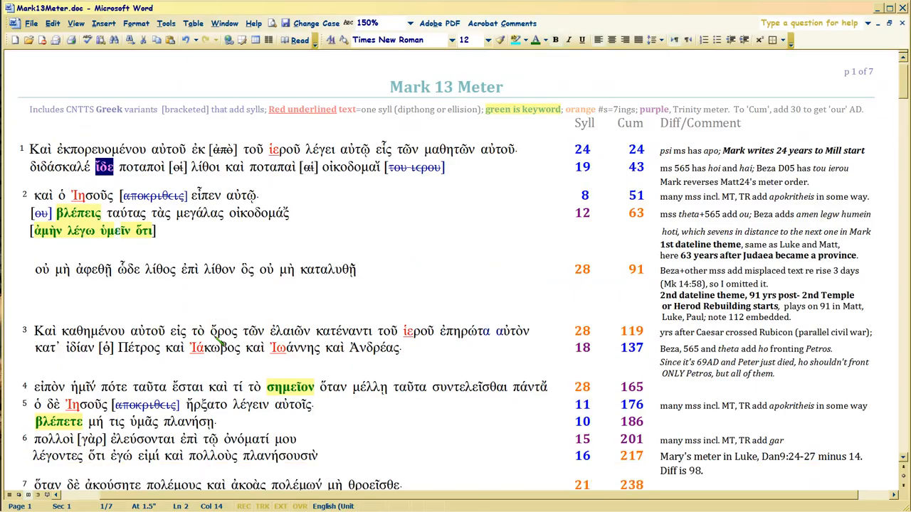
scroll(down, 3)
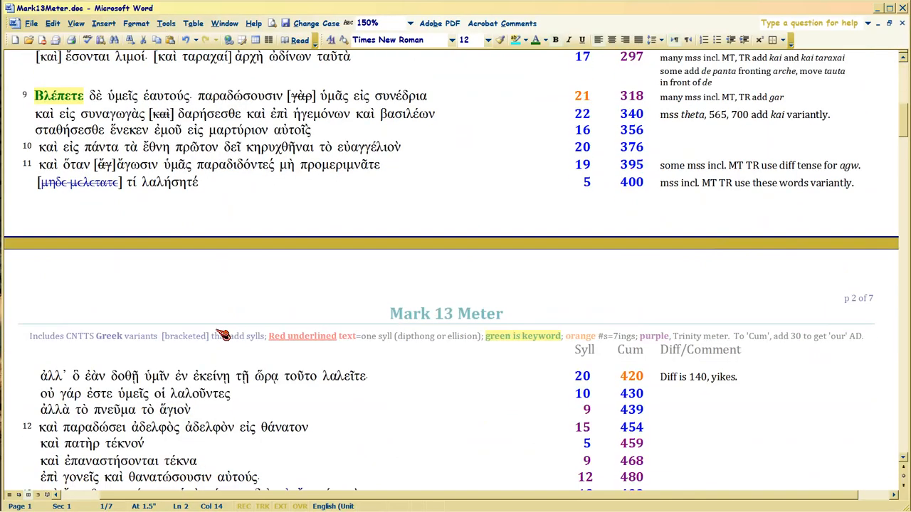
scroll(down, 3)
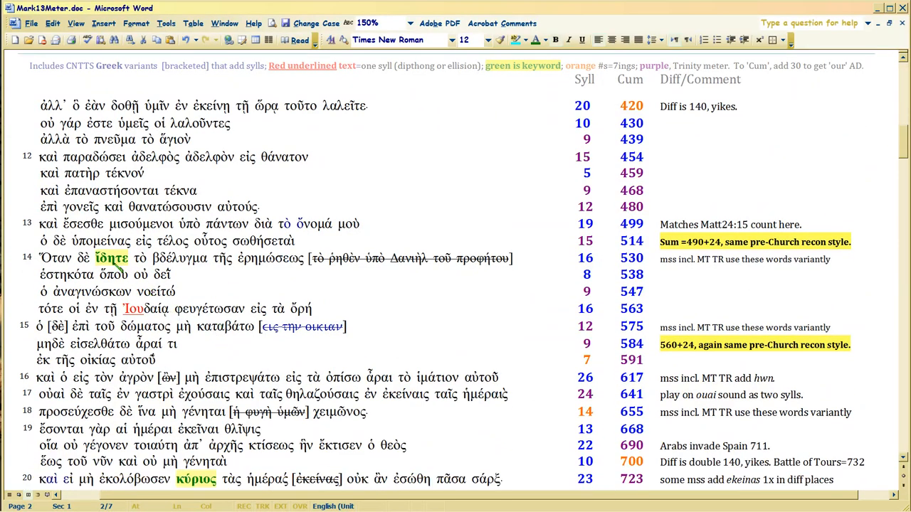
double_click(110, 258)
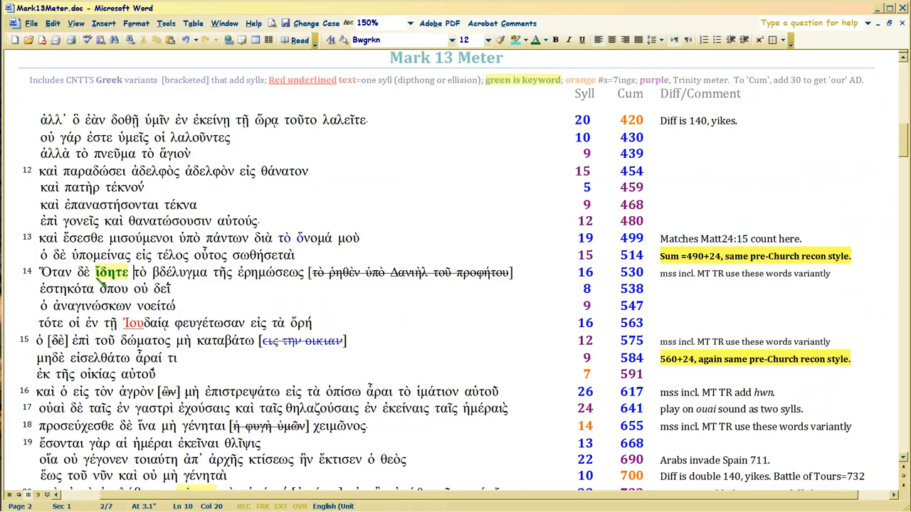
scroll(down, 3)
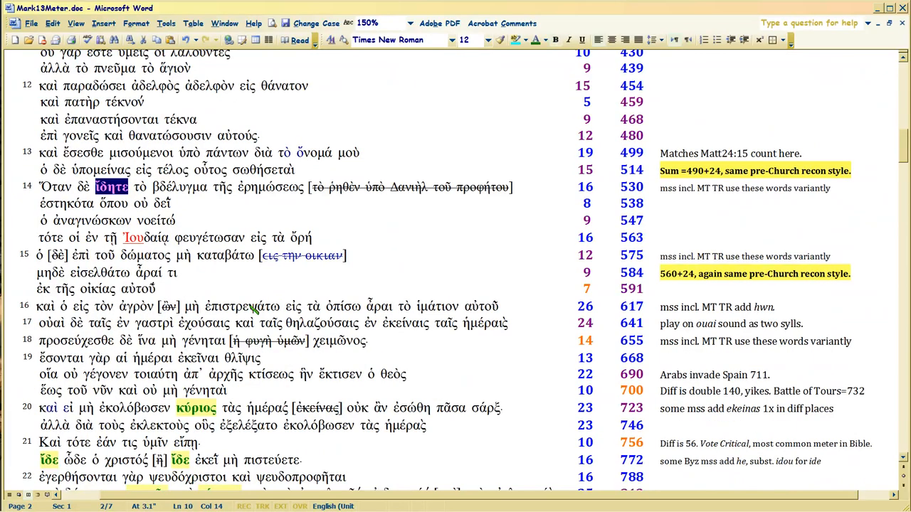
scroll(down, 3)
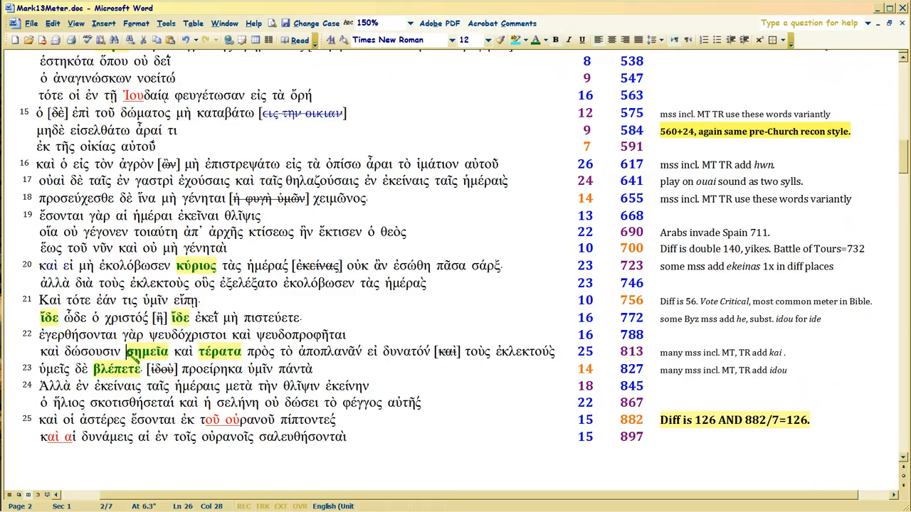
double_click(147, 351)
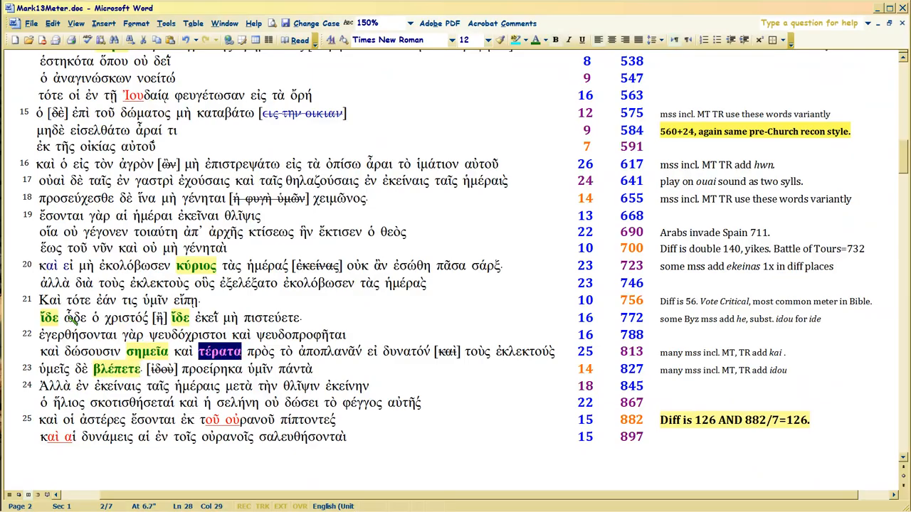
double_click(48, 318)
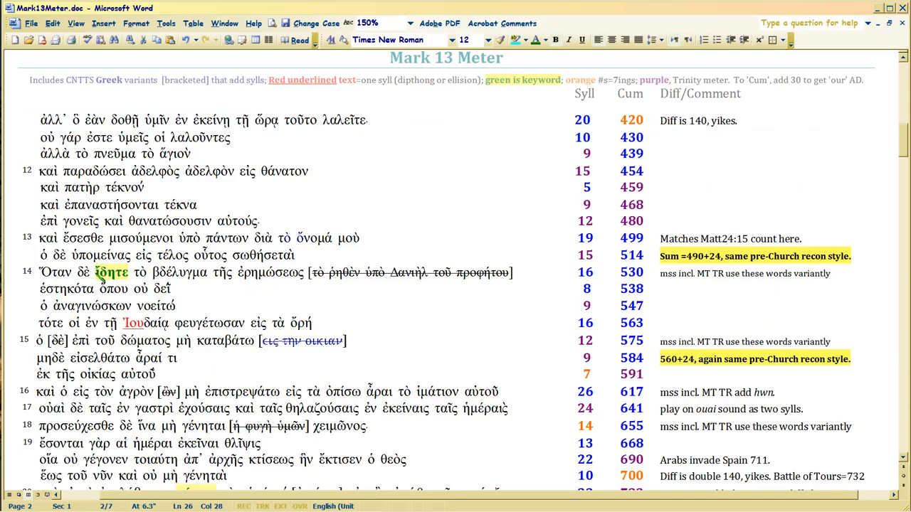
double_click(110, 273)
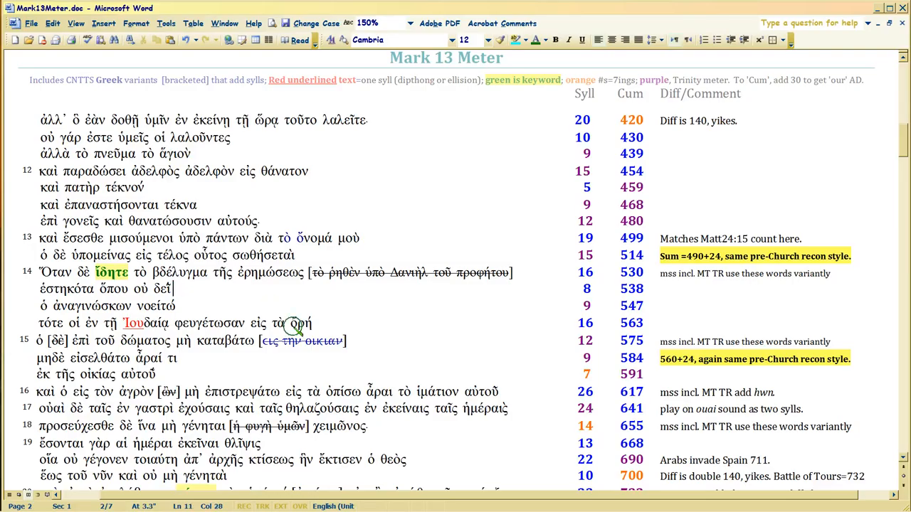
scroll(down, 3)
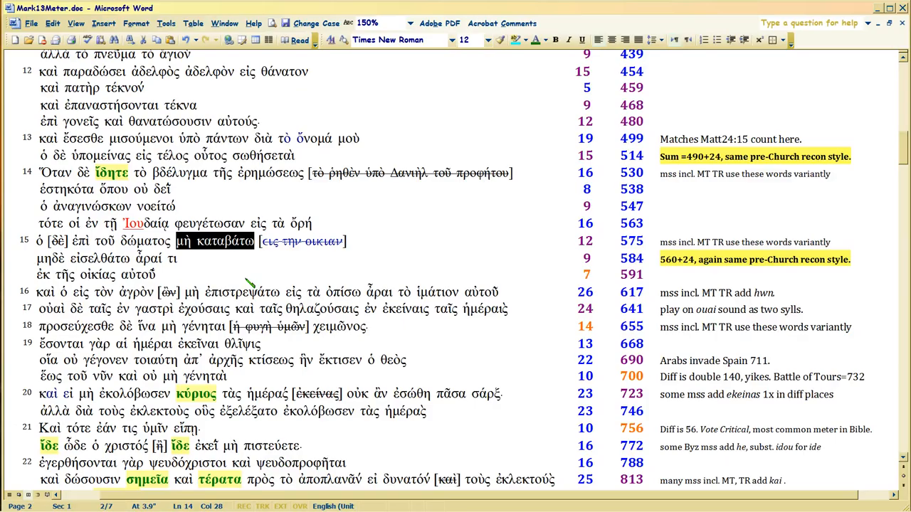
mouse_move(255, 282)
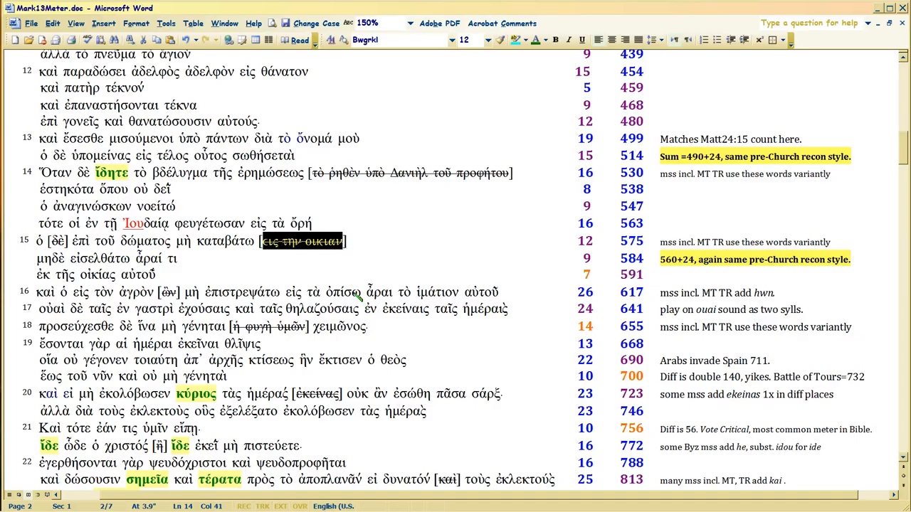
mouse_move(356, 253)
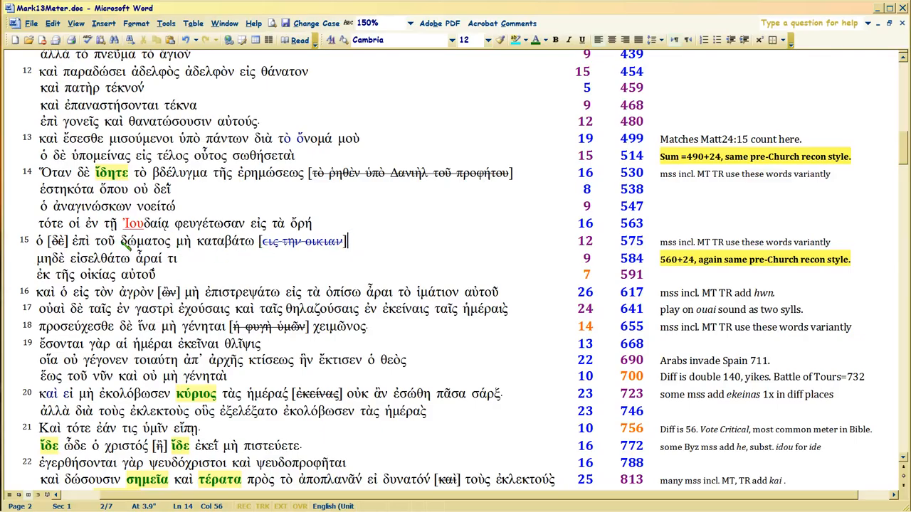
double_click(145, 241)
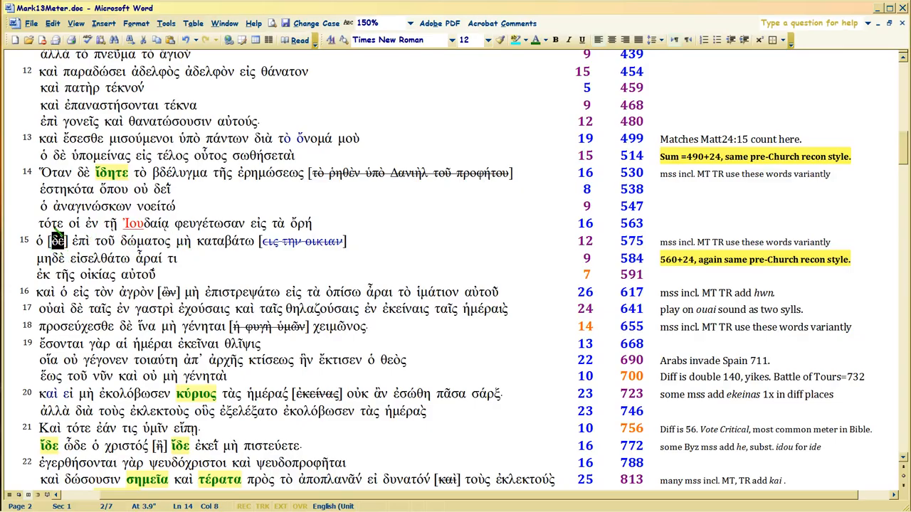
drag(39, 223, 311, 223)
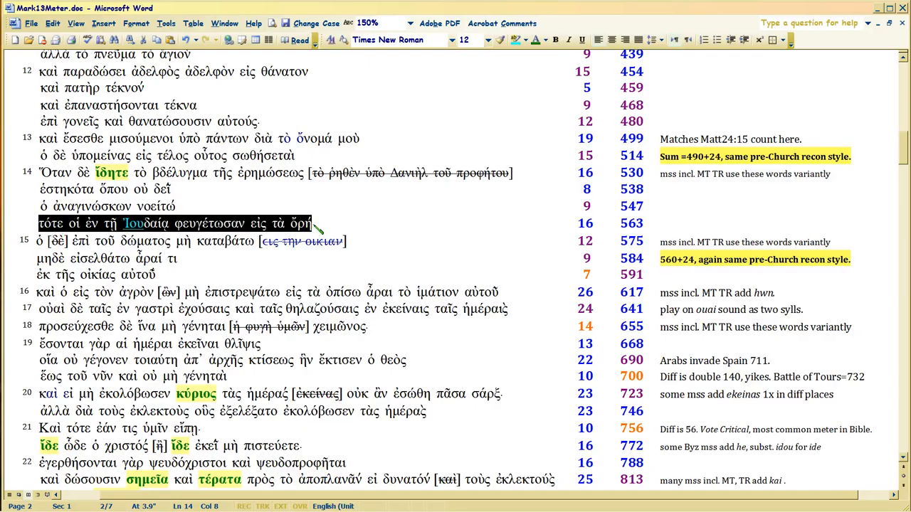
click(61, 249)
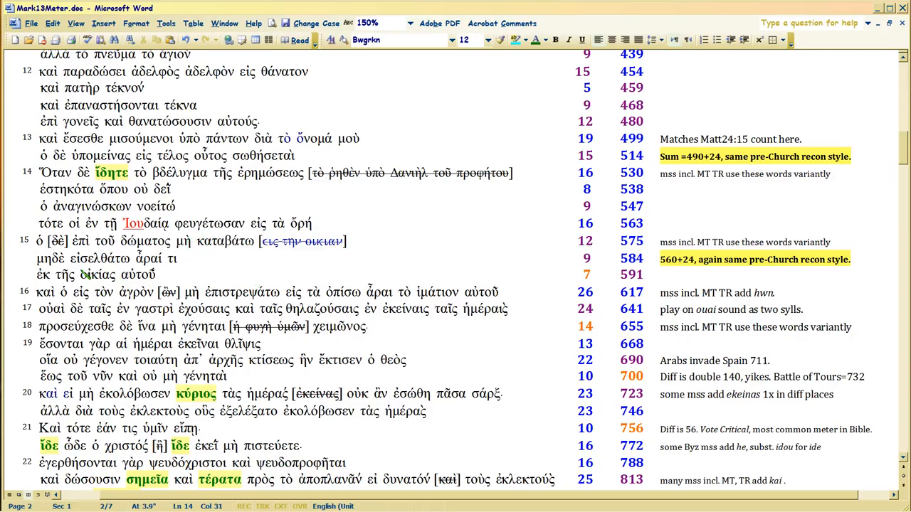
scroll(down, 3)
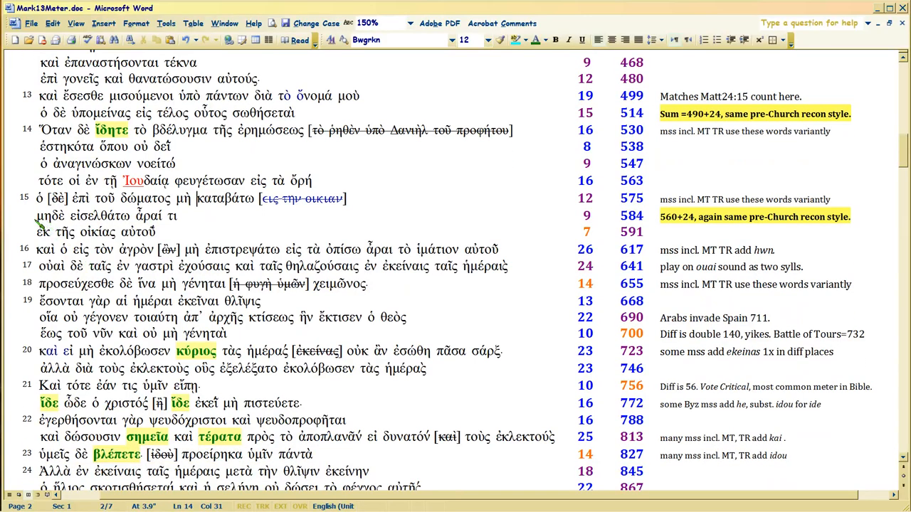
click(33, 216)
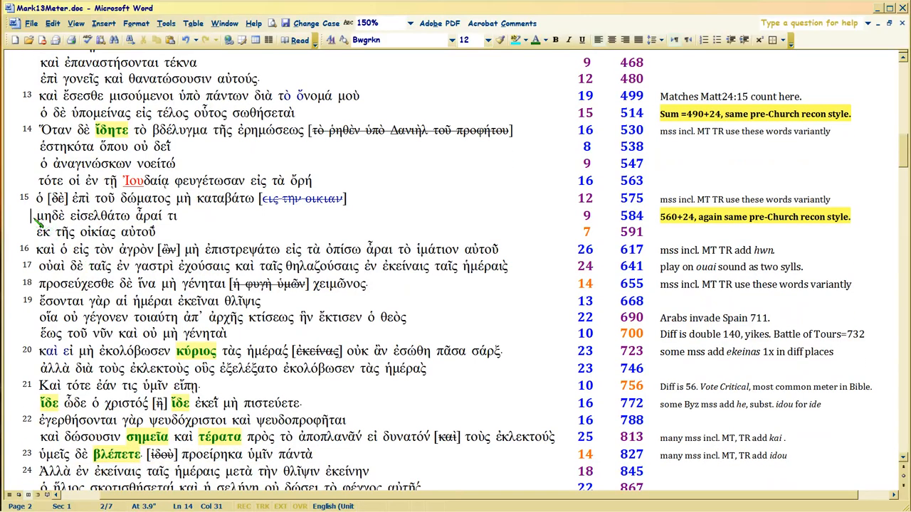
drag(33, 215, 175, 216)
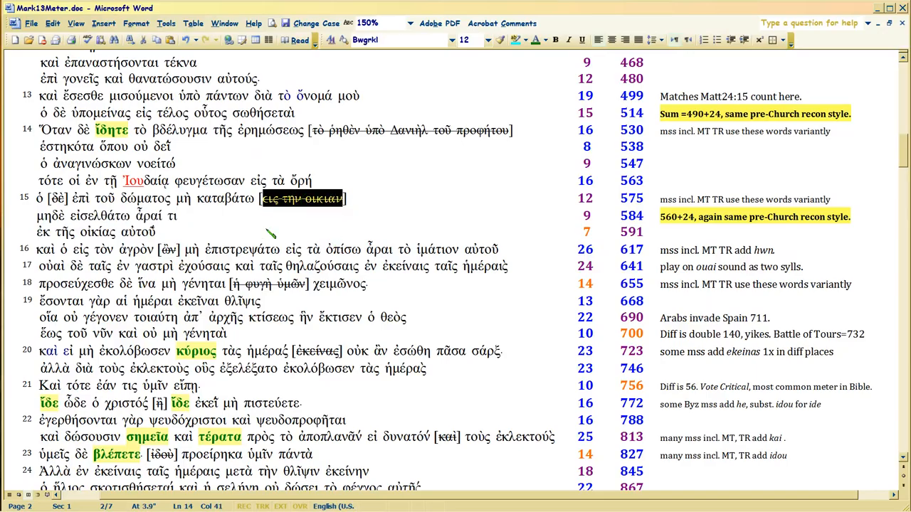
scroll(down, 3)
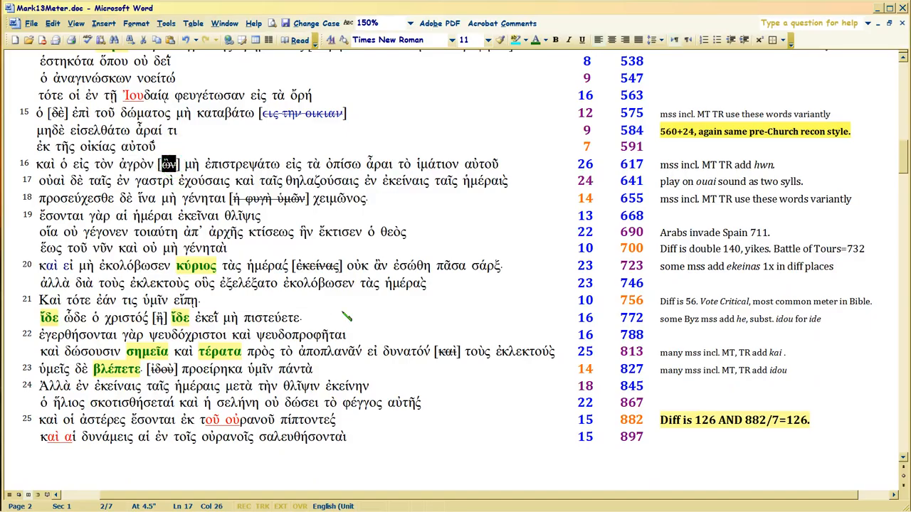
mouse_move(384, 217)
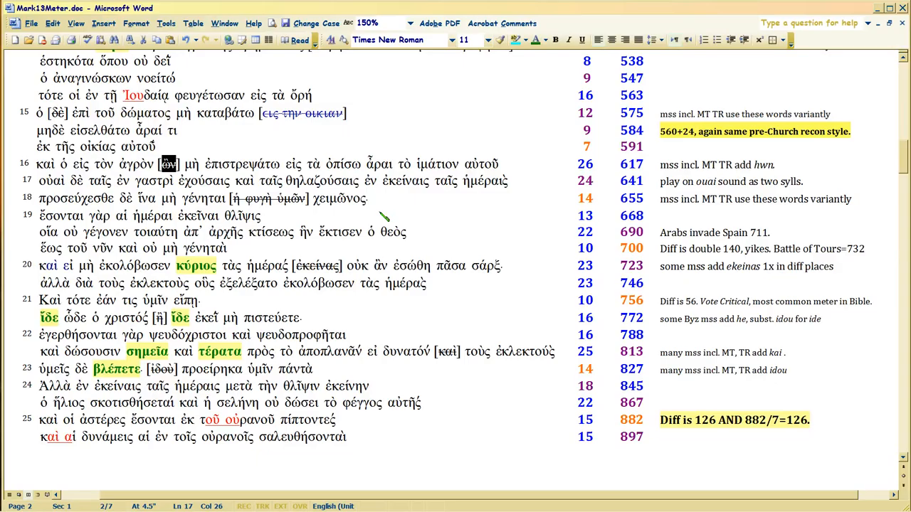
mouse_move(153, 212)
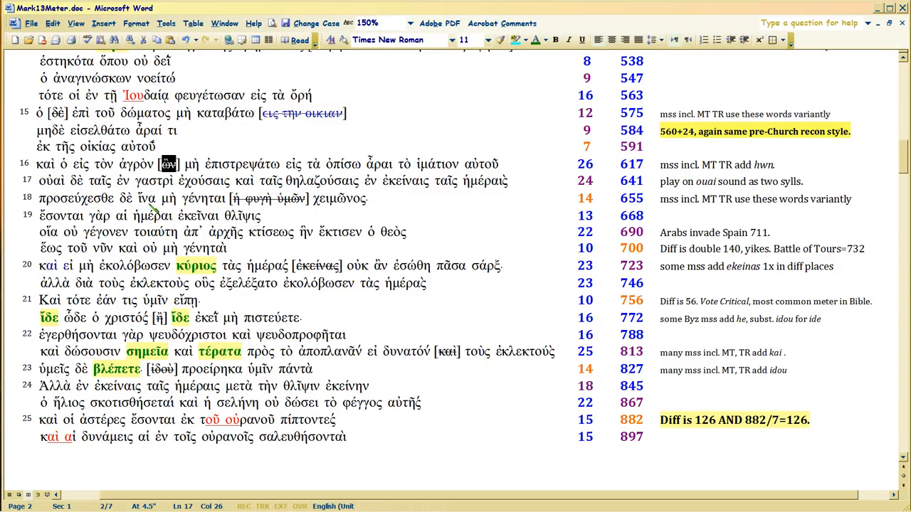
mouse_move(192, 174)
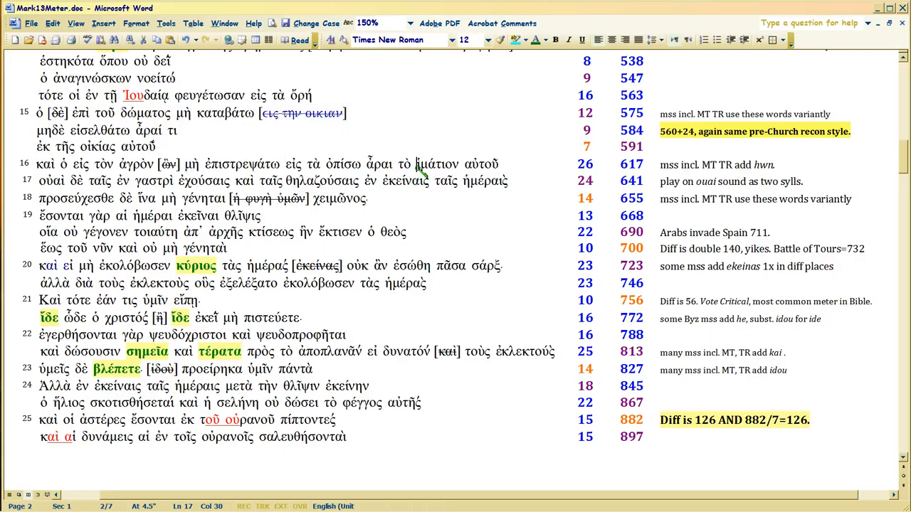
drag(416, 164, 499, 164)
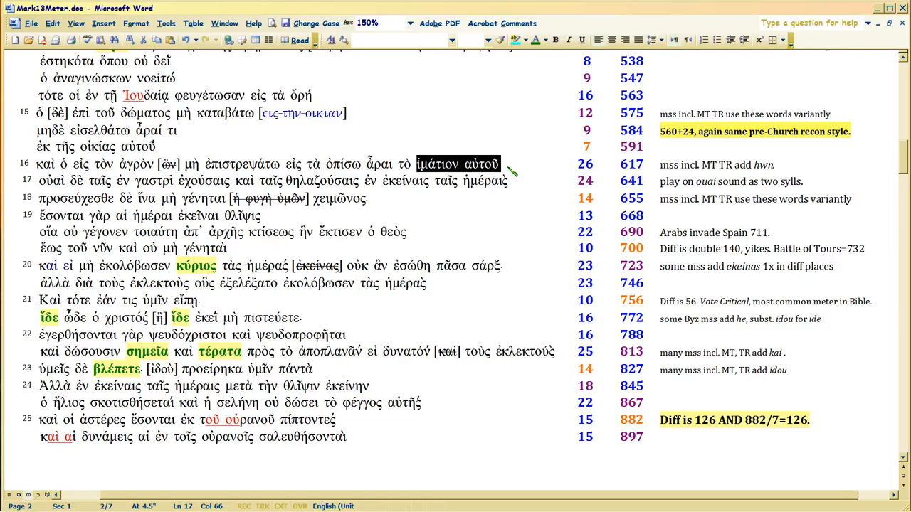
click(500, 163)
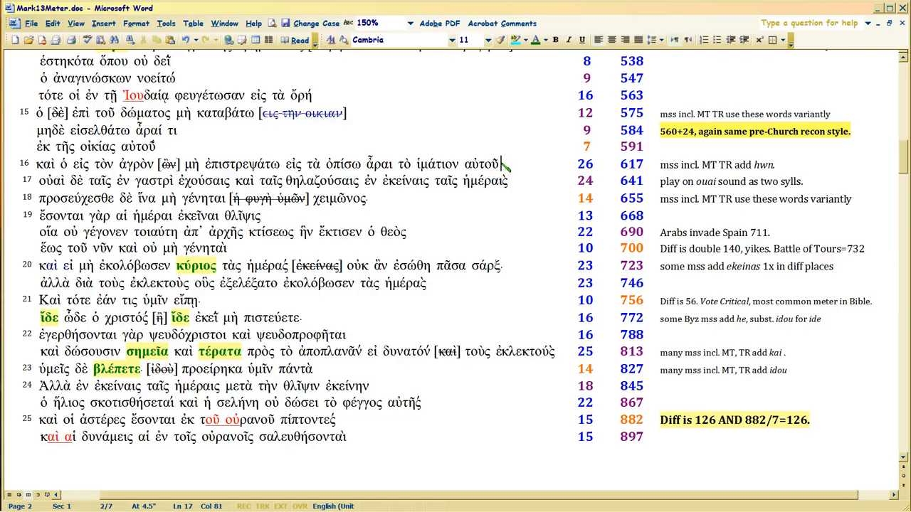
double_click(437, 164)
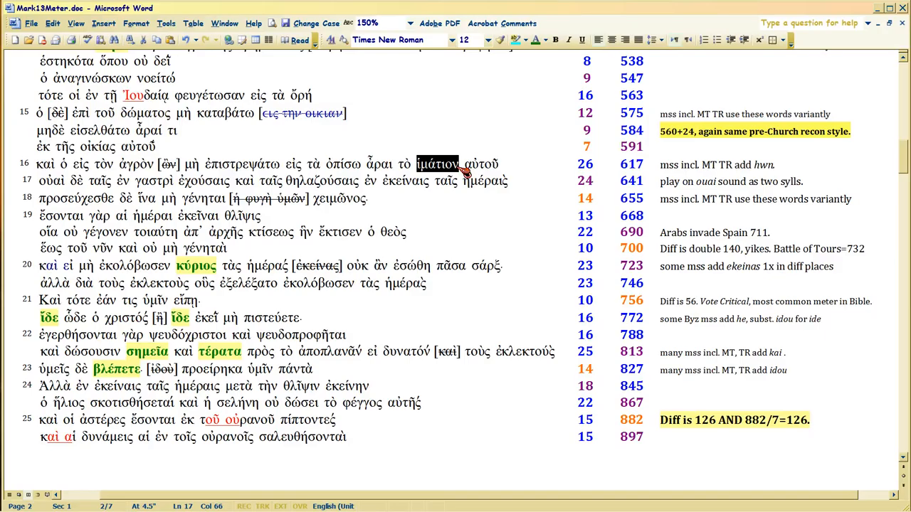
mouse_move(470, 172)
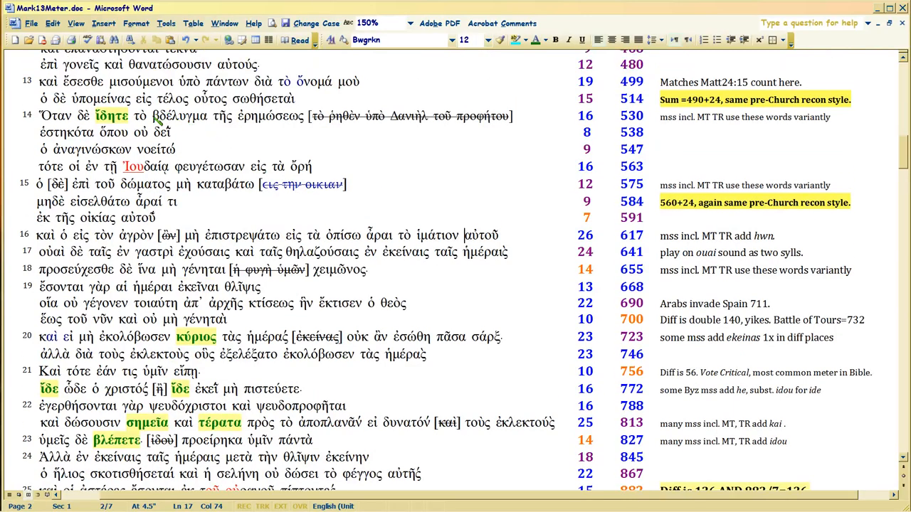
drag(140, 115, 304, 115)
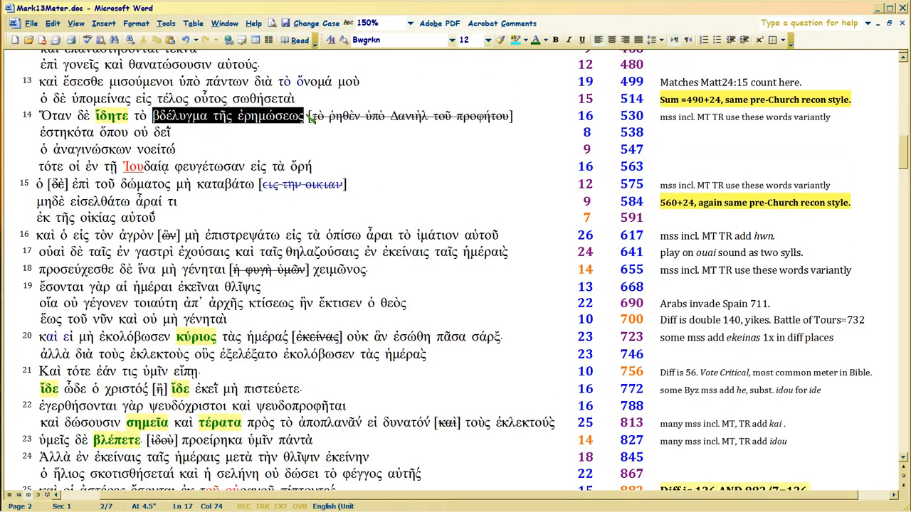
scroll(down, 3)
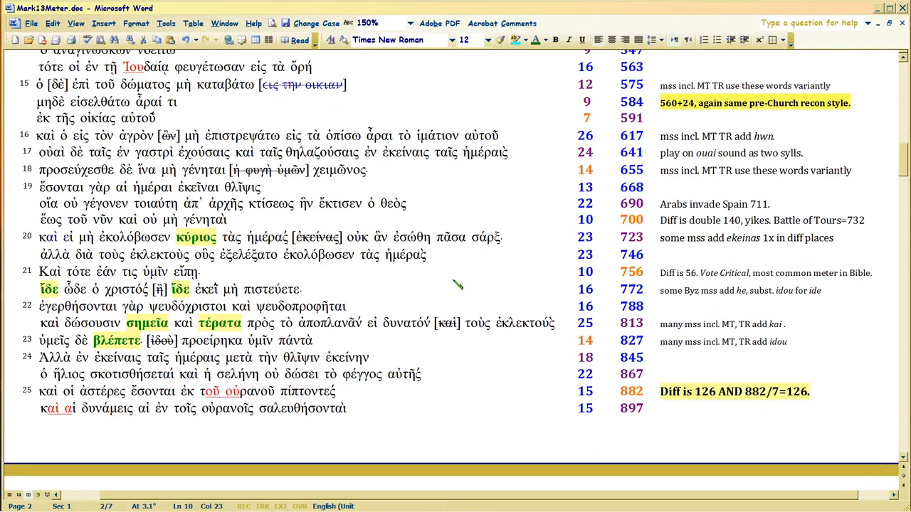
mouse_move(235, 181)
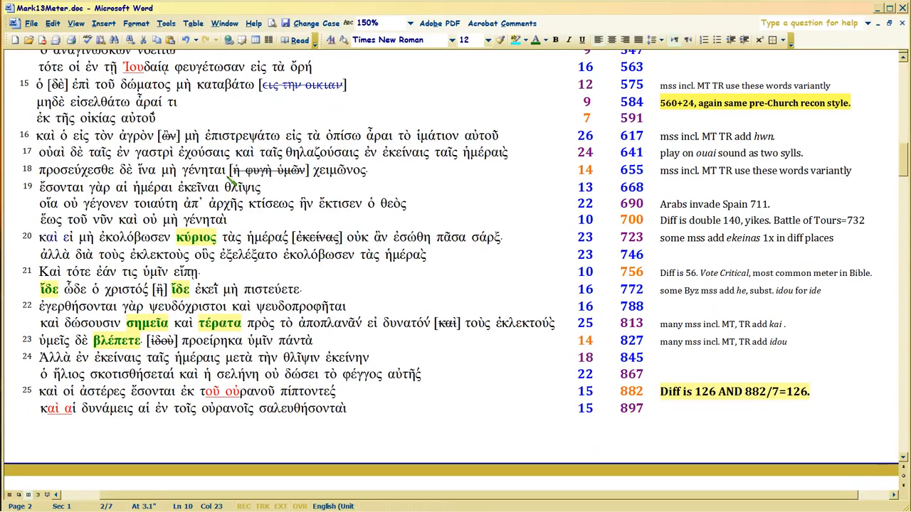
mouse_move(57, 177)
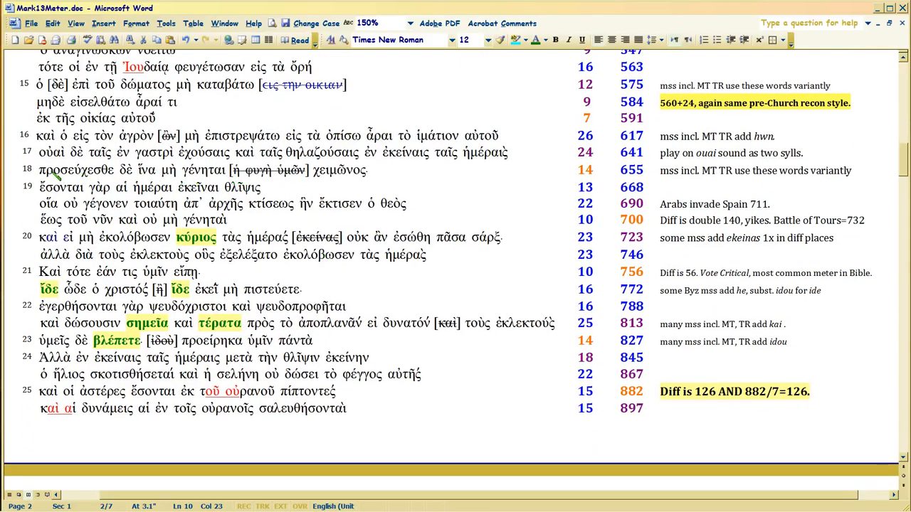
double_click(74, 170)
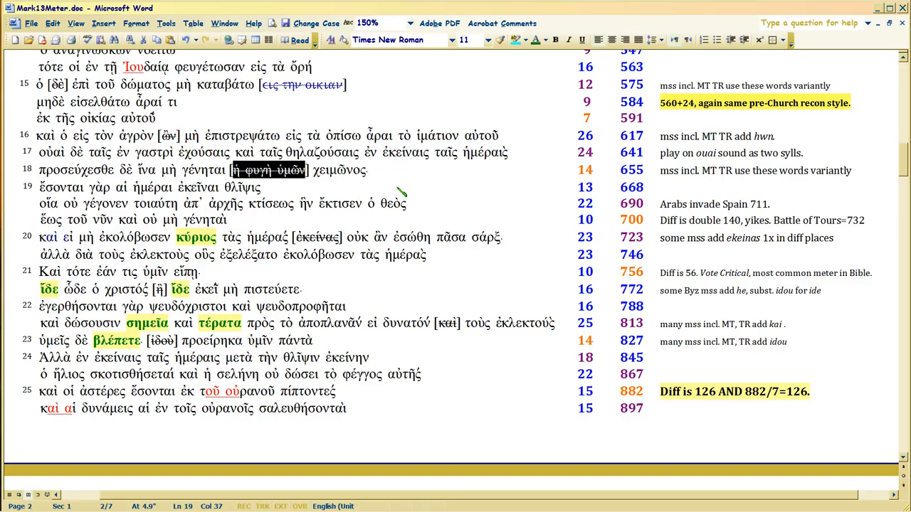
mouse_move(377, 176)
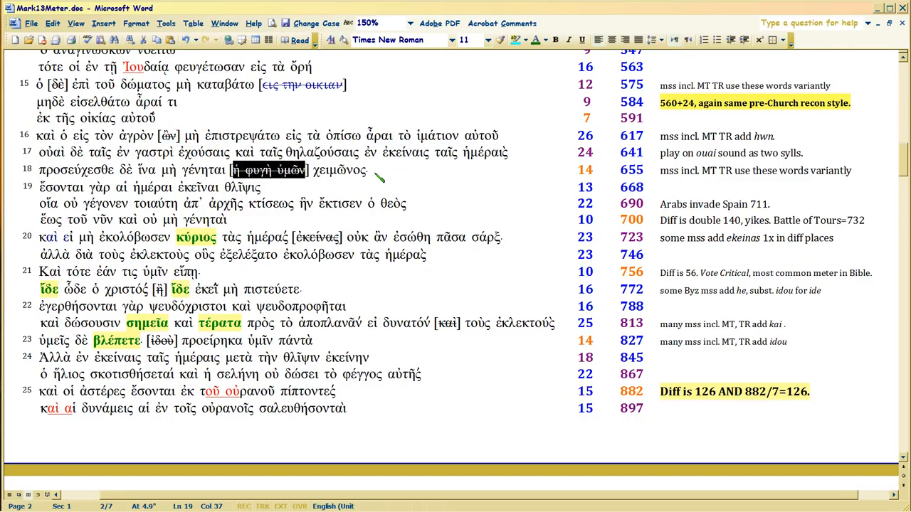
mouse_move(346, 186)
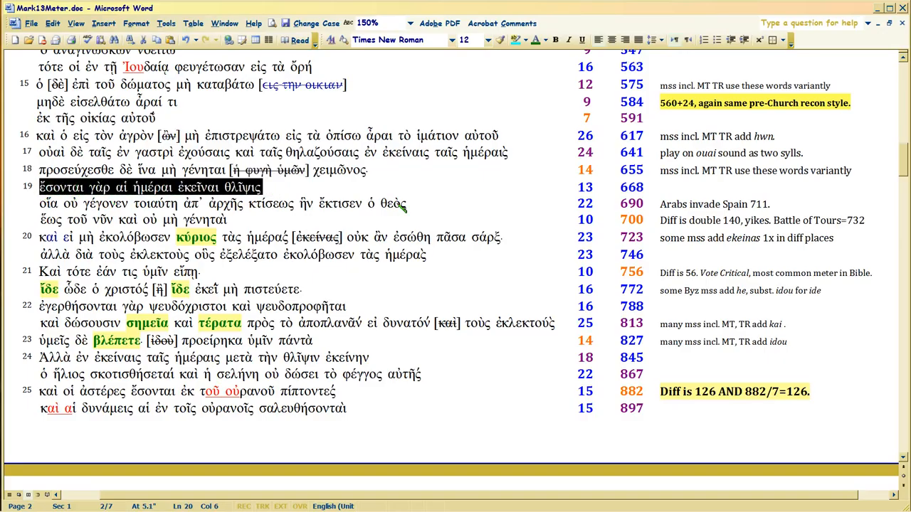
scroll(down, 3)
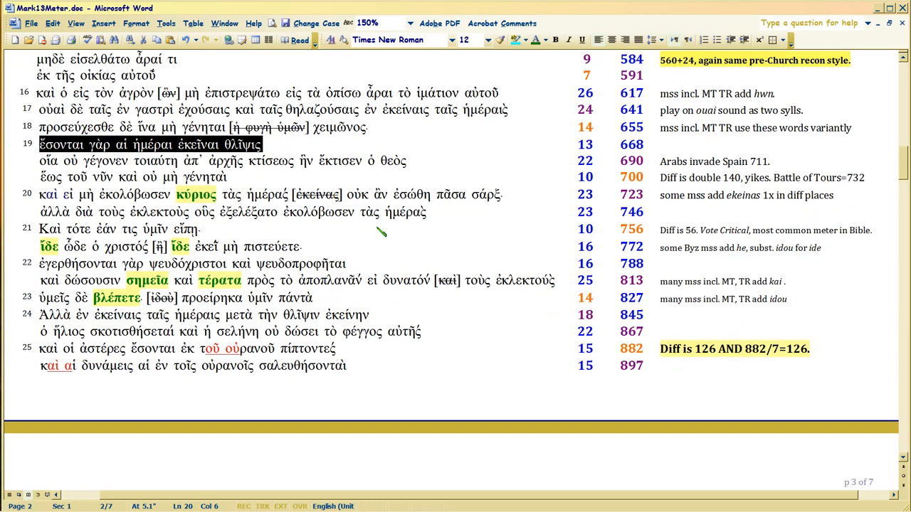
mouse_move(288, 204)
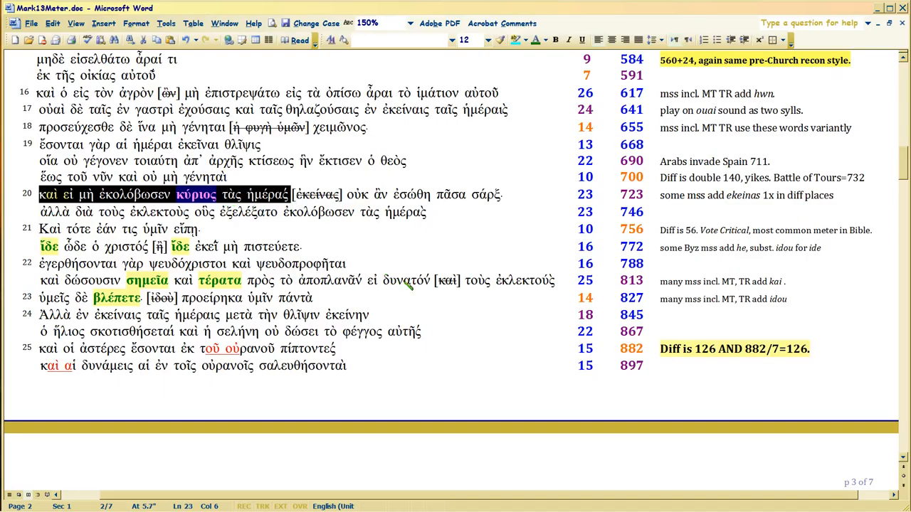
mouse_move(331, 227)
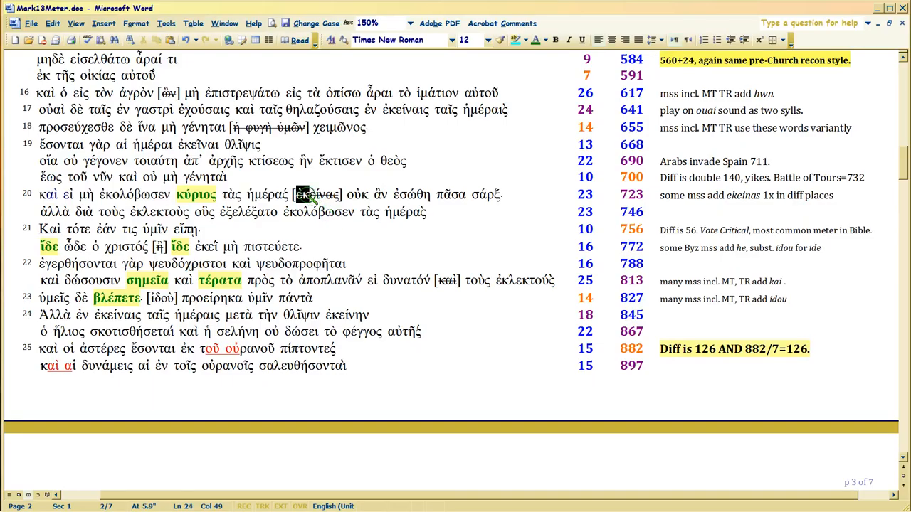
double_click(319, 195)
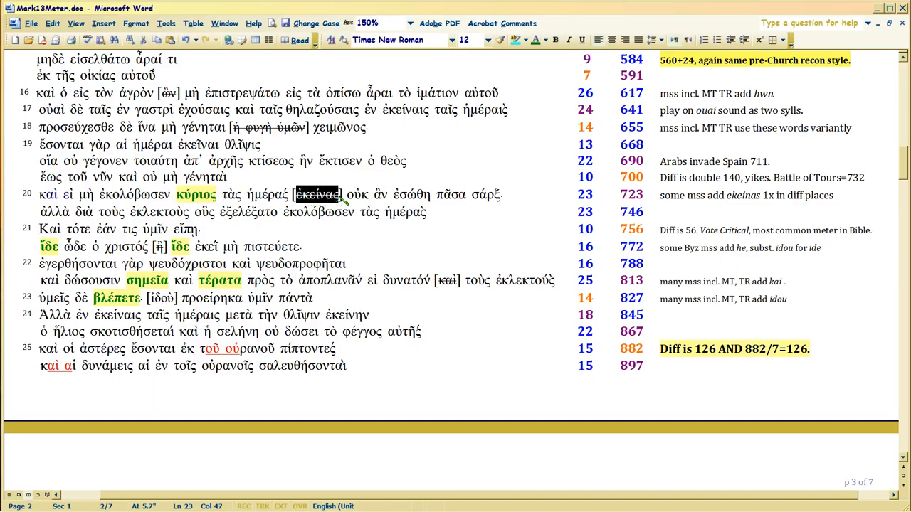
mouse_move(363, 201)
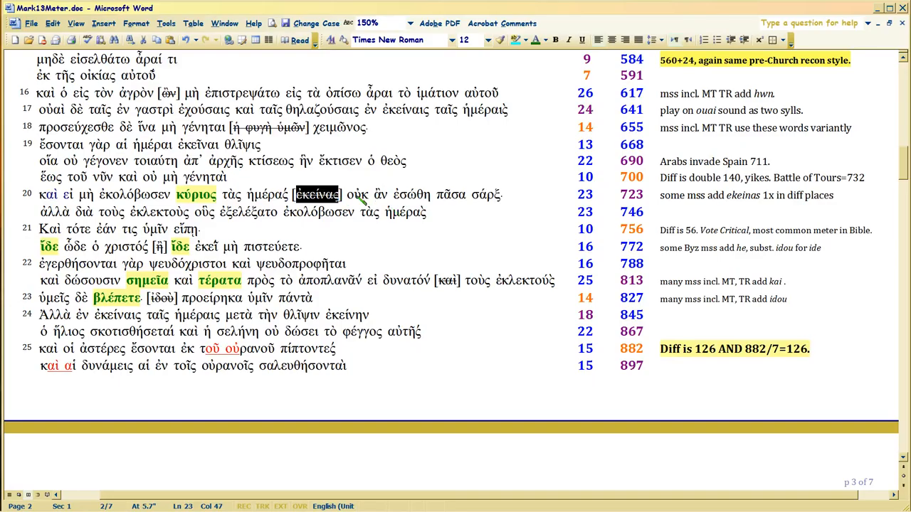
mouse_move(342, 206)
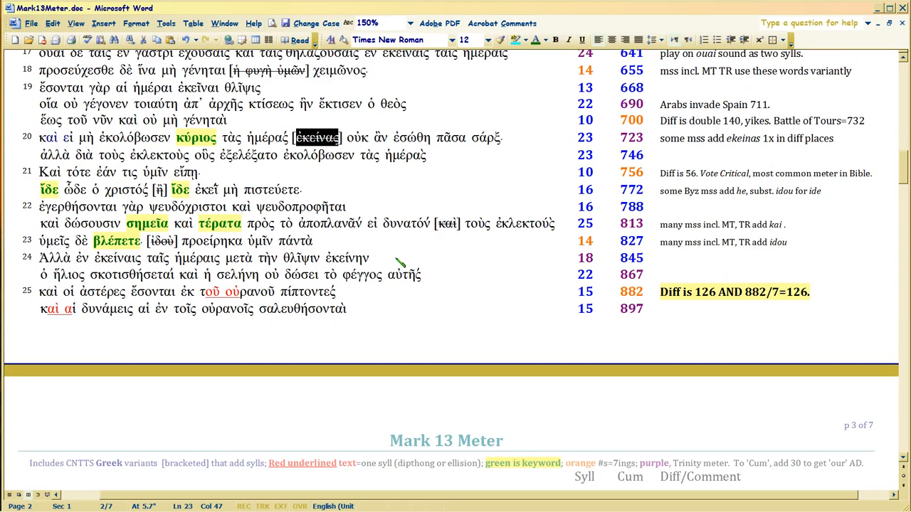
scroll(down, 3)
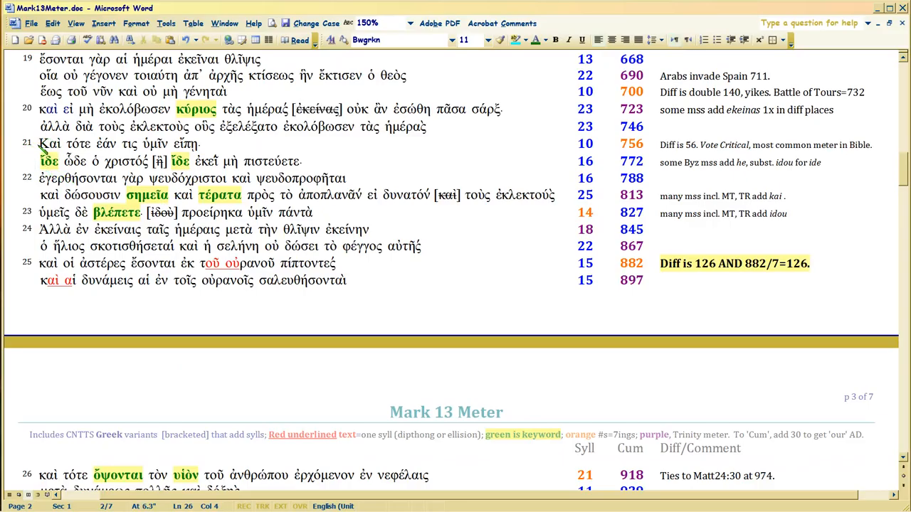
drag(41, 143, 228, 161)
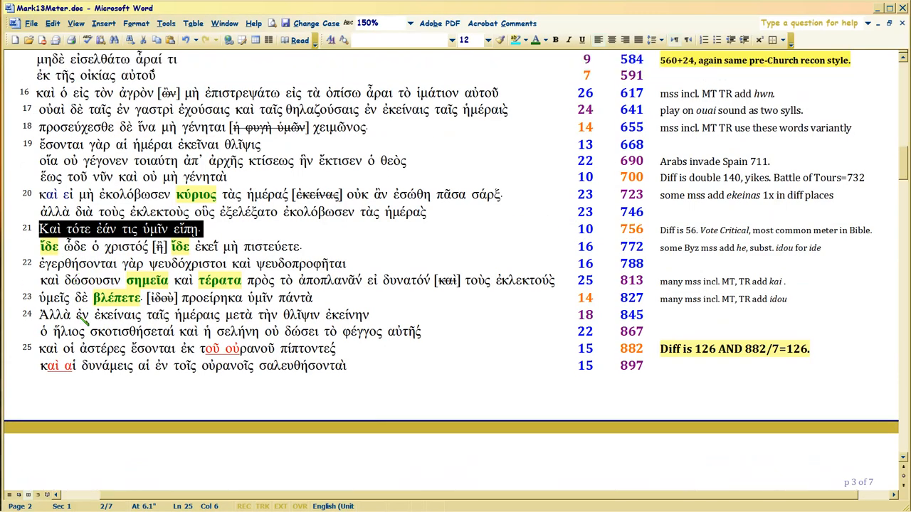
scroll(down, 3)
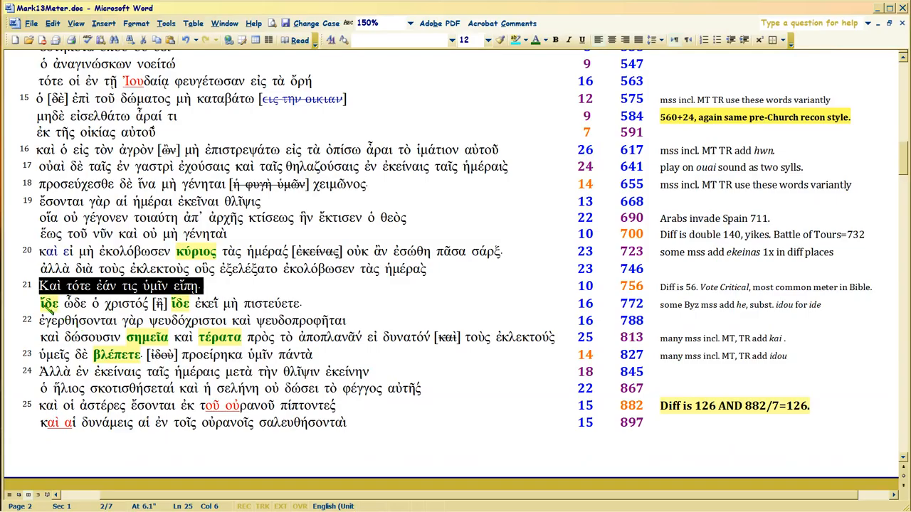
double_click(47, 303)
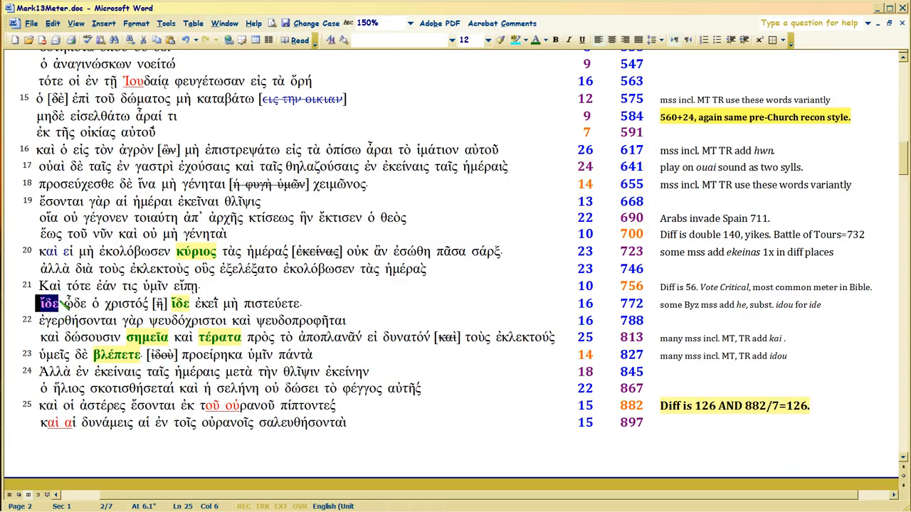
drag(50, 304, 160, 303)
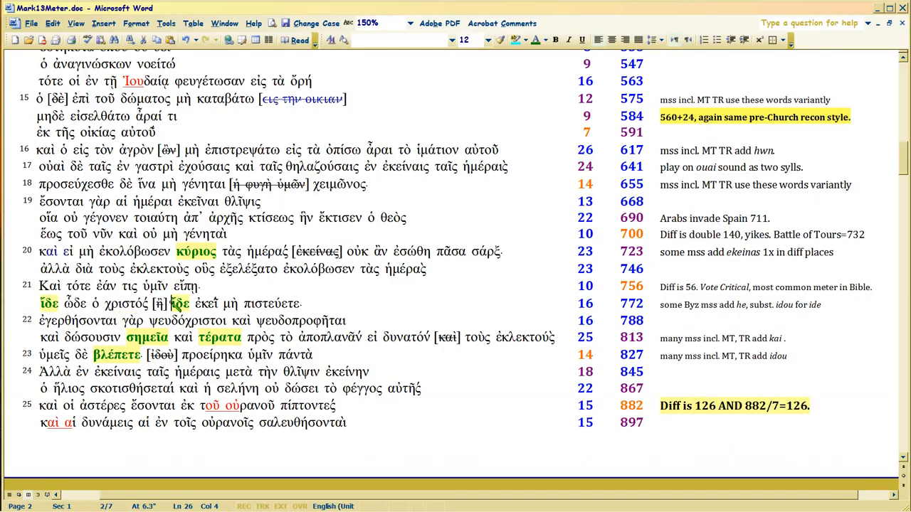
drag(171, 303, 238, 304)
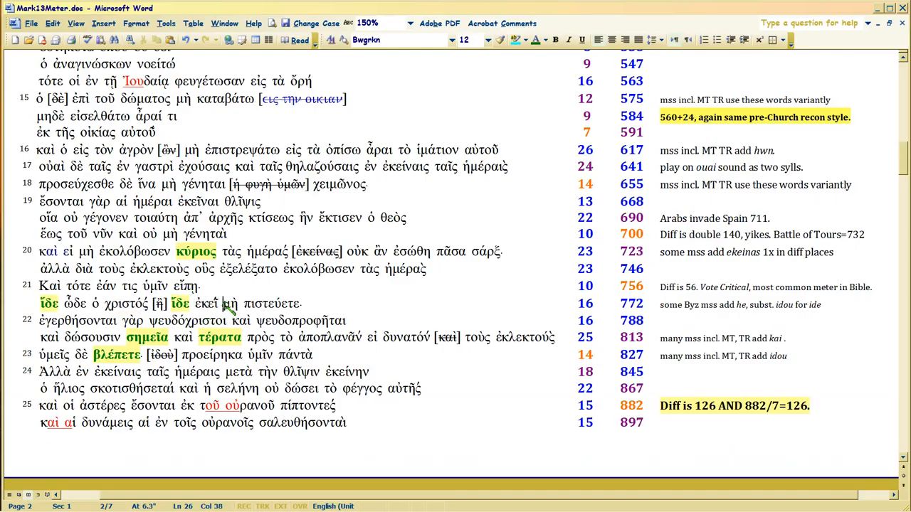
drag(220, 303, 303, 303)
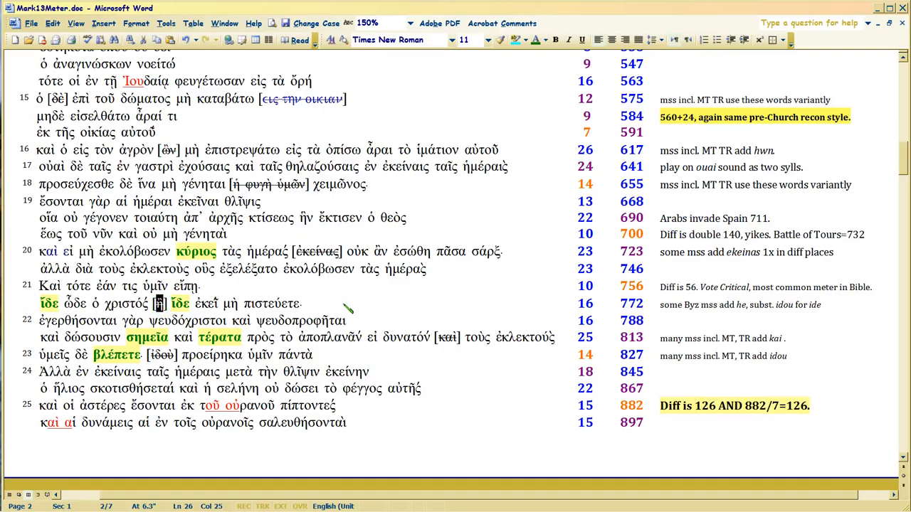
mouse_move(338, 301)
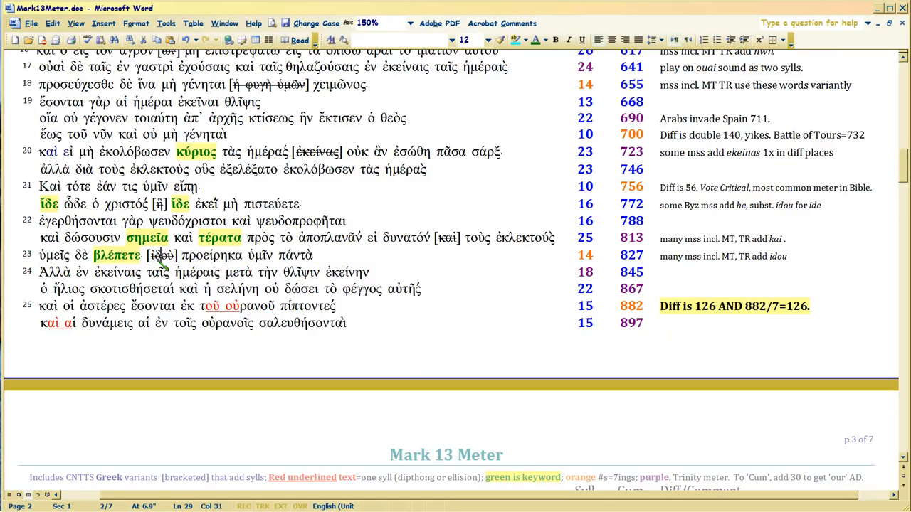
double_click(113, 254)
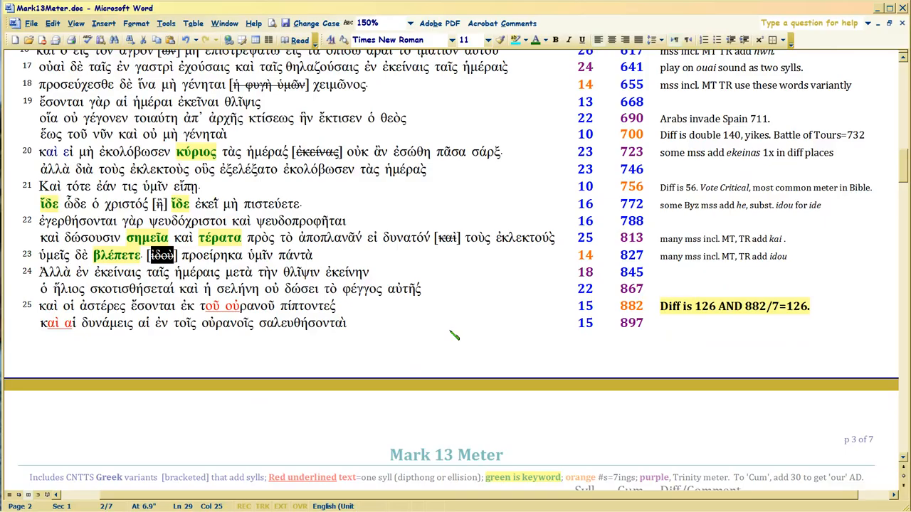
mouse_move(451, 332)
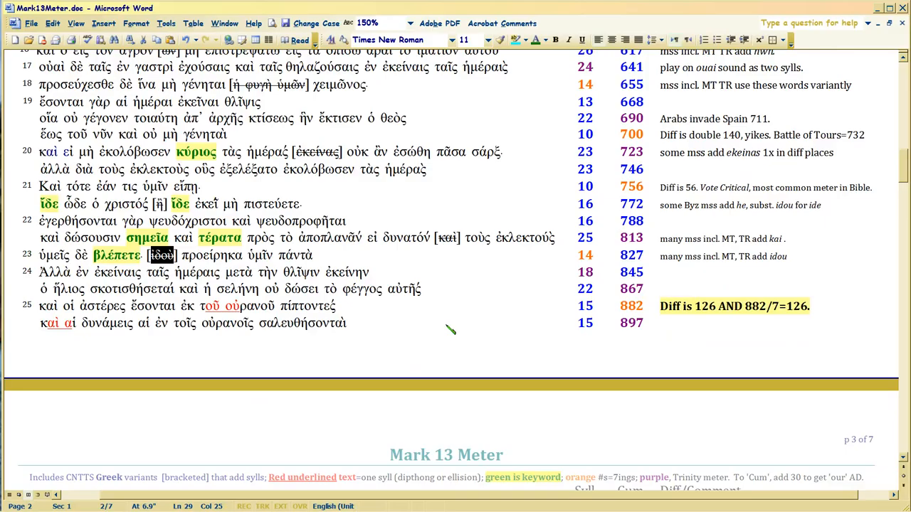
mouse_move(177, 269)
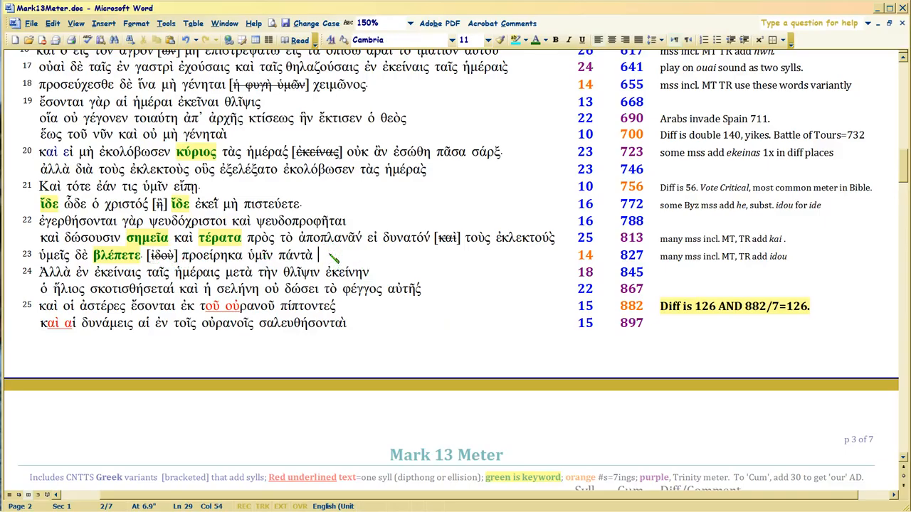
Step: Scroll to page 3 (verses 26–33) and put the cursor at verse 27
scroll(down, 3)
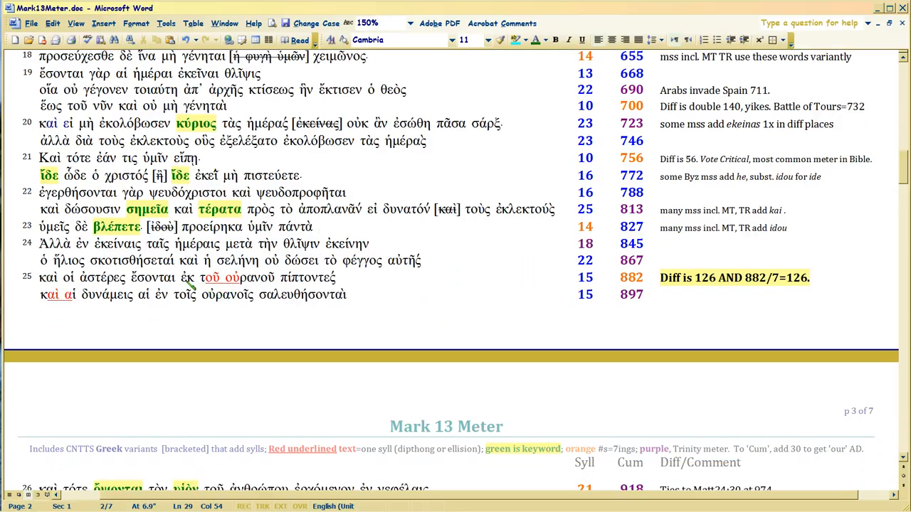
scroll(down, 3)
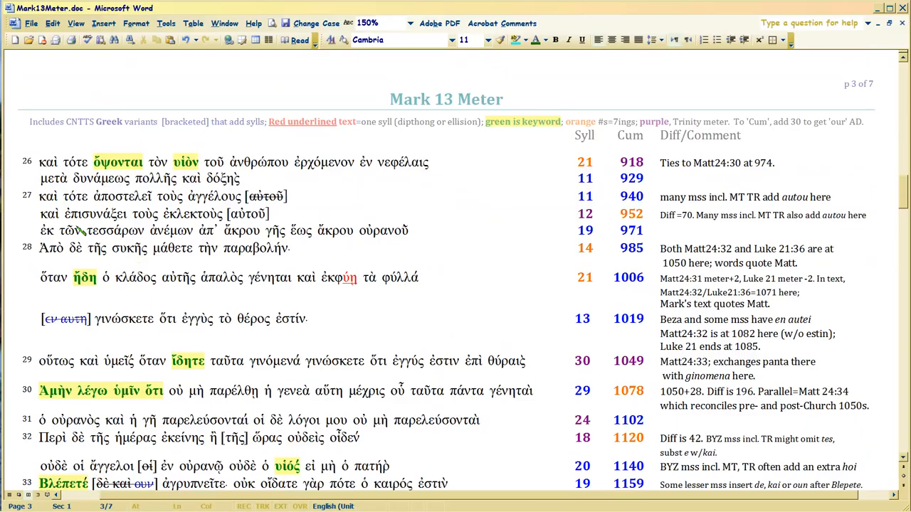
click(43, 197)
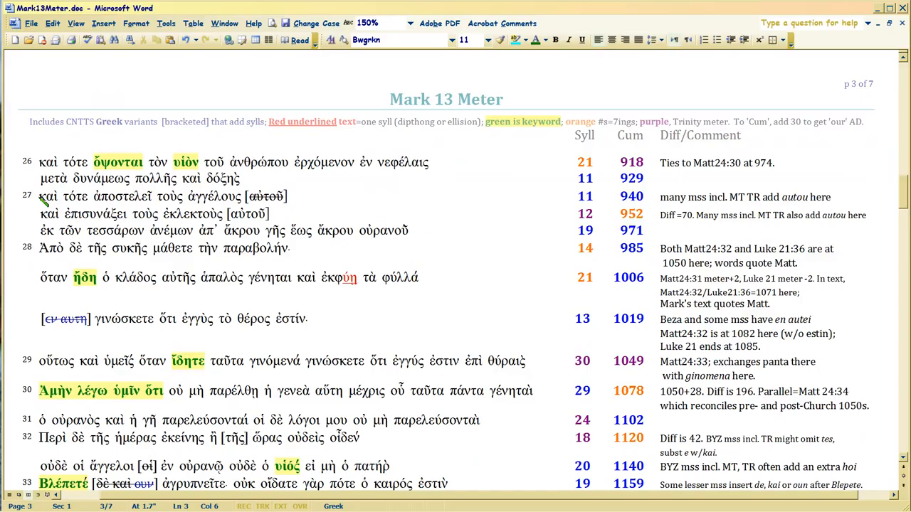
mouse_move(43, 199)
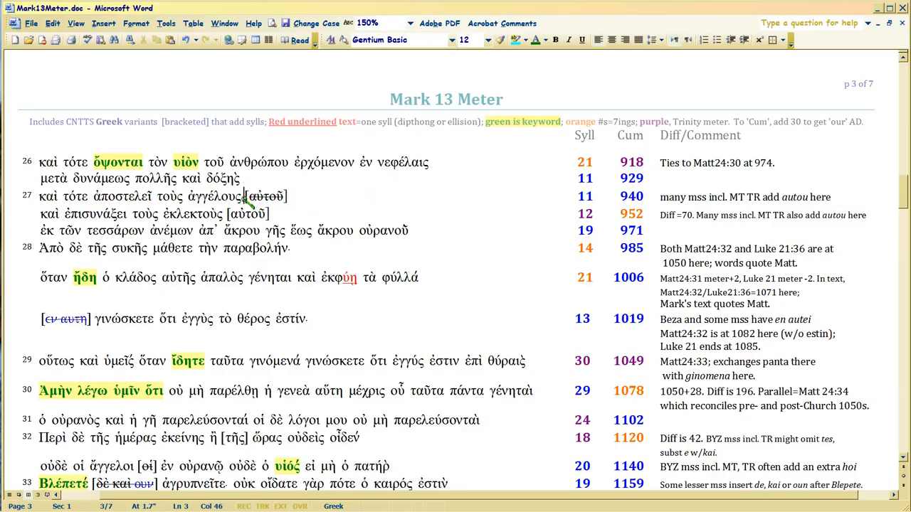
double_click(266, 195)
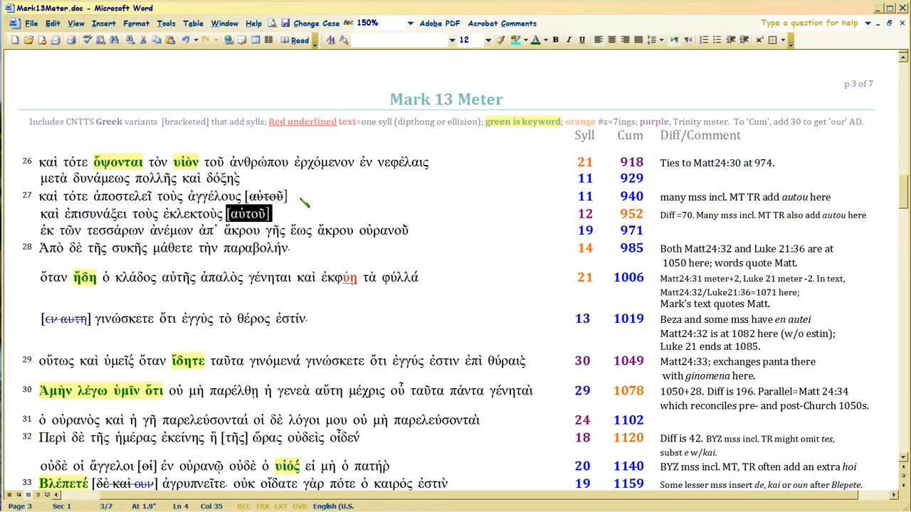
mouse_move(297, 197)
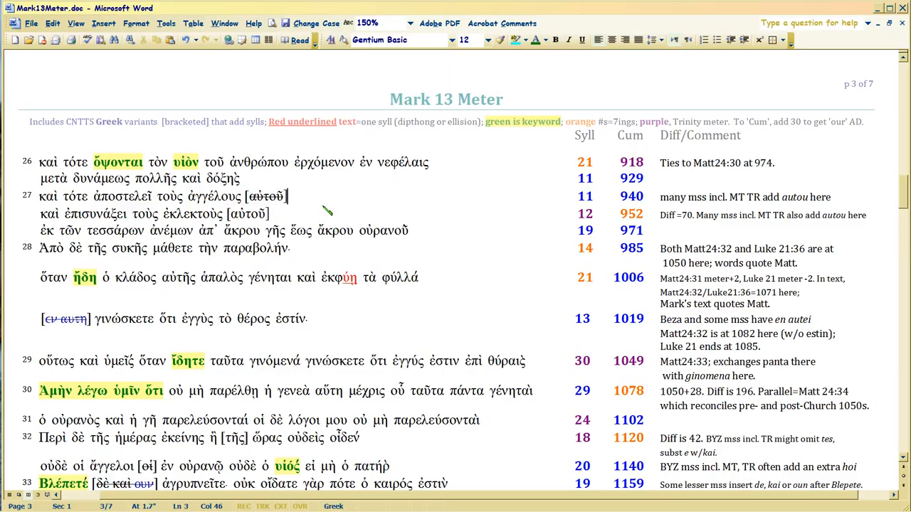
mouse_move(85, 201)
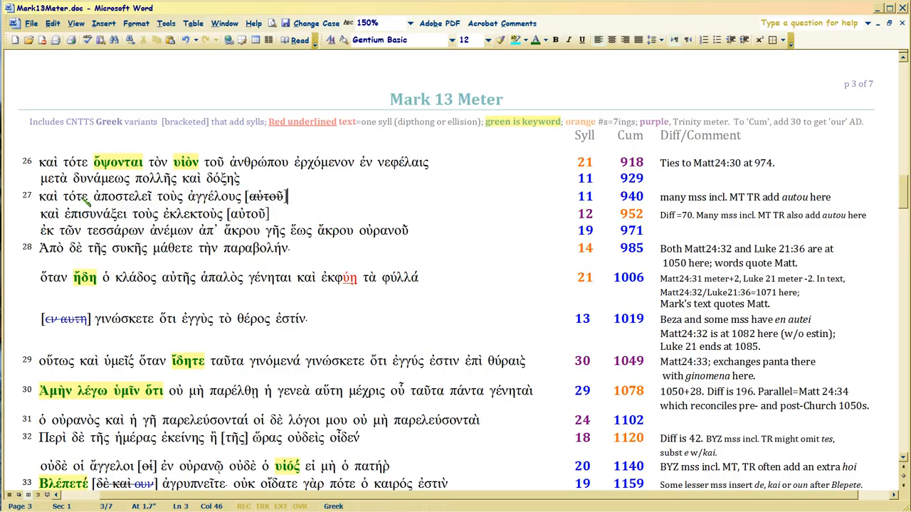
mouse_move(232, 219)
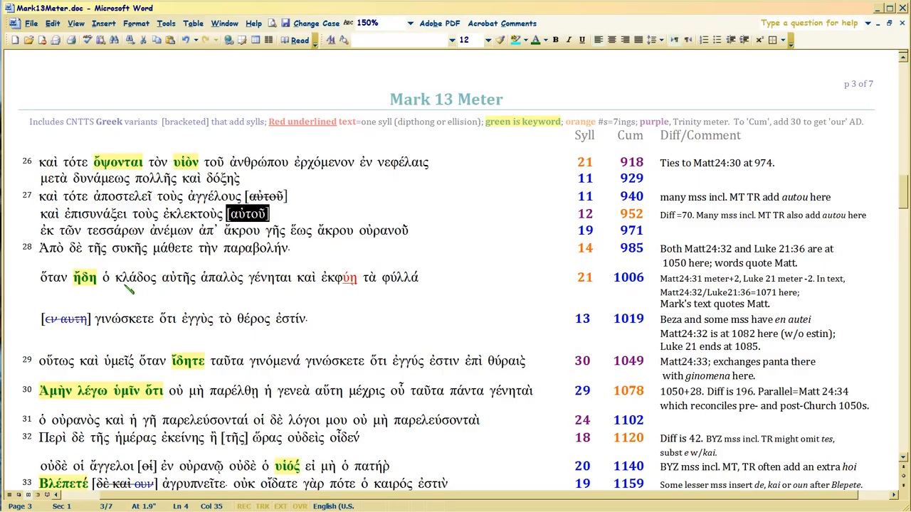
mouse_move(288, 226)
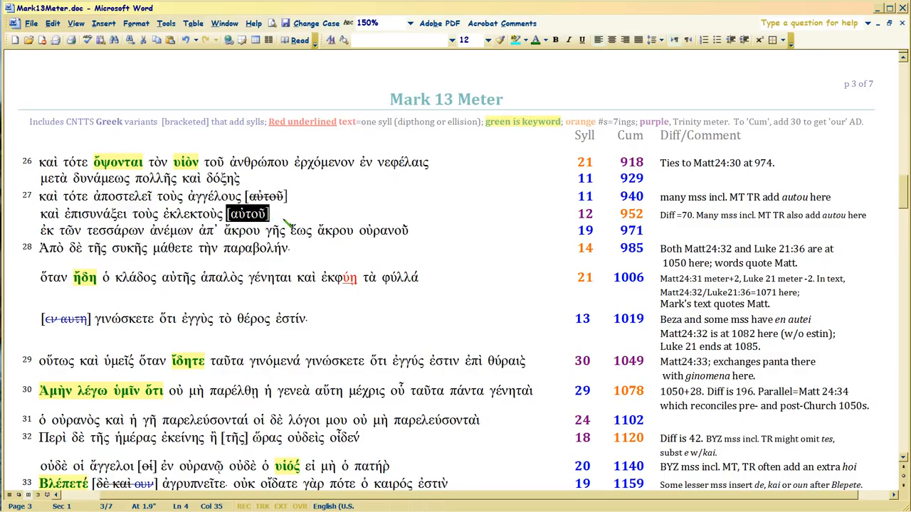
click(276, 213)
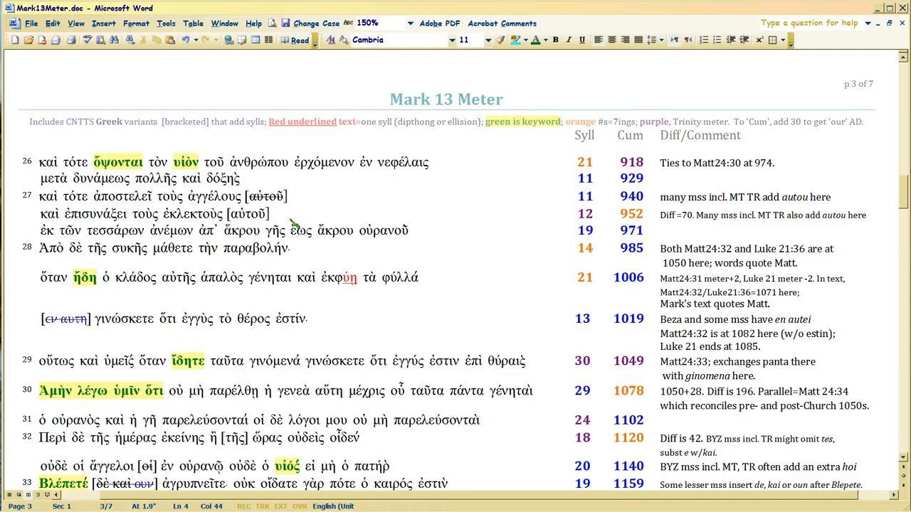
click(276, 214)
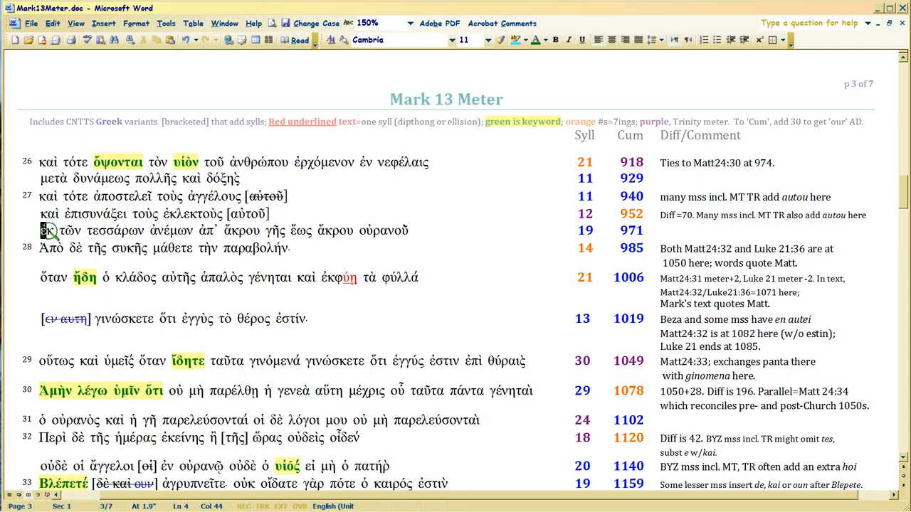
drag(42, 230, 314, 230)
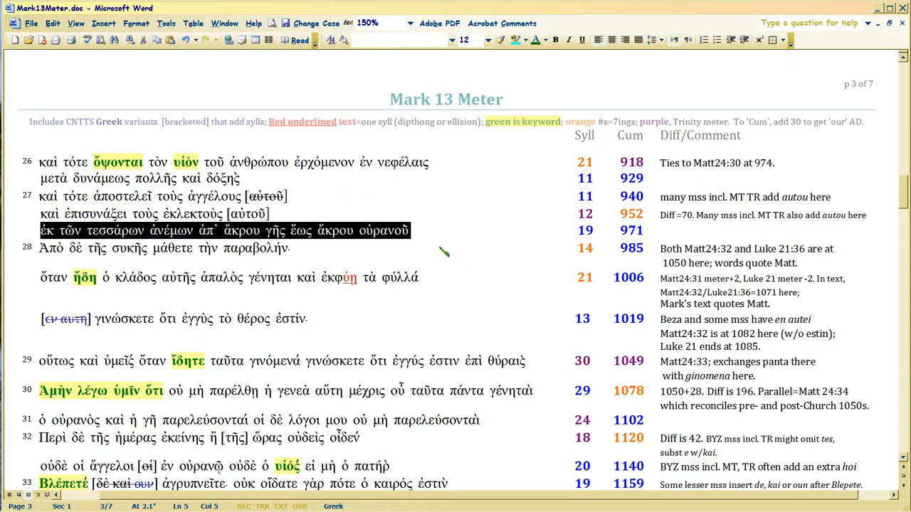
click(446, 230)
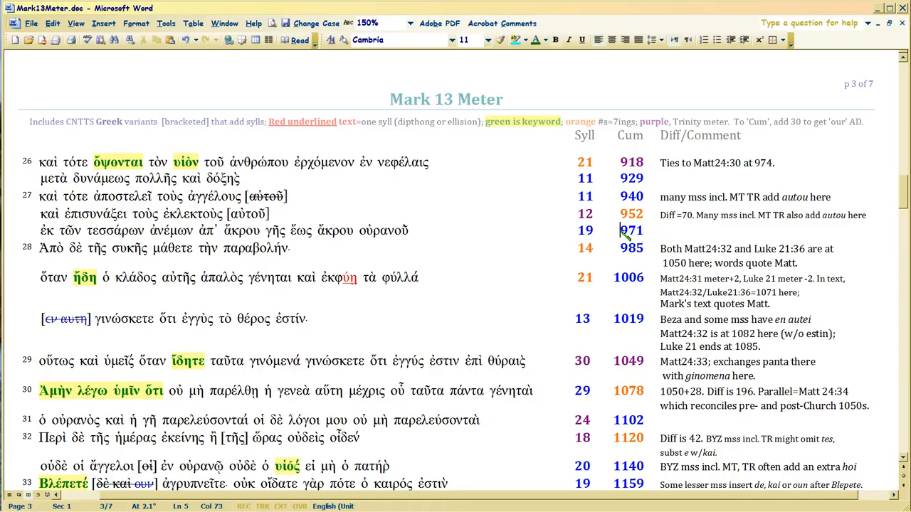
mouse_move(640, 235)
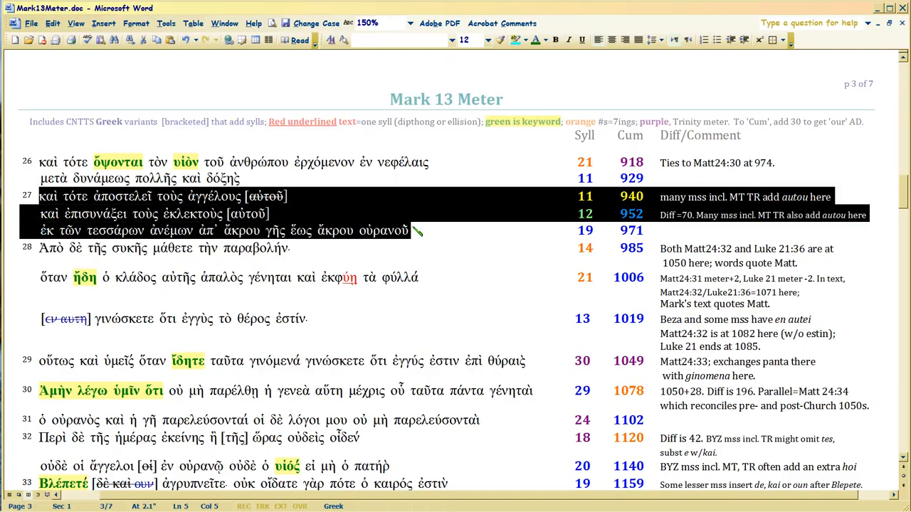
click(413, 230)
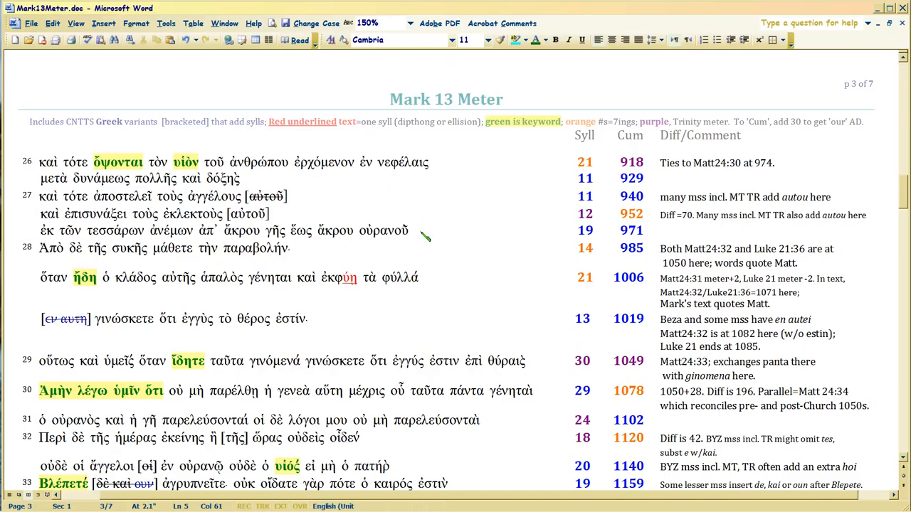
click(411, 230)
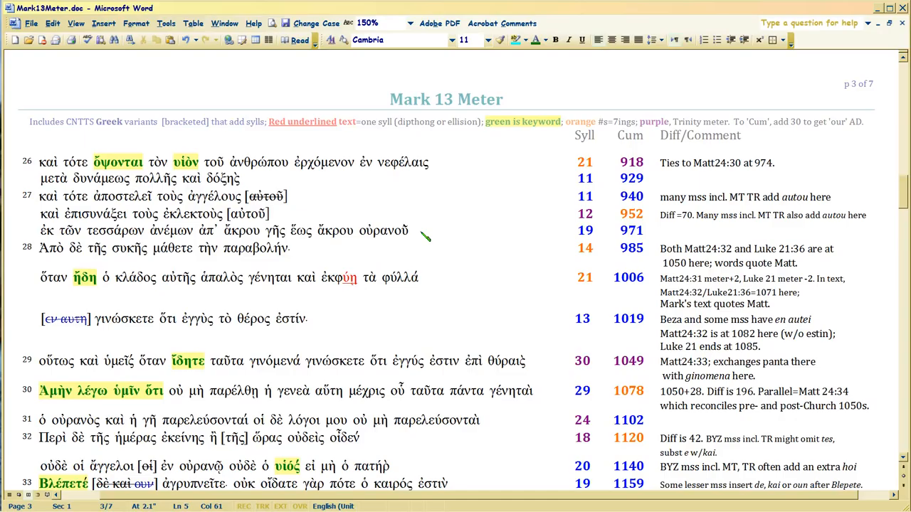
mouse_move(97, 260)
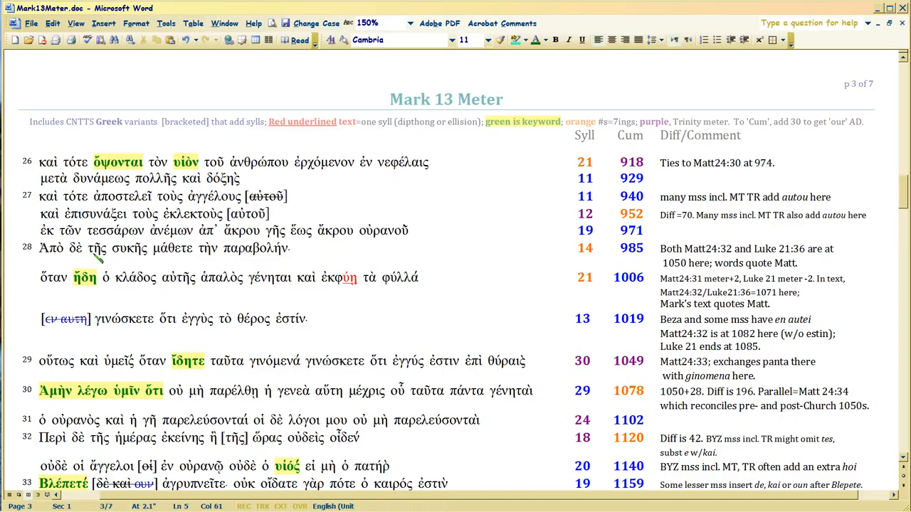
drag(150, 230, 317, 230)
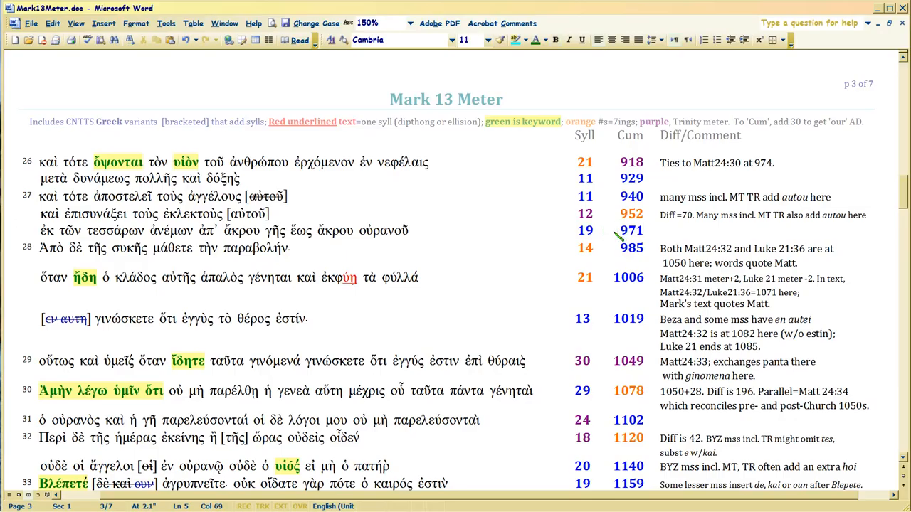
mouse_move(644, 235)
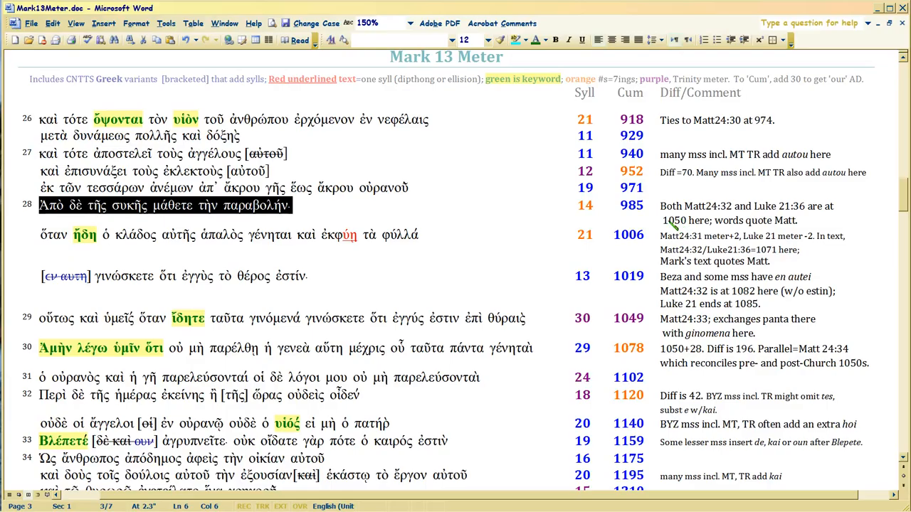
mouse_move(675, 234)
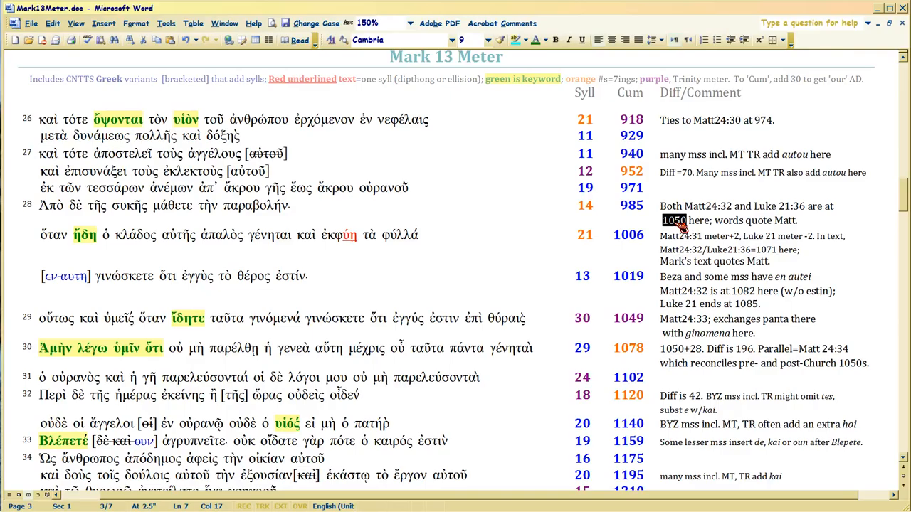
mouse_move(676, 228)
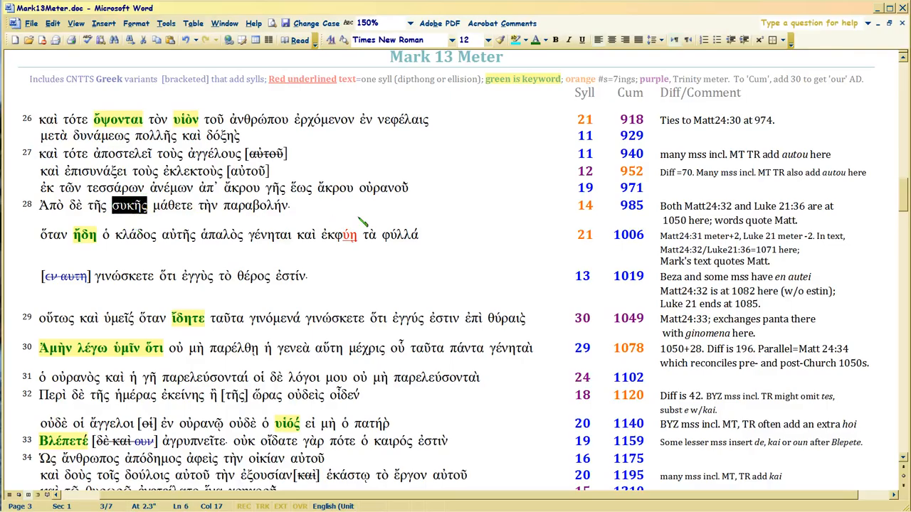
mouse_move(312, 210)
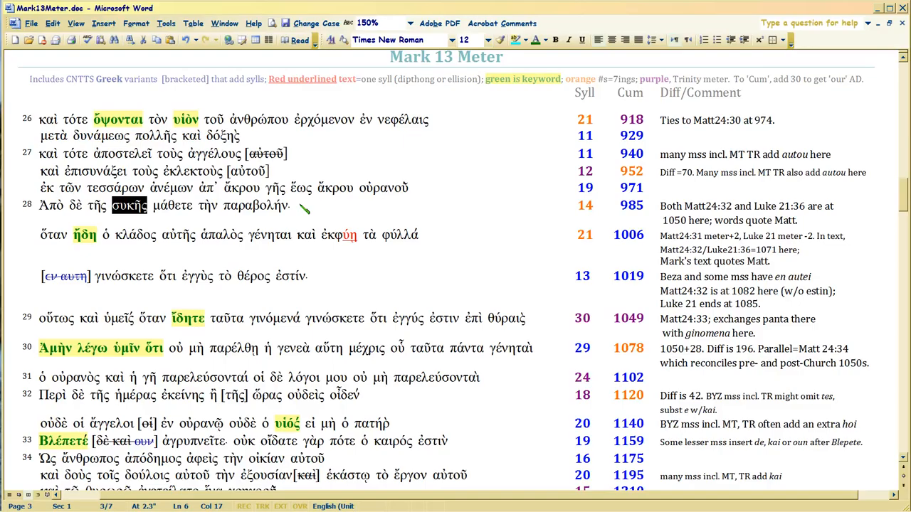
mouse_move(139, 222)
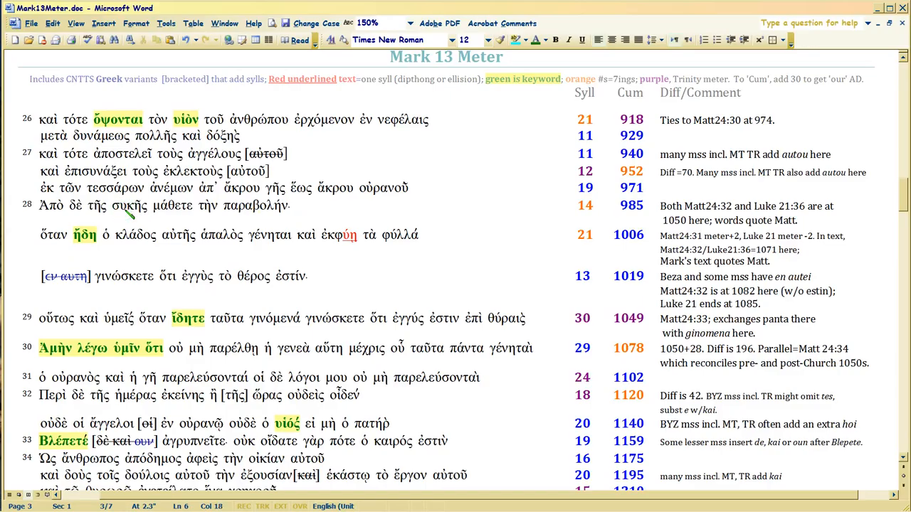
mouse_move(121, 210)
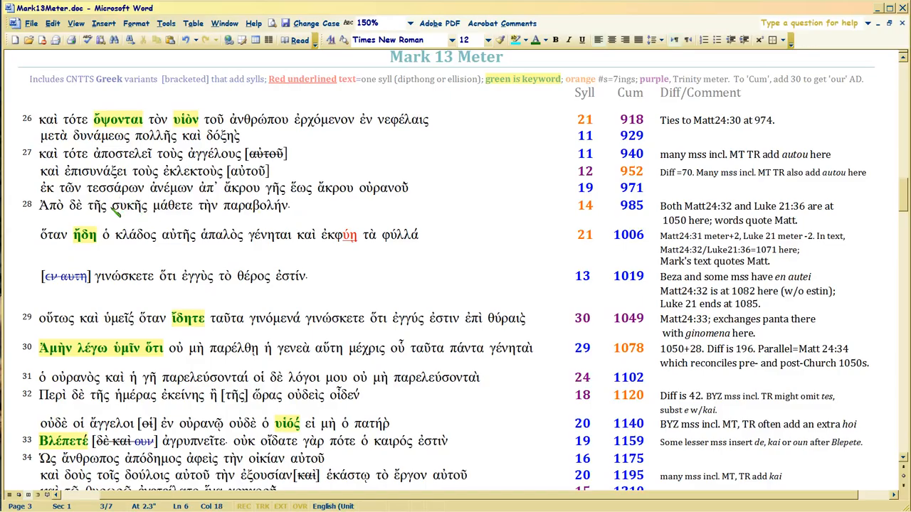
double_click(129, 205)
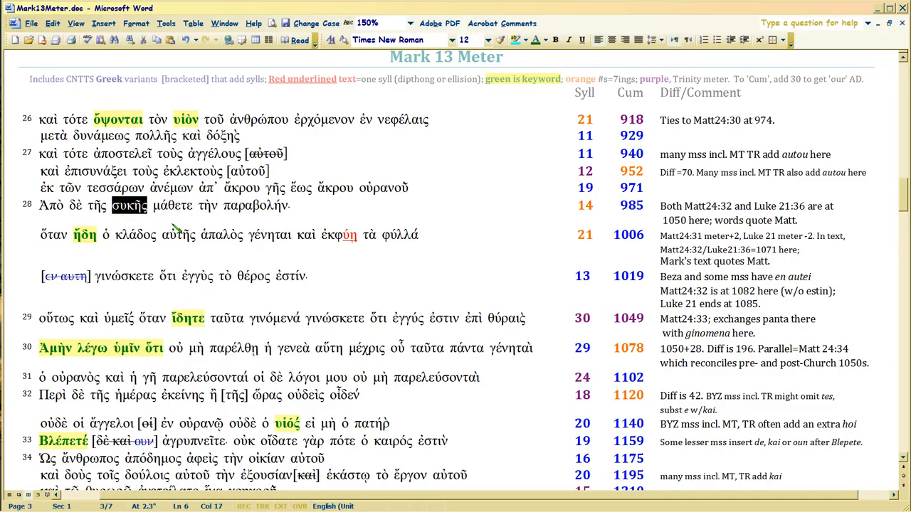
mouse_move(661, 206)
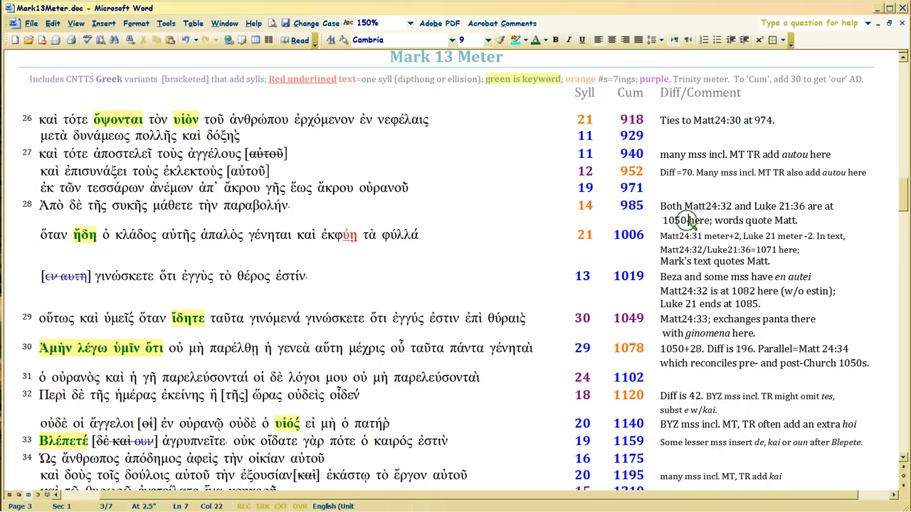
mouse_move(114, 242)
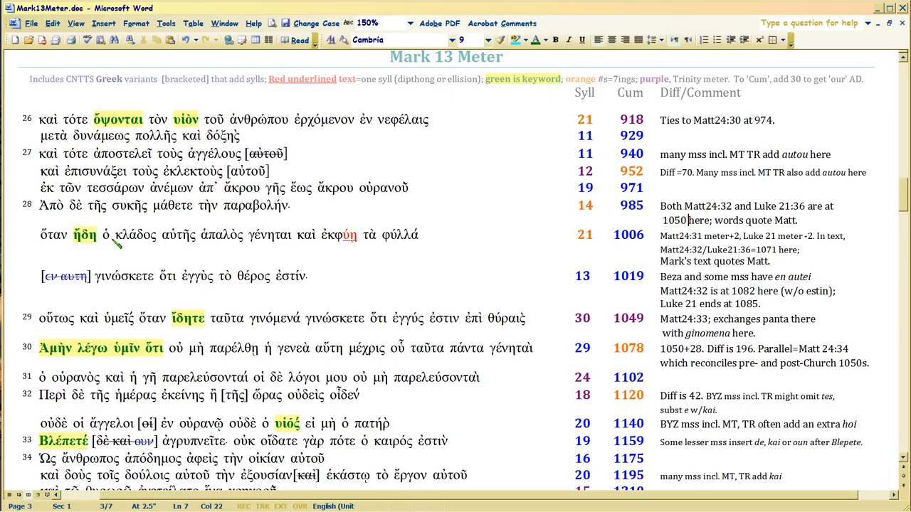
scroll(down, 3)
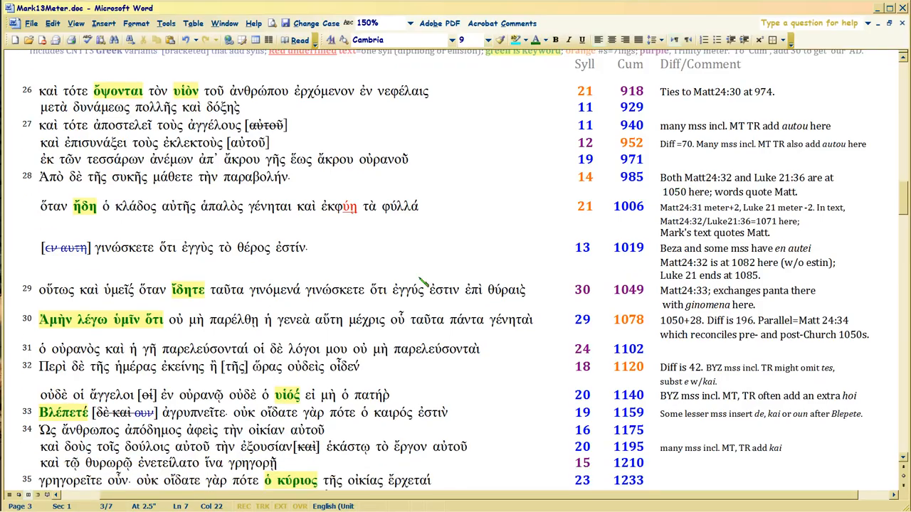
scroll(down, 3)
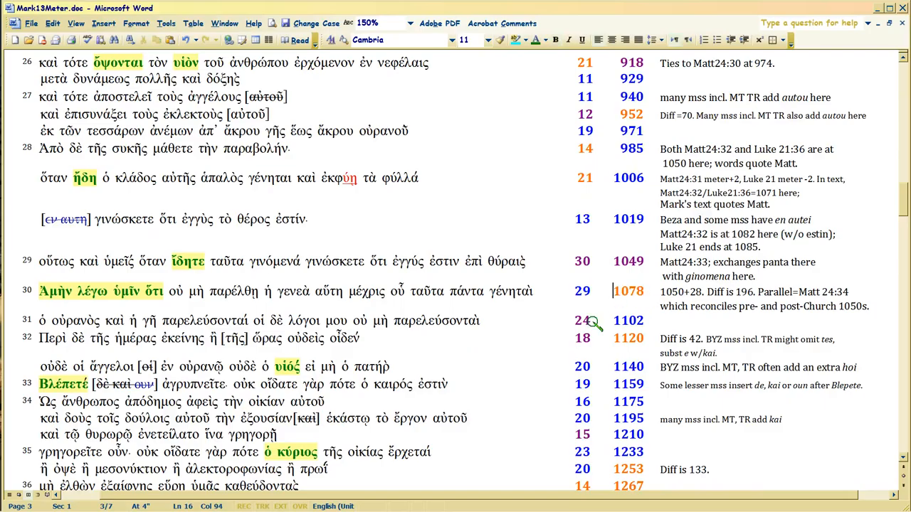
mouse_move(573, 334)
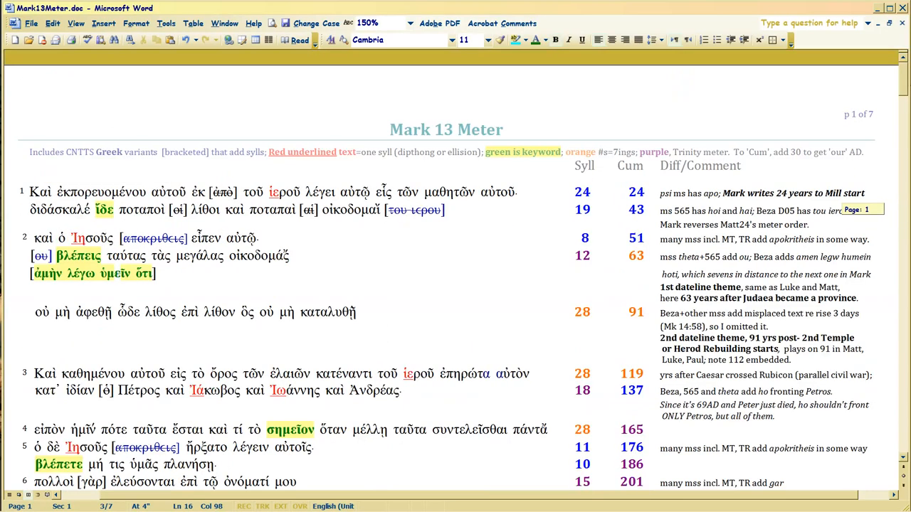
scroll(down, 3)
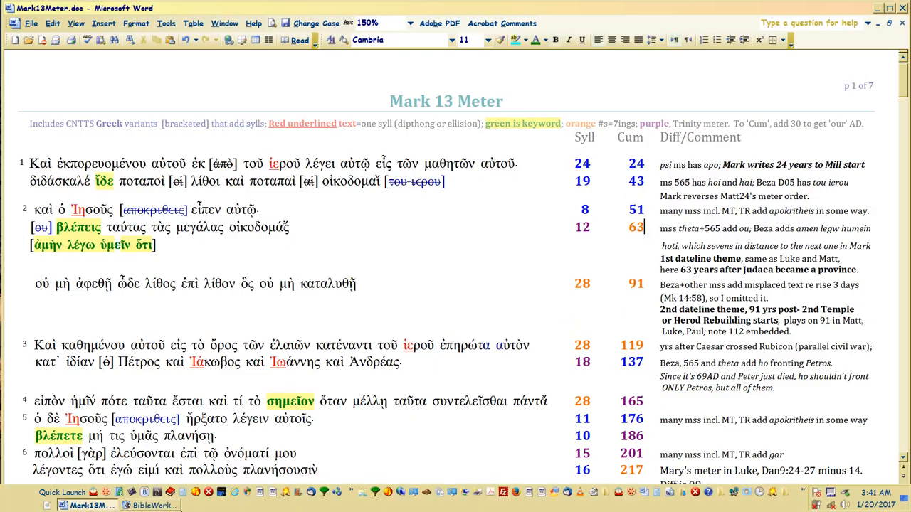
scroll(down, 3)
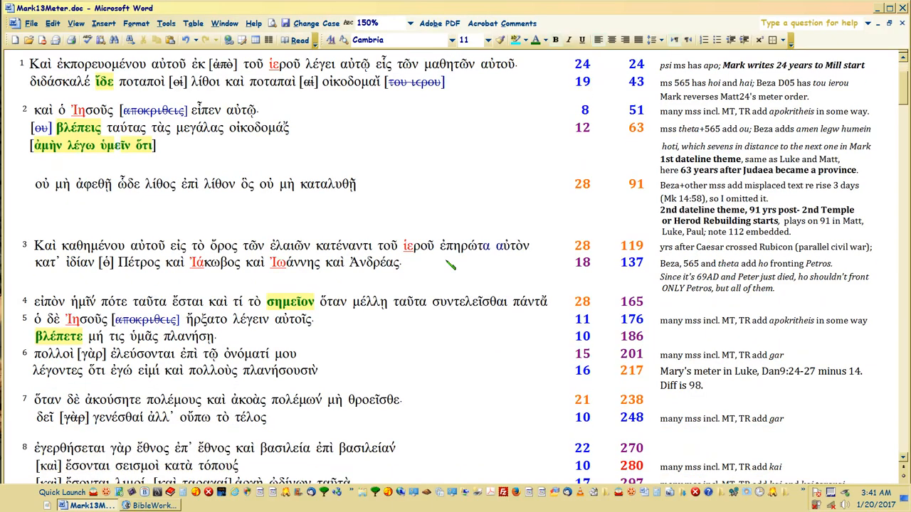
scroll(down, 3)
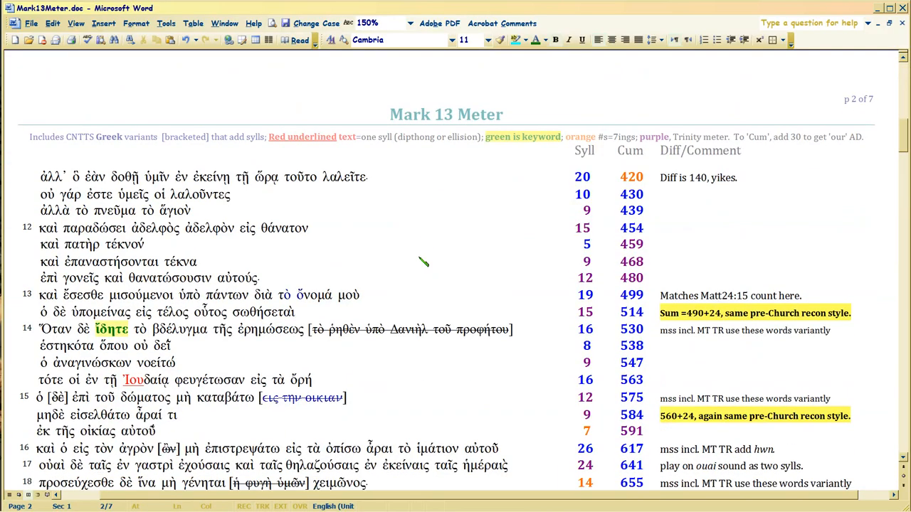
scroll(down, 3)
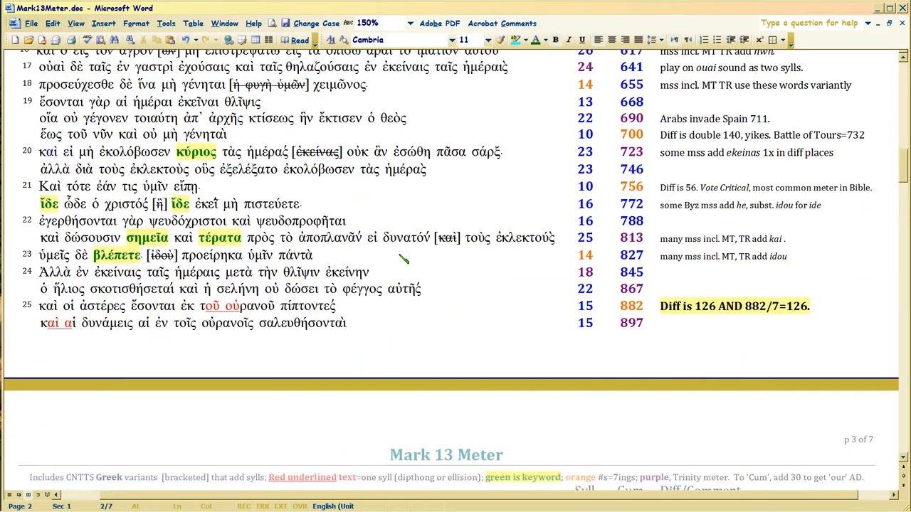
scroll(down, 3)
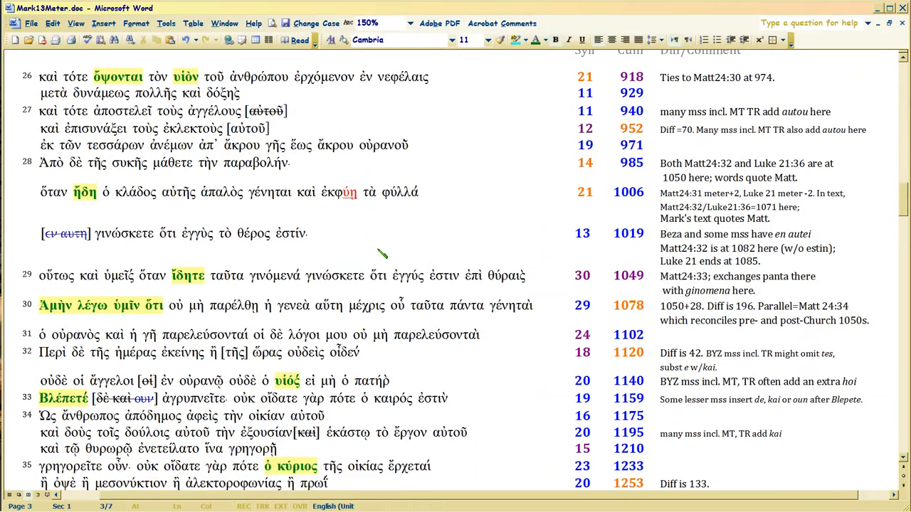
click(637, 306)
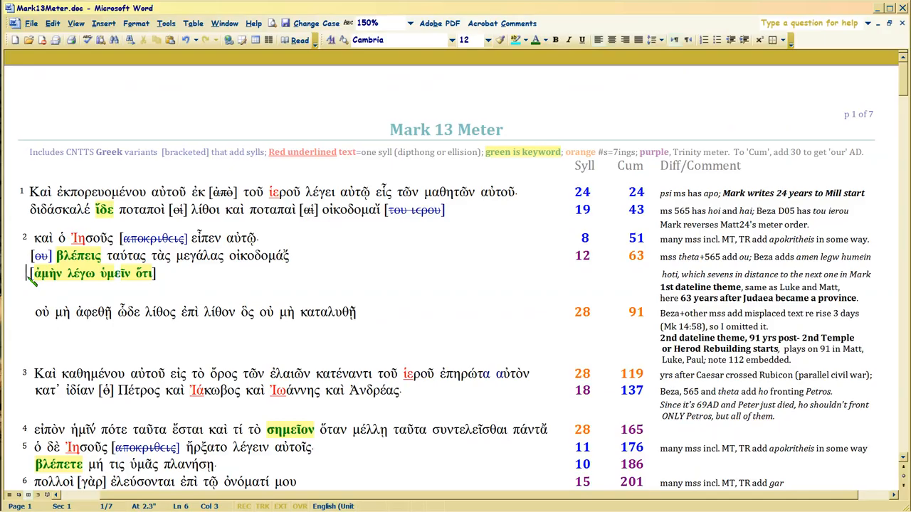
mouse_move(440, 299)
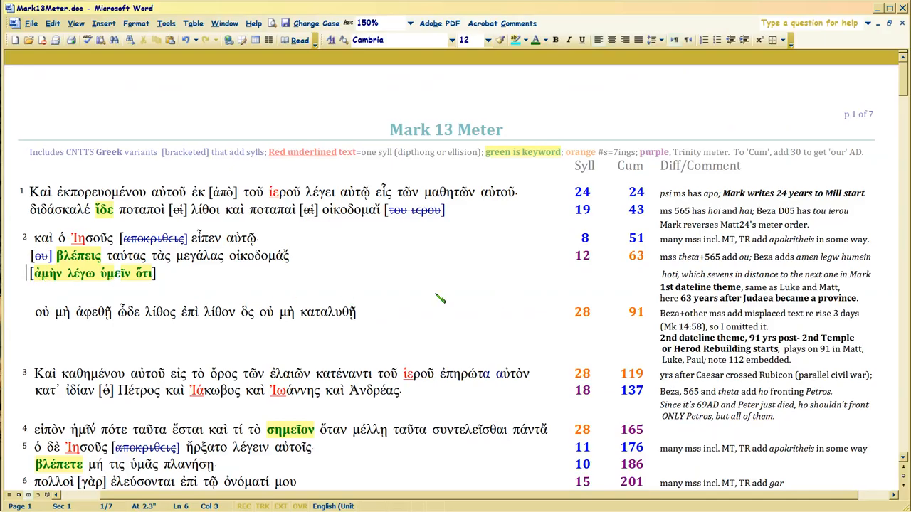
scroll(down, 3)
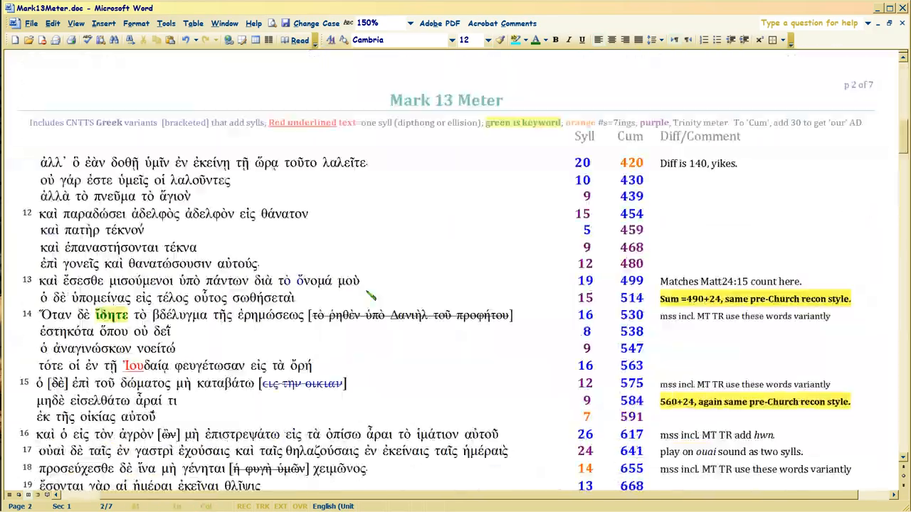
scroll(down, 3)
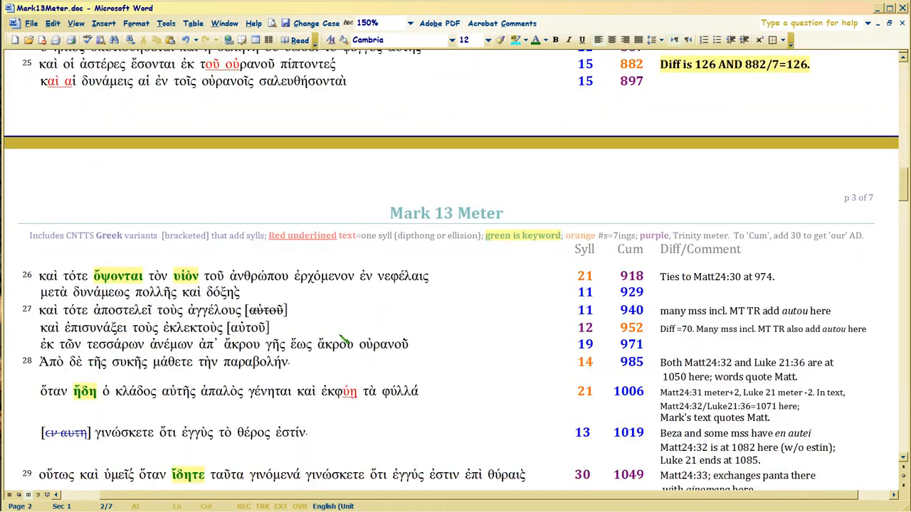
scroll(down, 3)
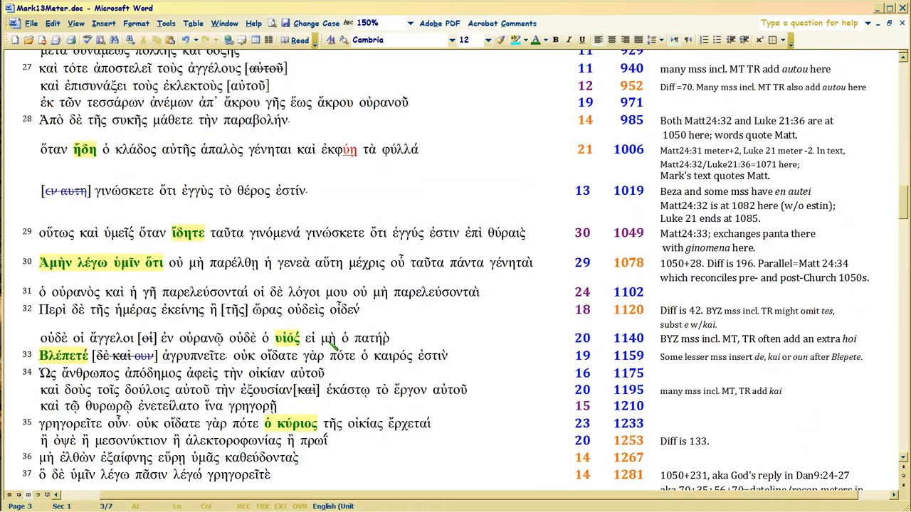
scroll(down, 3)
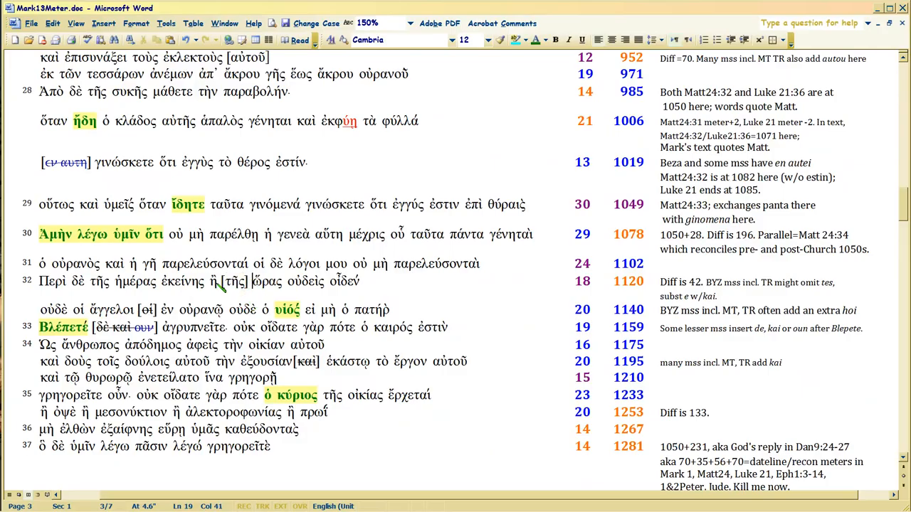
click(212, 281)
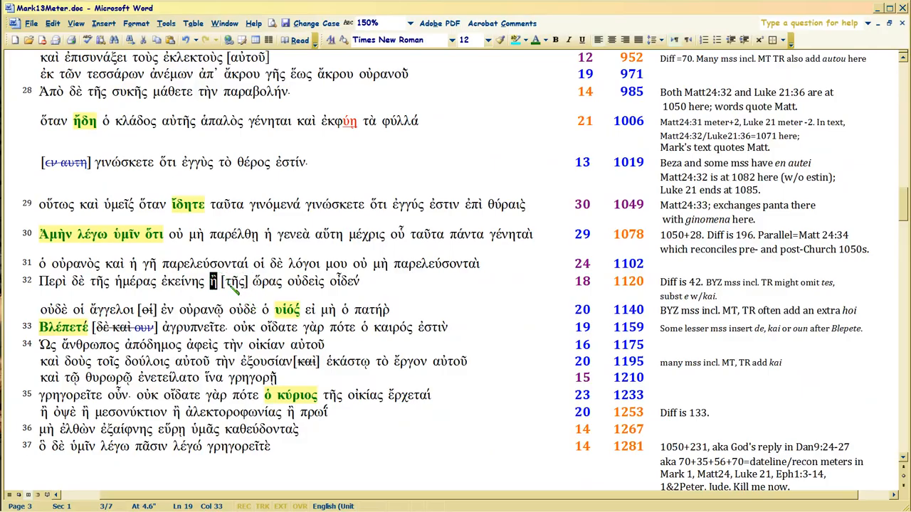
double_click(234, 281)
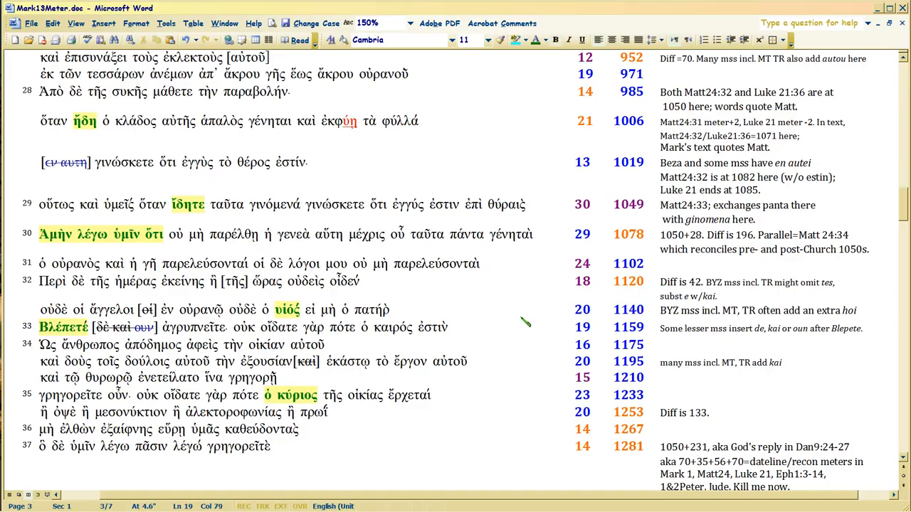
mouse_move(246, 292)
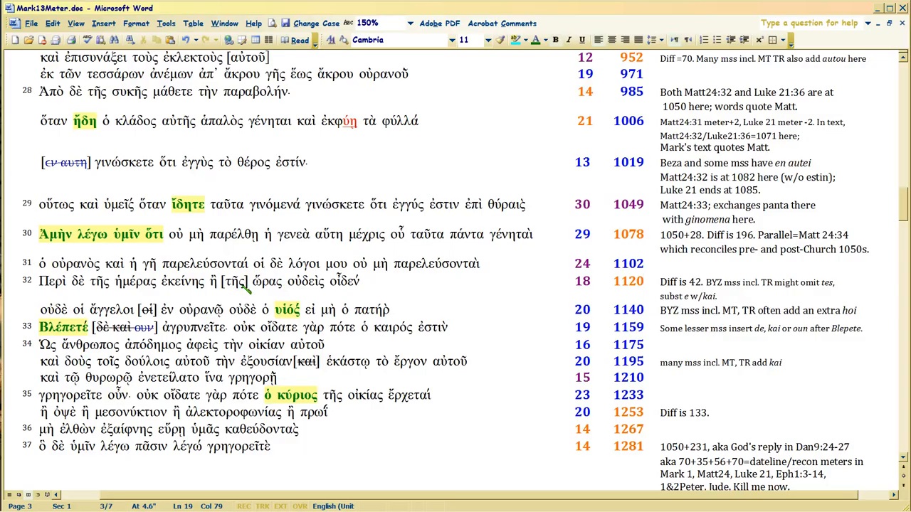
click(235, 281)
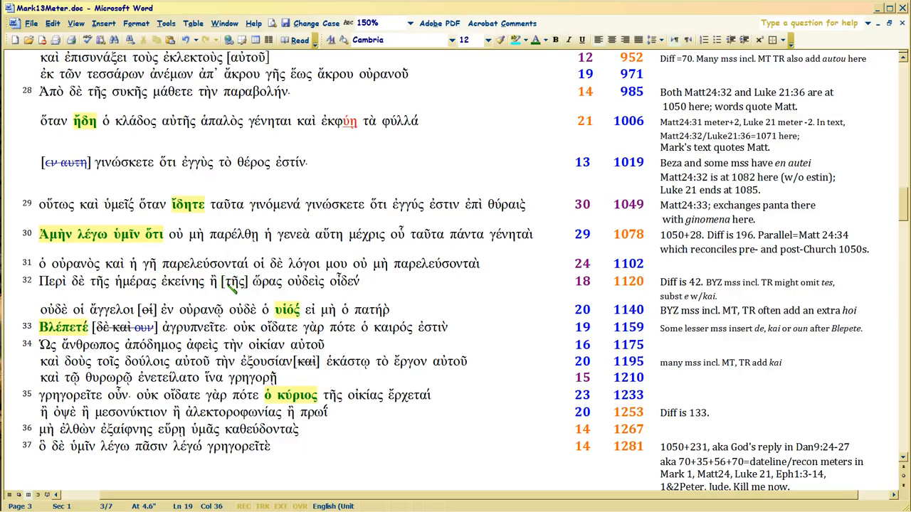
click(226, 282)
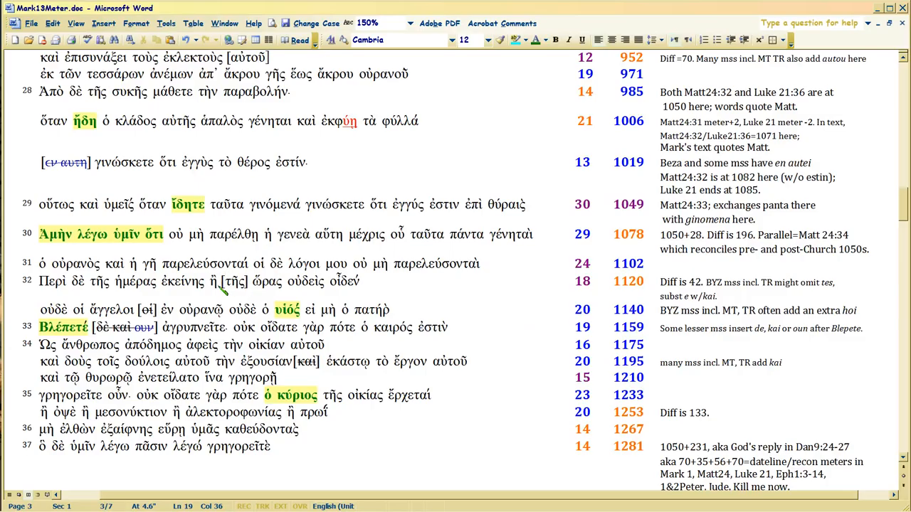
triple_click(199, 281)
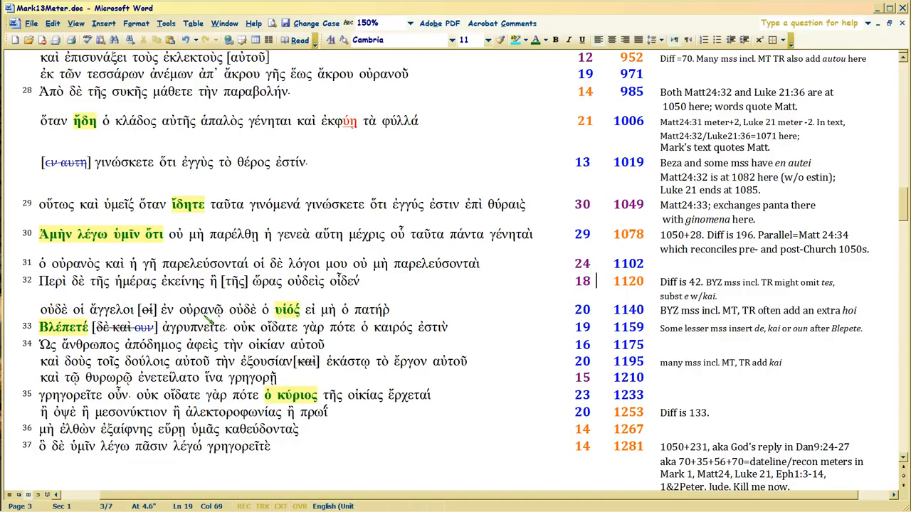
double_click(52, 309)
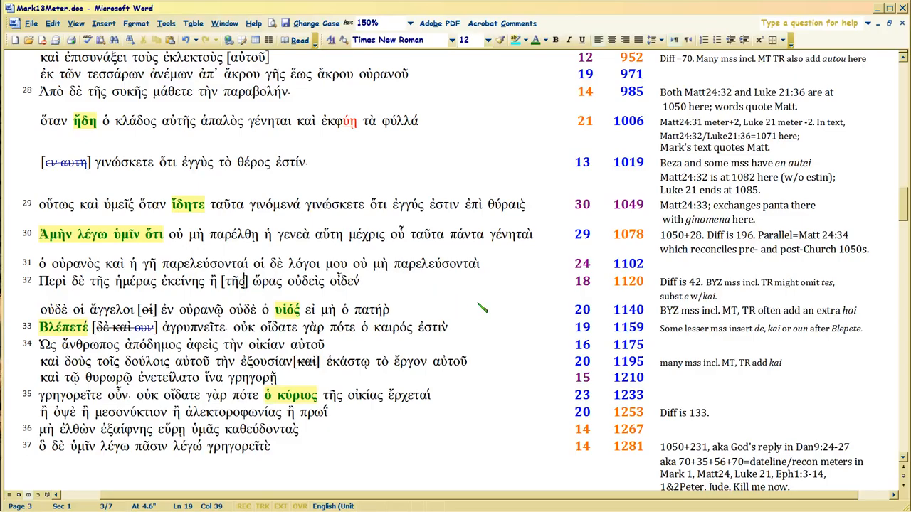
Step: Select verse 32's bracketed οἱ variant in Word, then return to BibleWorks
scroll(down, 3)
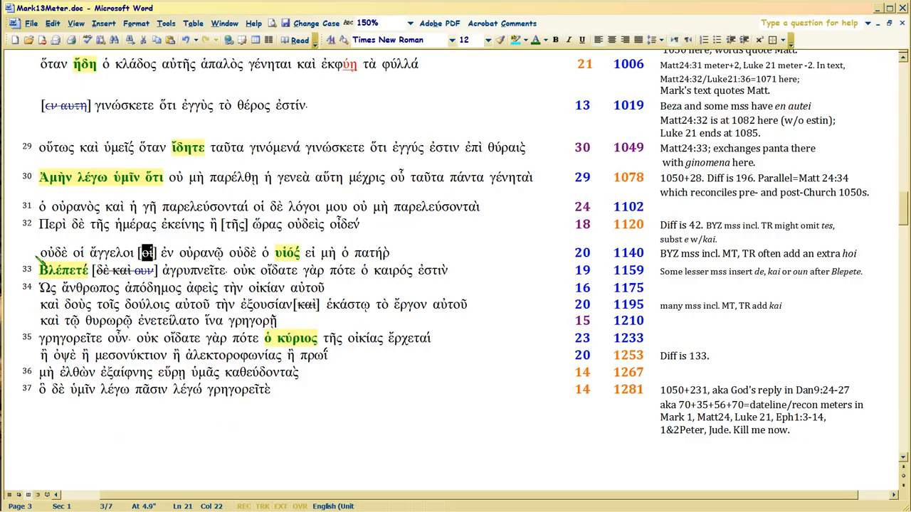
double_click(54, 253)
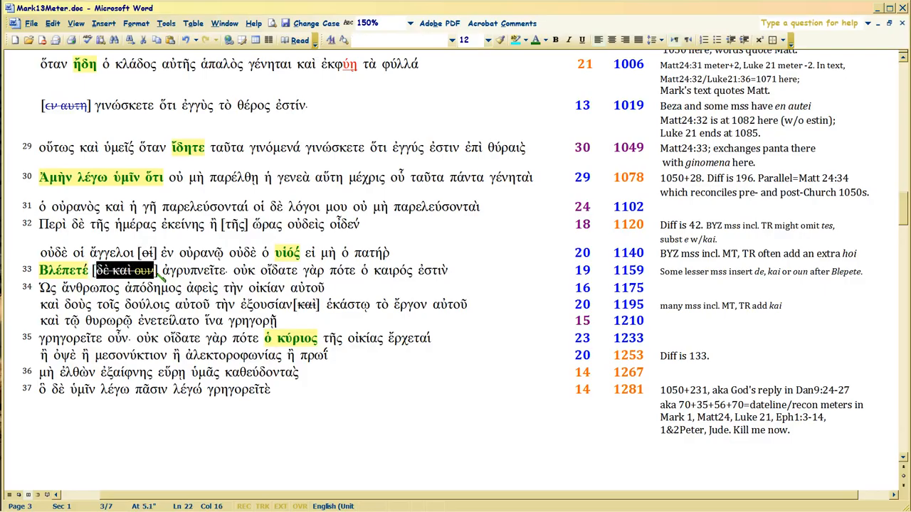
mouse_move(327, 320)
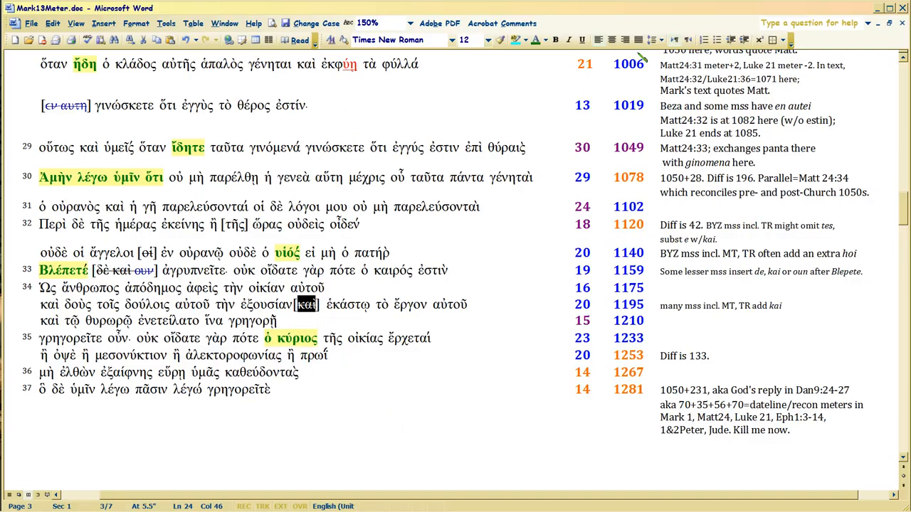
mouse_move(885, 8)
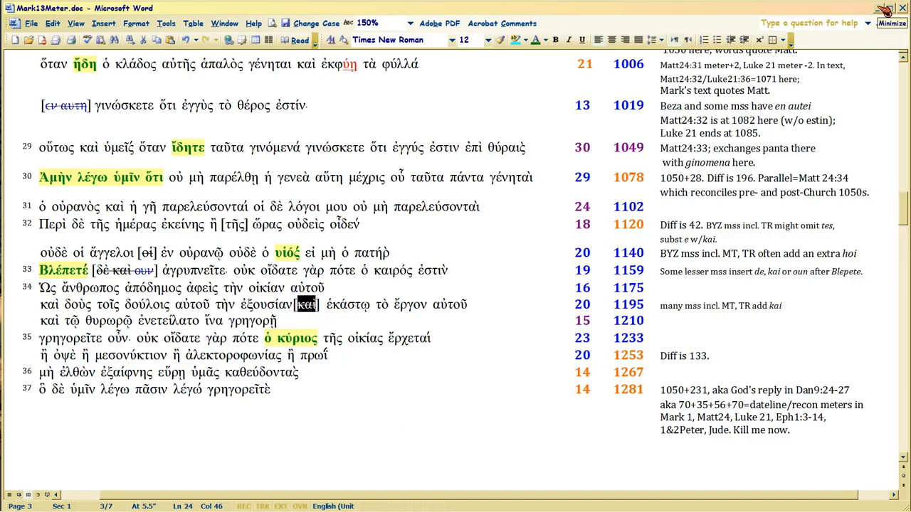
click(891, 22)
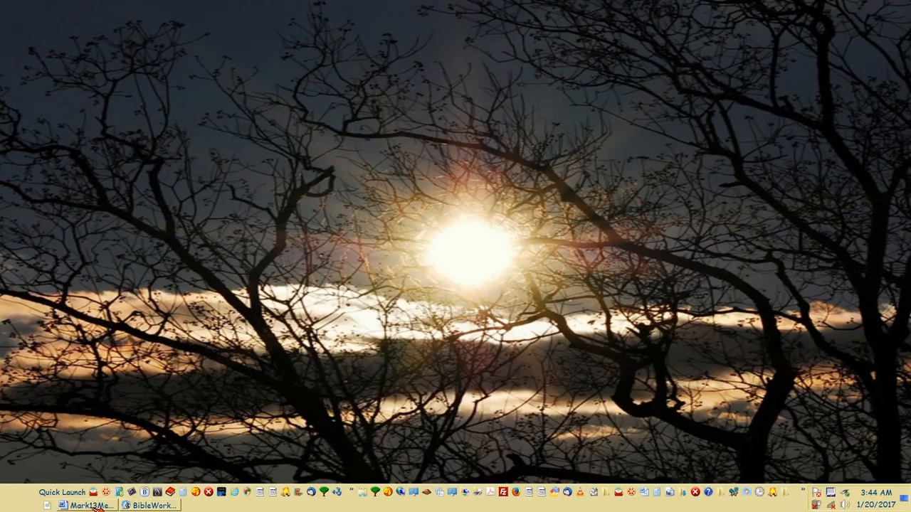
click(150, 505)
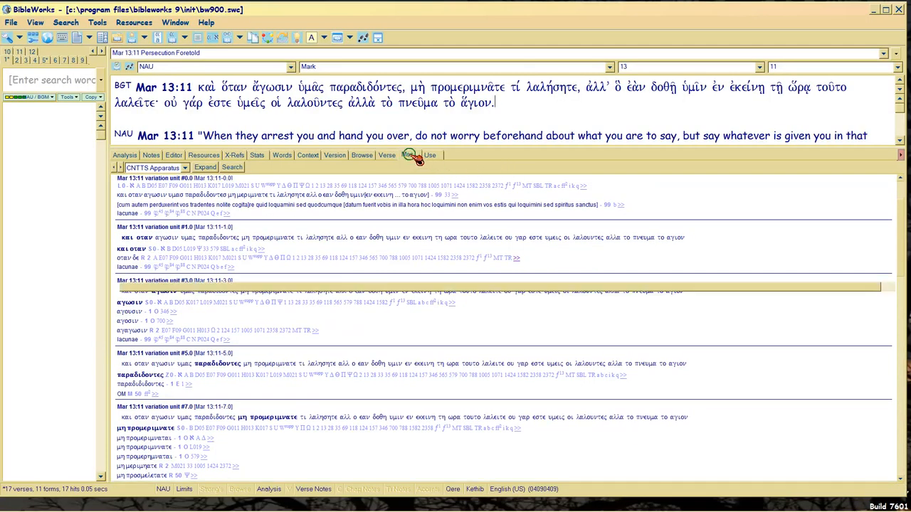
Step: Show the Mss readings for Mark 13:11 with the Codex Bezae page image
click(406, 155)
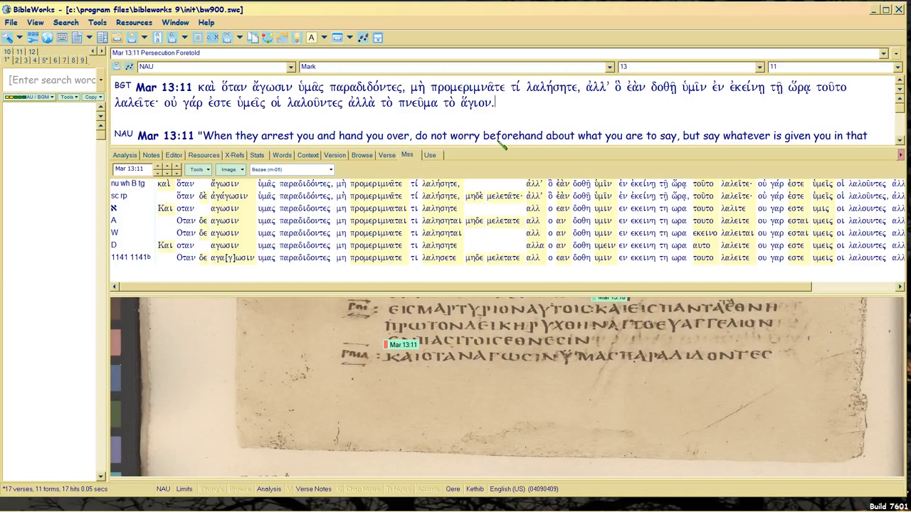
mouse_move(391, 87)
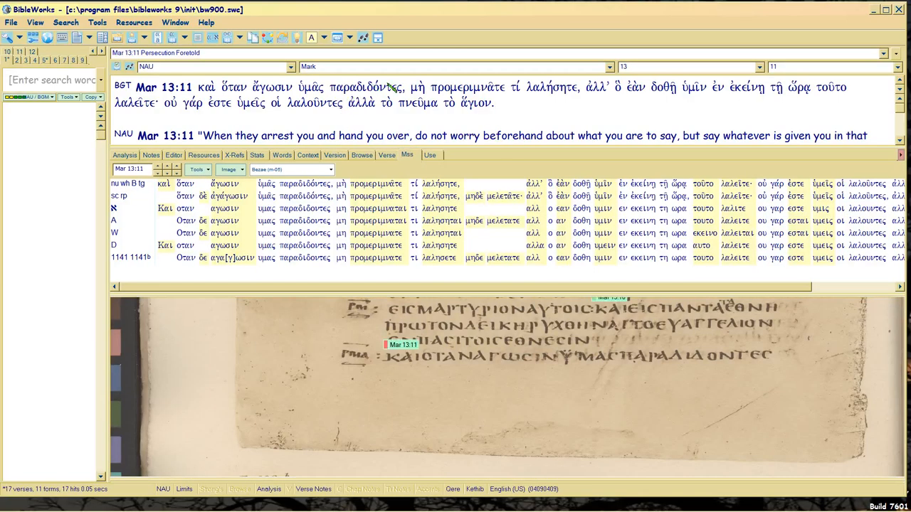
click(364, 87)
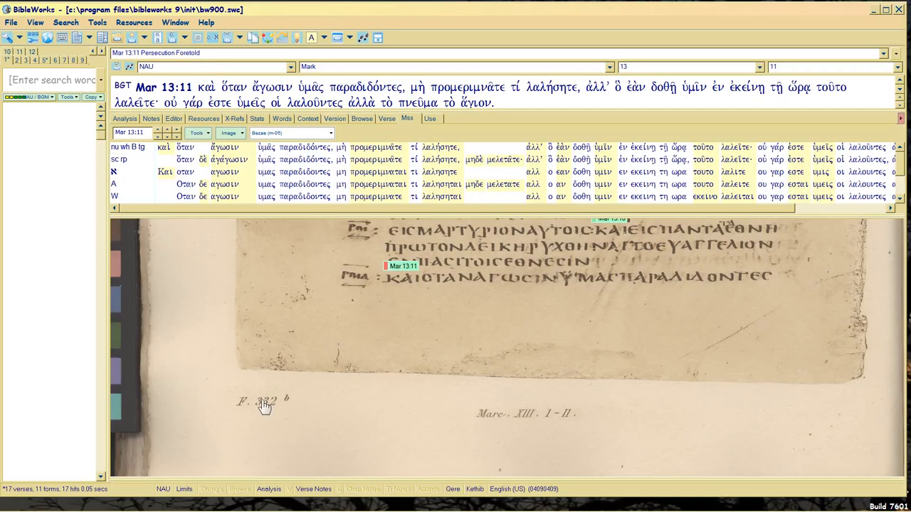
mouse_move(281, 341)
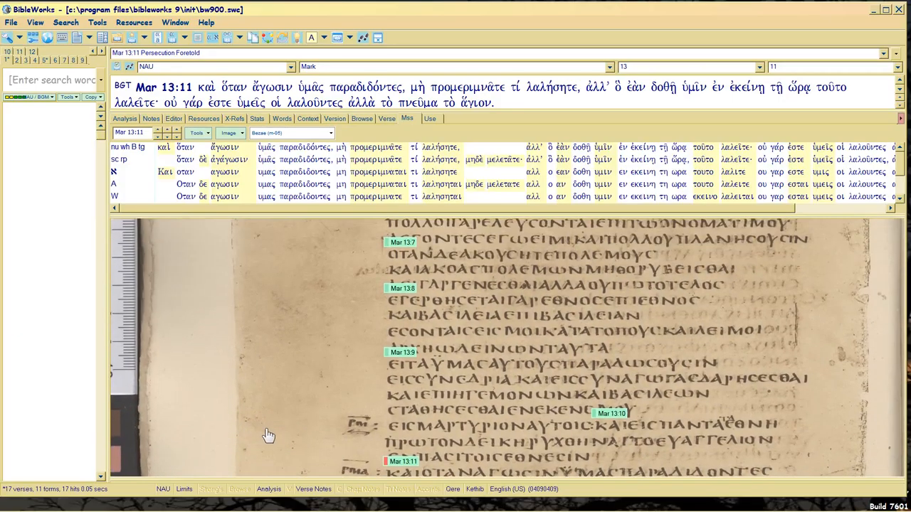
mouse_move(327, 404)
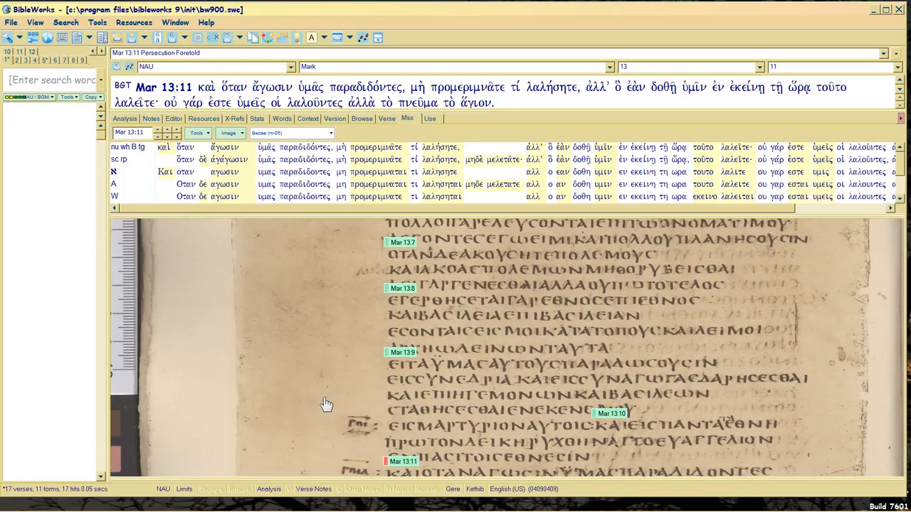
mouse_move(526, 360)
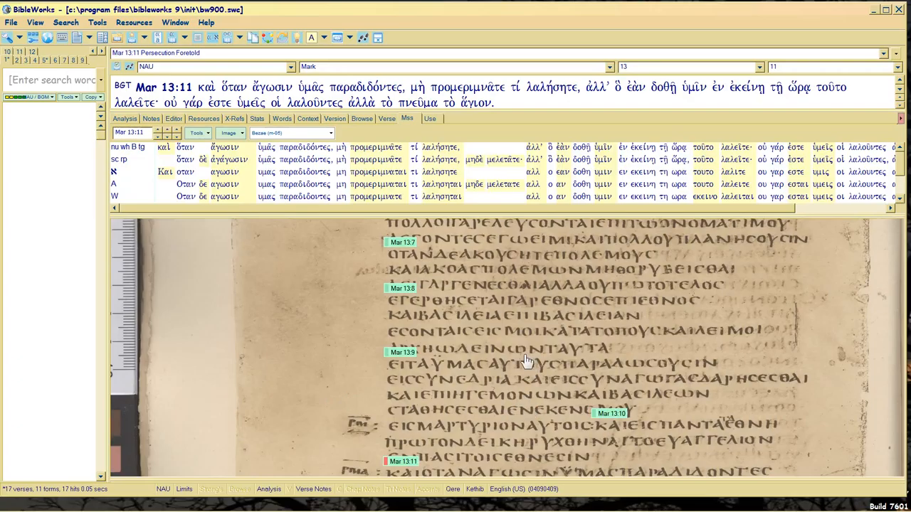
mouse_move(389, 369)
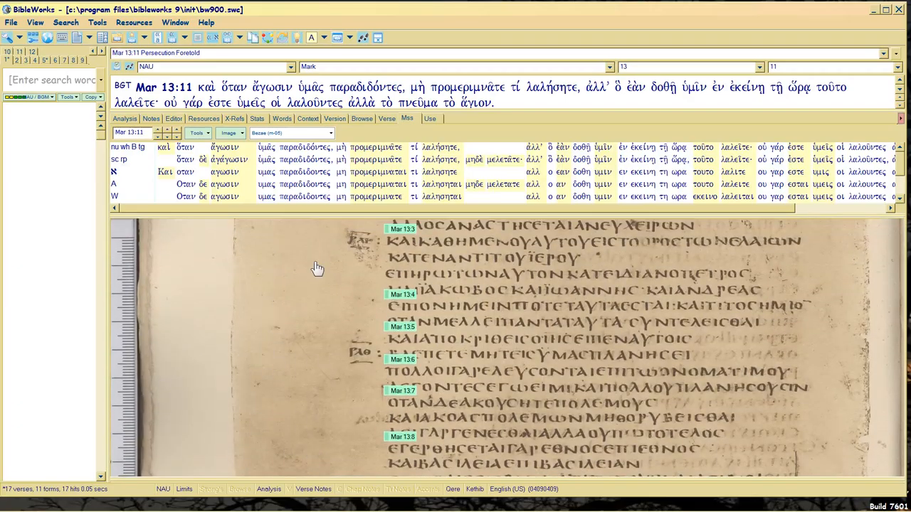
scroll(down, 3)
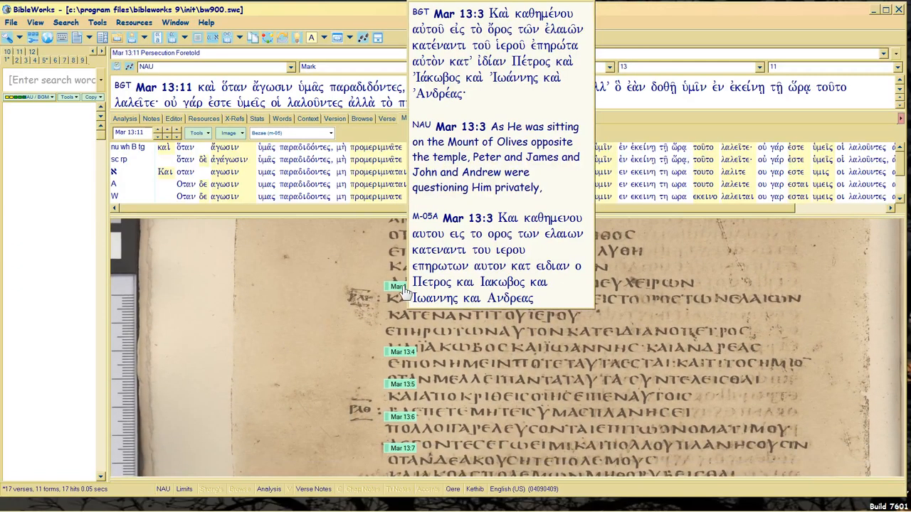
mouse_move(392, 297)
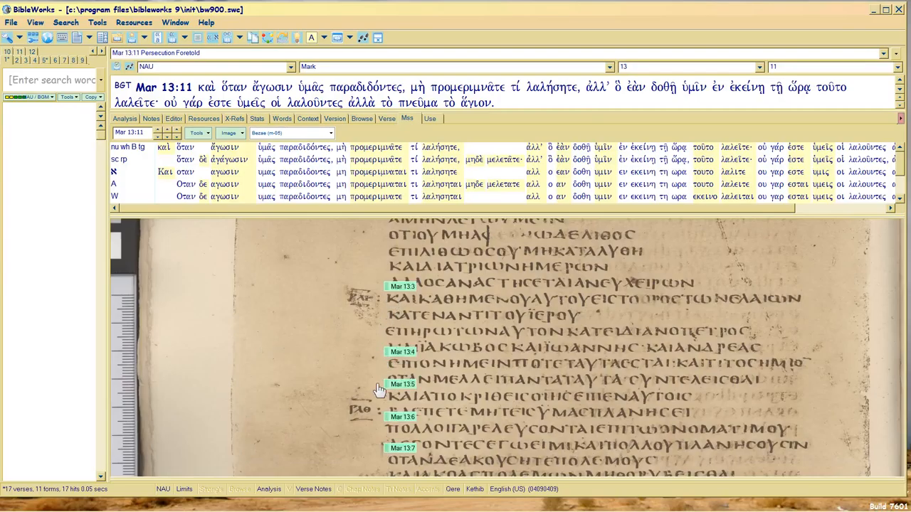
mouse_move(246, 369)
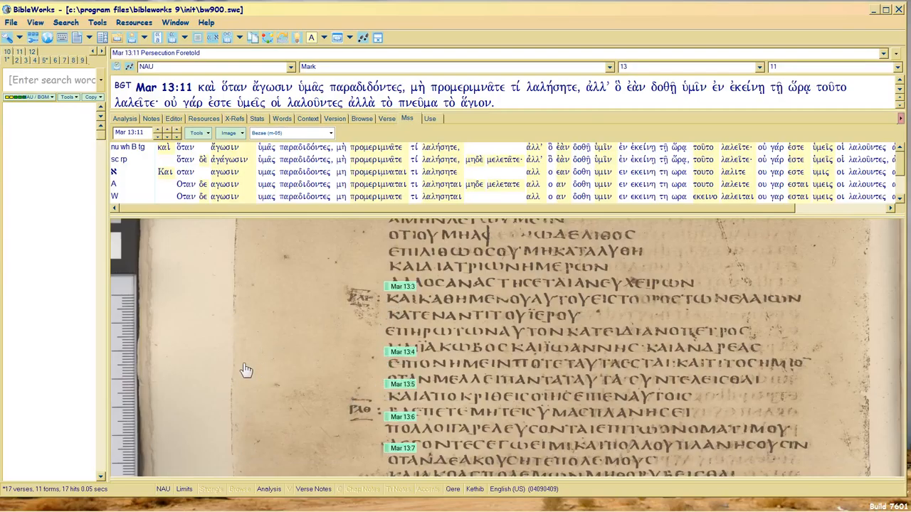
mouse_move(294, 329)
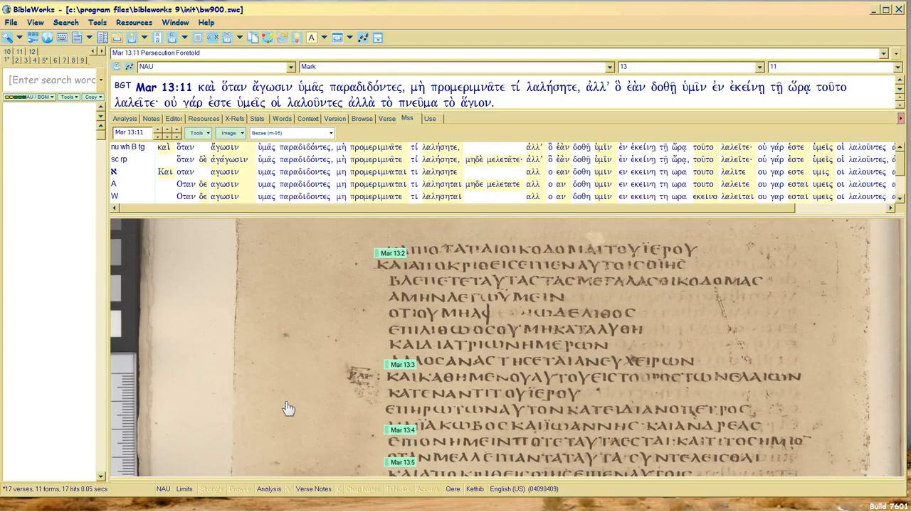
scroll(down, 3)
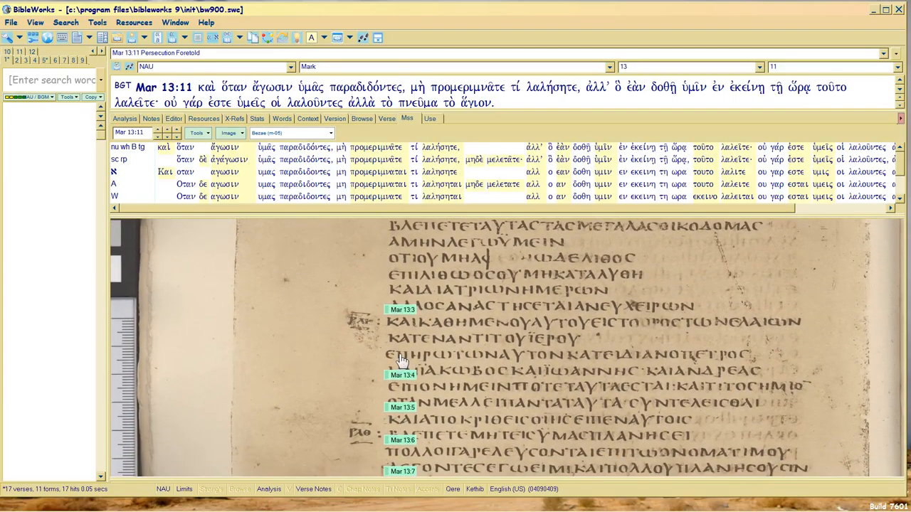
mouse_move(676, 359)
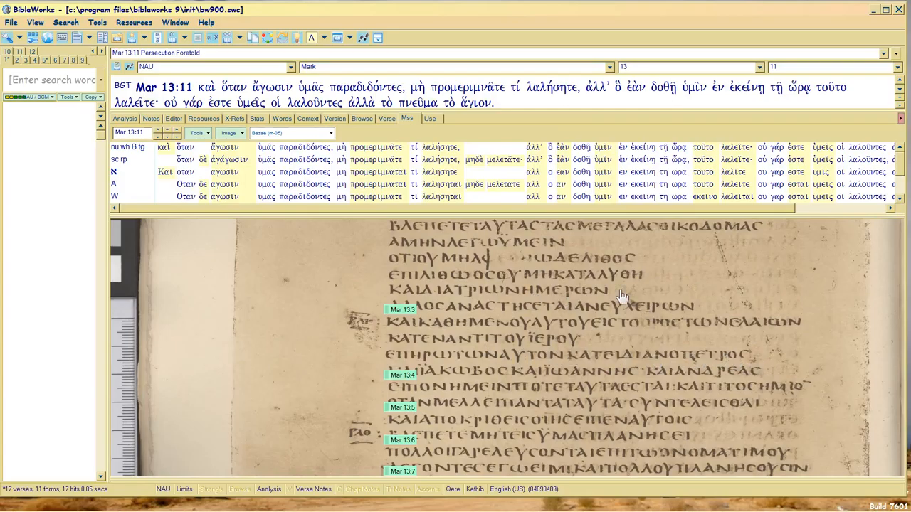
mouse_move(697, 369)
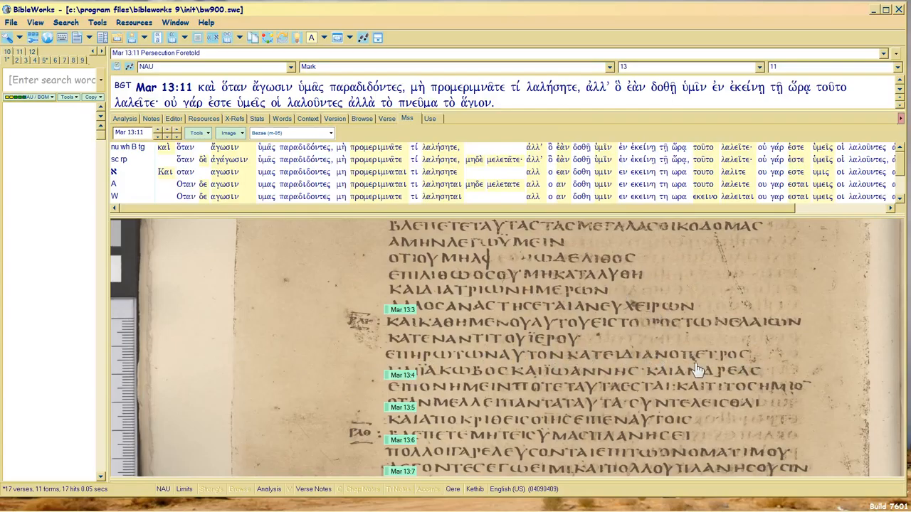
mouse_move(240, 450)
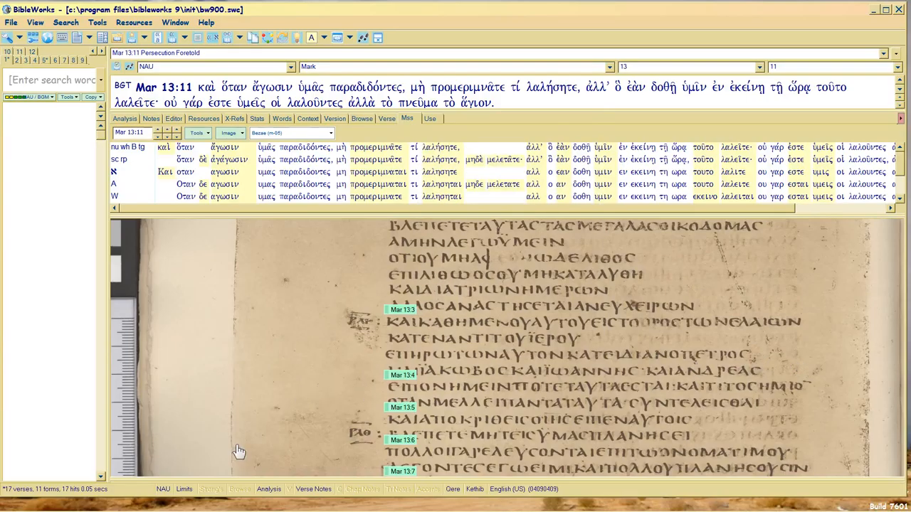
mouse_move(269, 372)
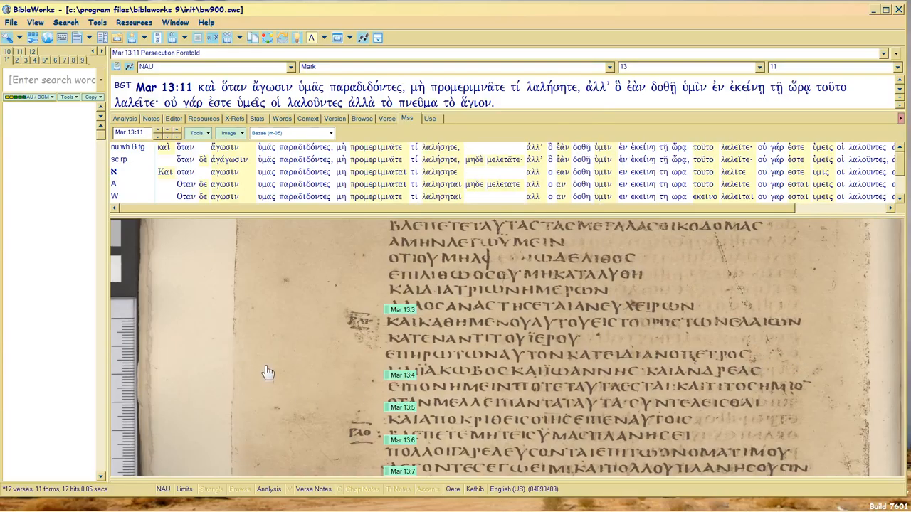
mouse_move(742, 418)
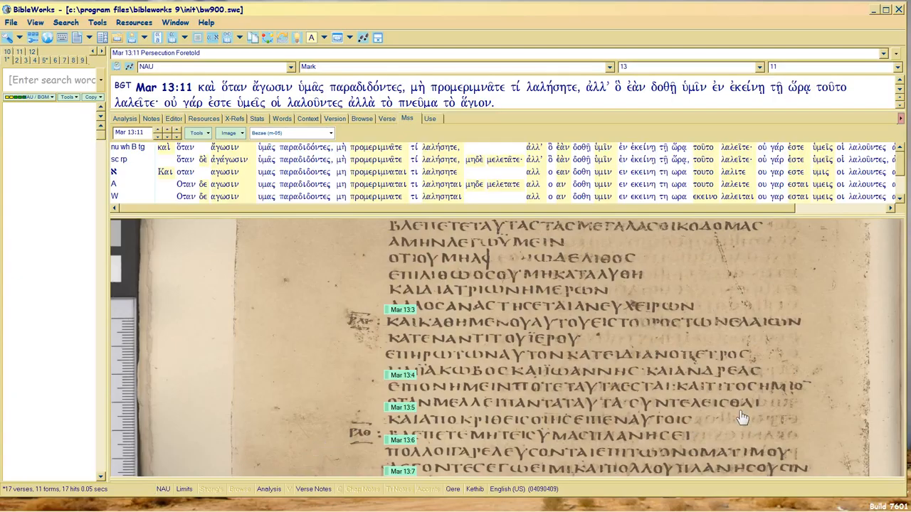
mouse_move(637, 397)
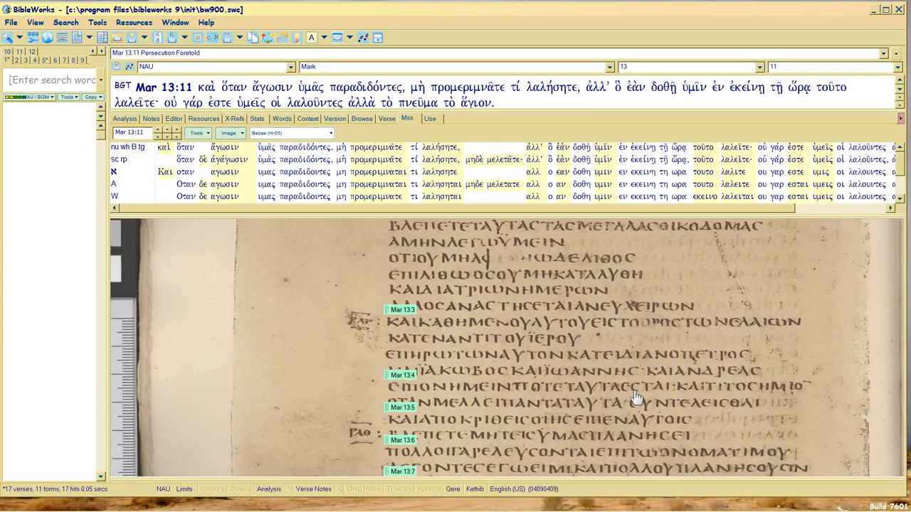
mouse_move(662, 395)
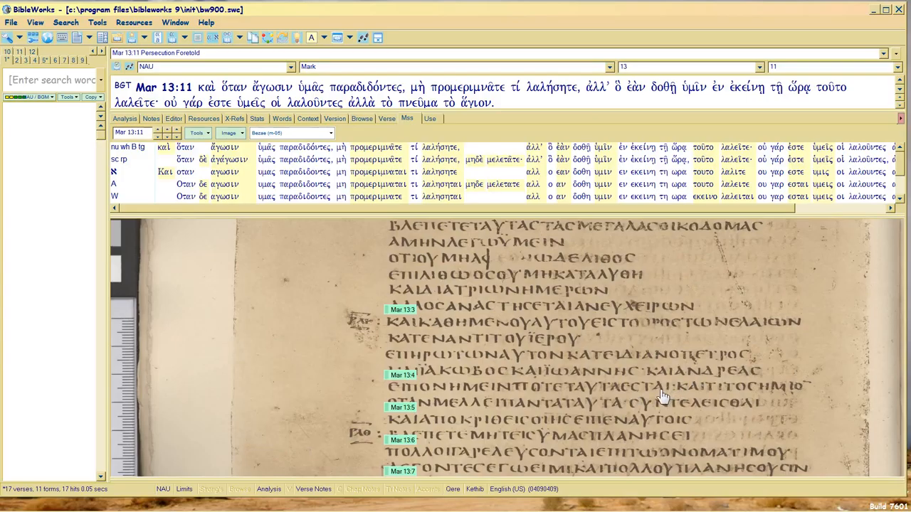
mouse_move(662, 395)
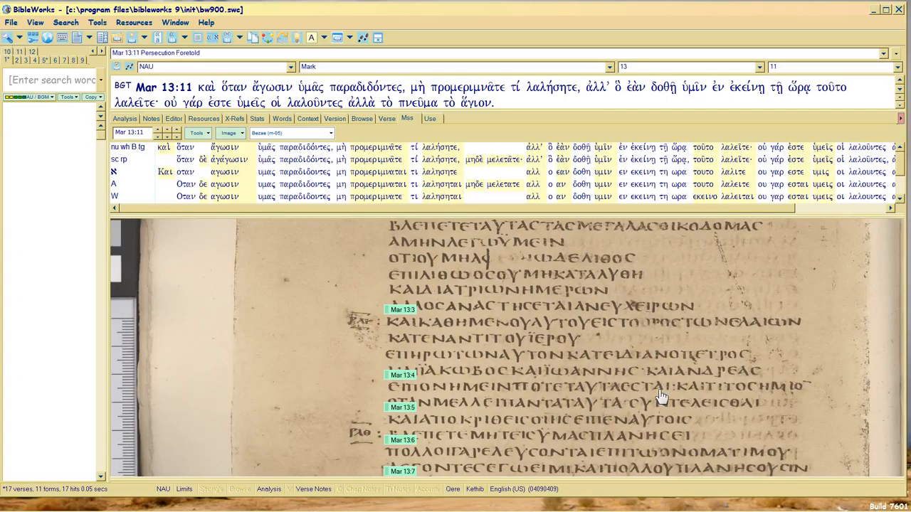
mouse_move(767, 397)
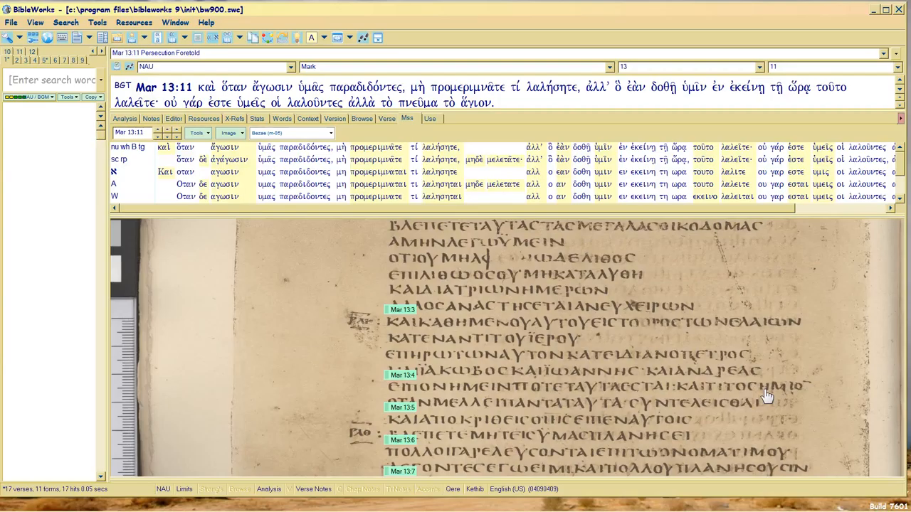
mouse_move(514, 348)
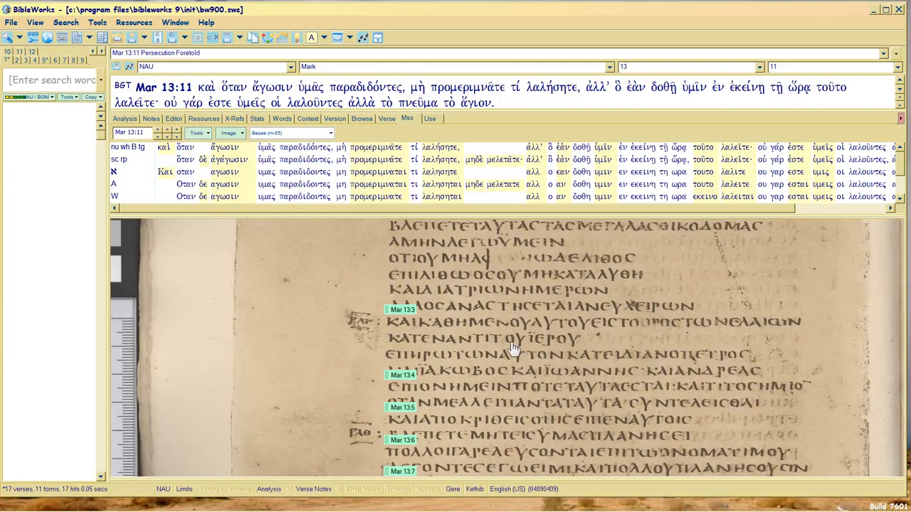
mouse_move(515, 350)
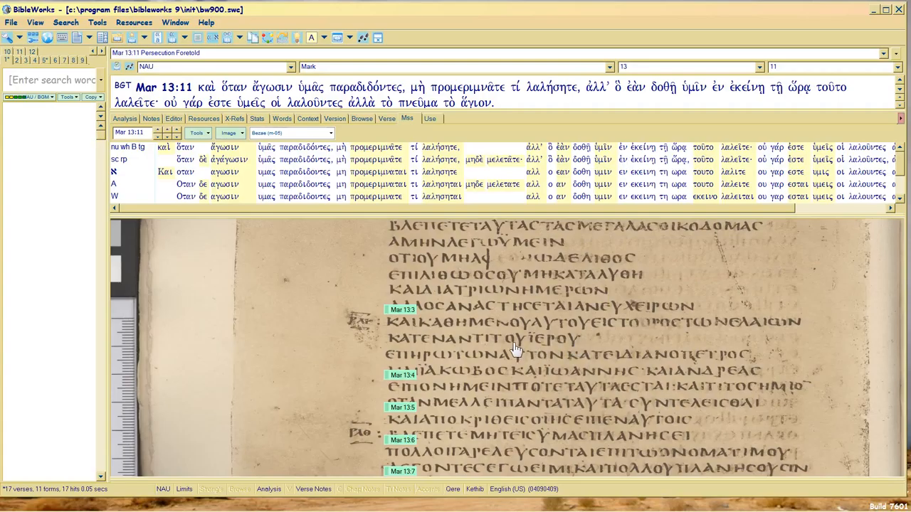
mouse_move(575, 347)
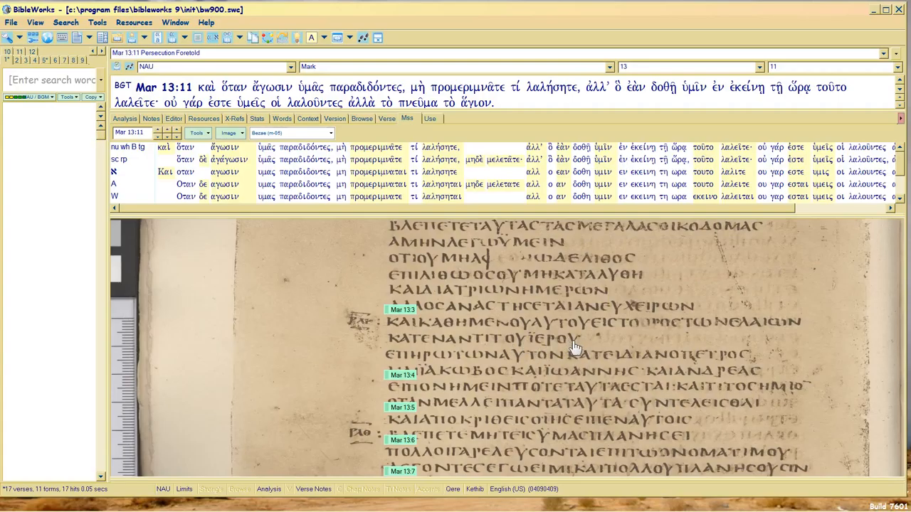
mouse_move(575, 352)
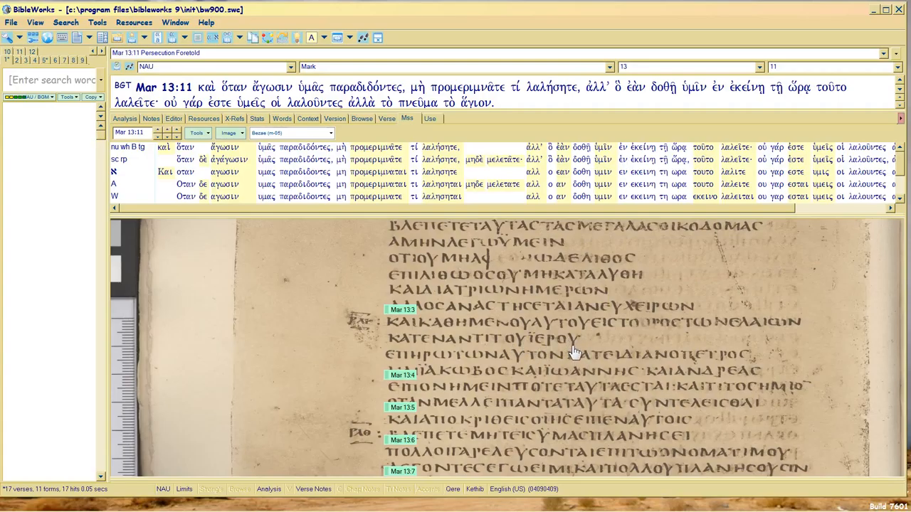
mouse_move(576, 348)
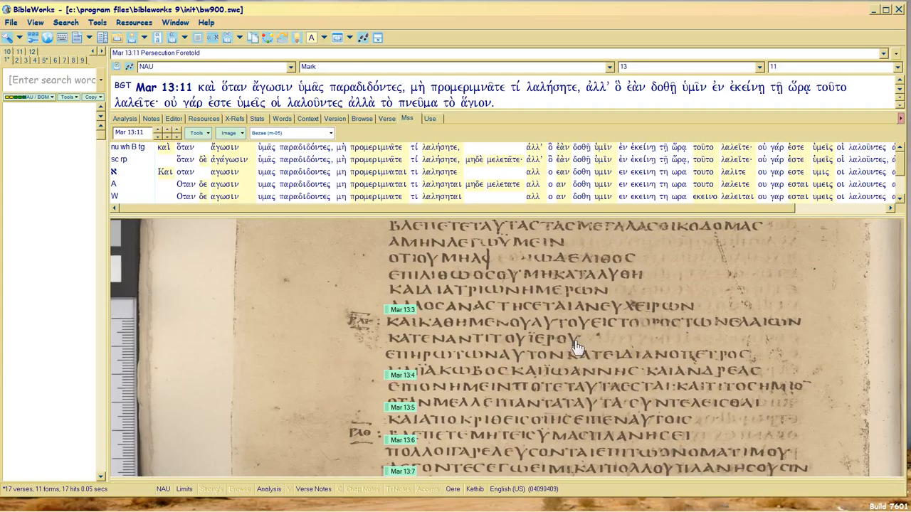
mouse_move(514, 340)
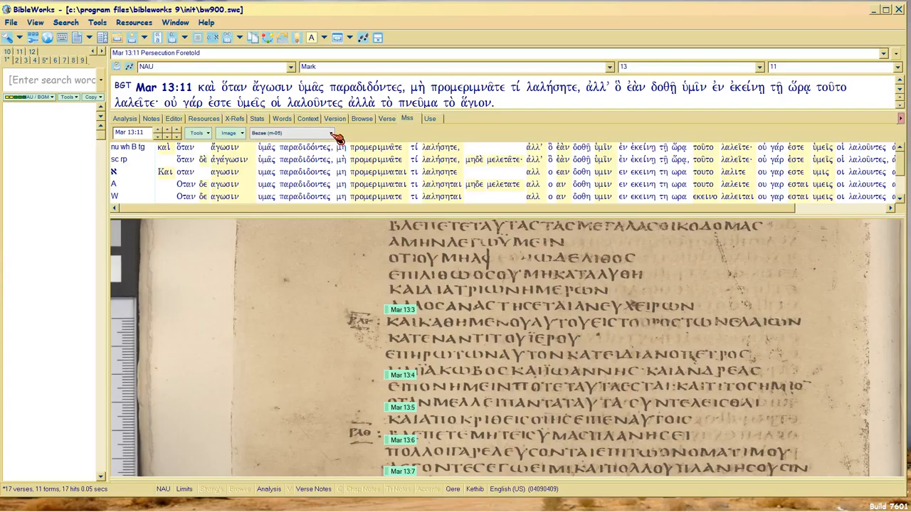
click(291, 133)
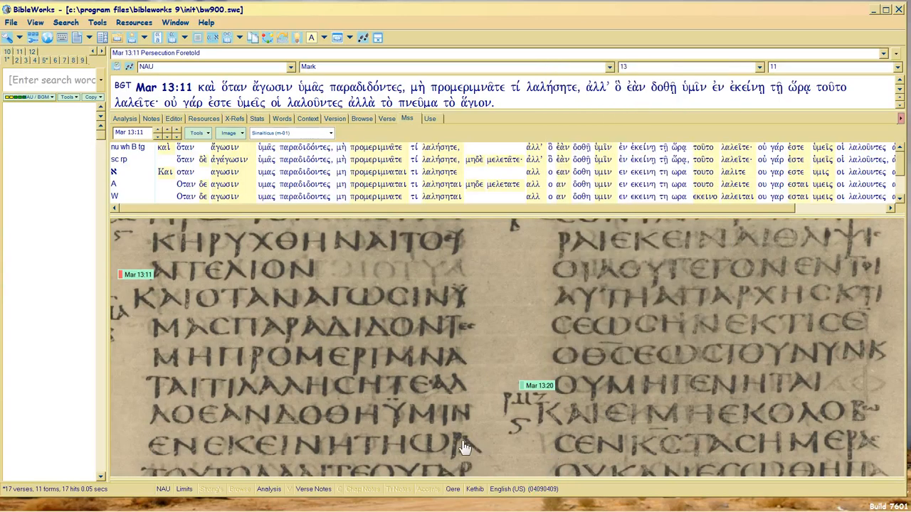
mouse_move(356, 420)
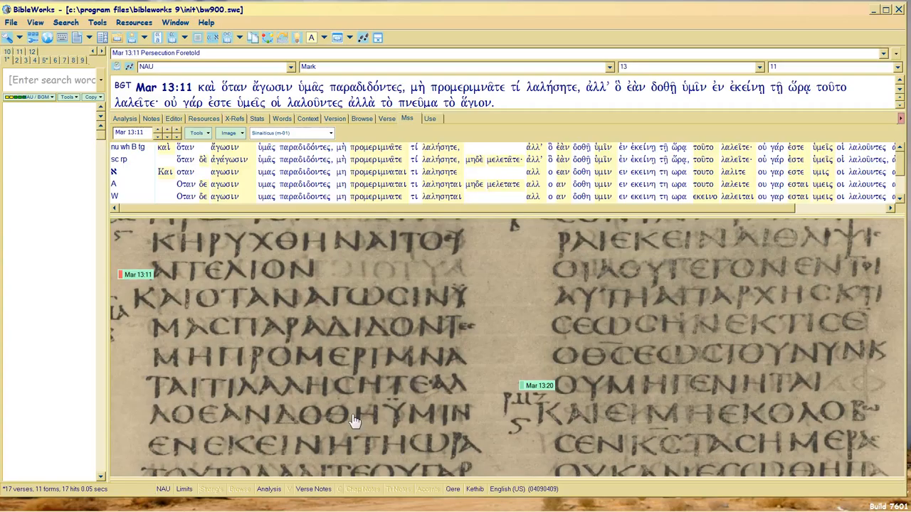
mouse_move(491, 387)
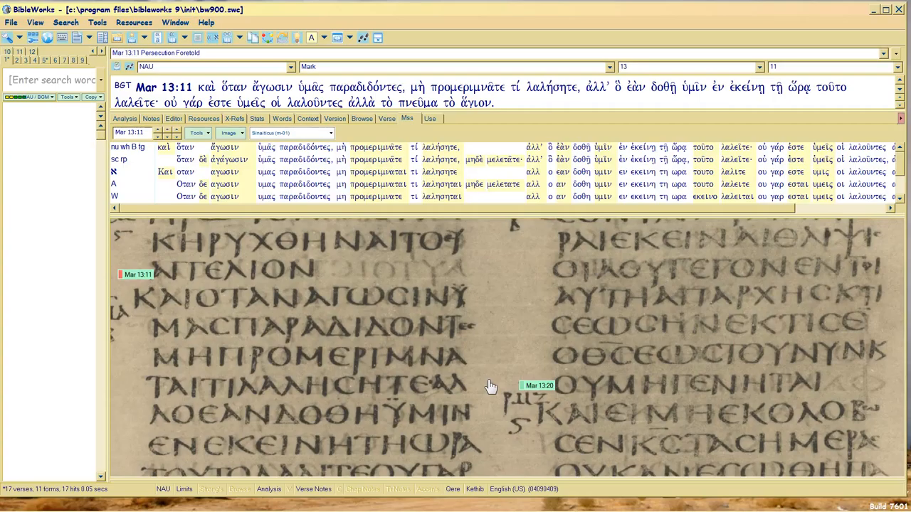
mouse_move(189, 445)
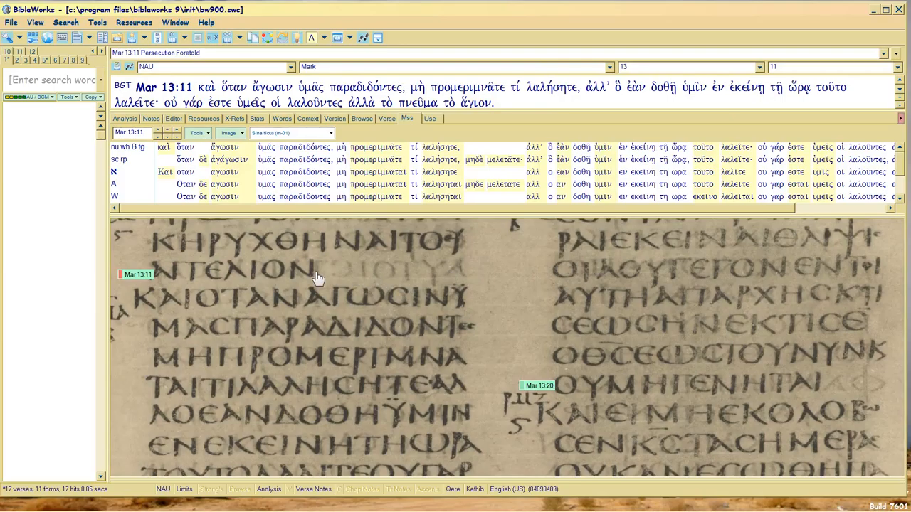
mouse_move(344, 276)
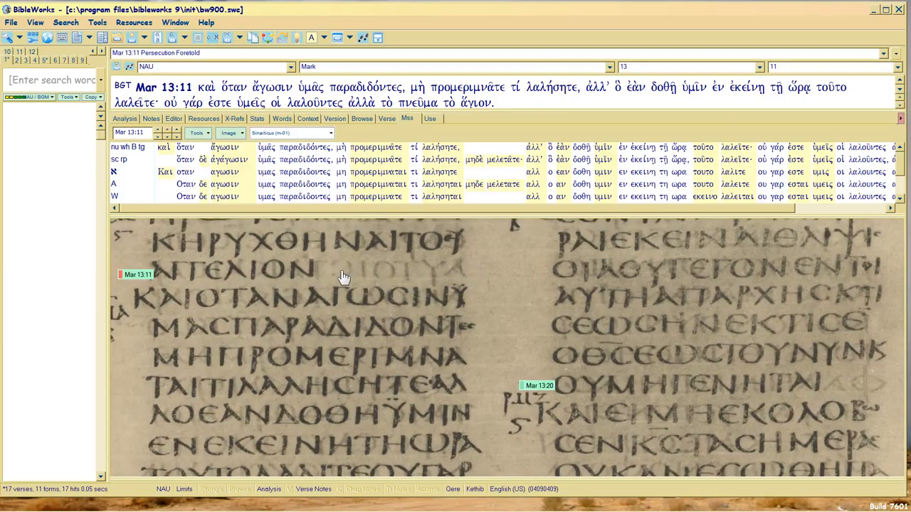
mouse_move(473, 271)
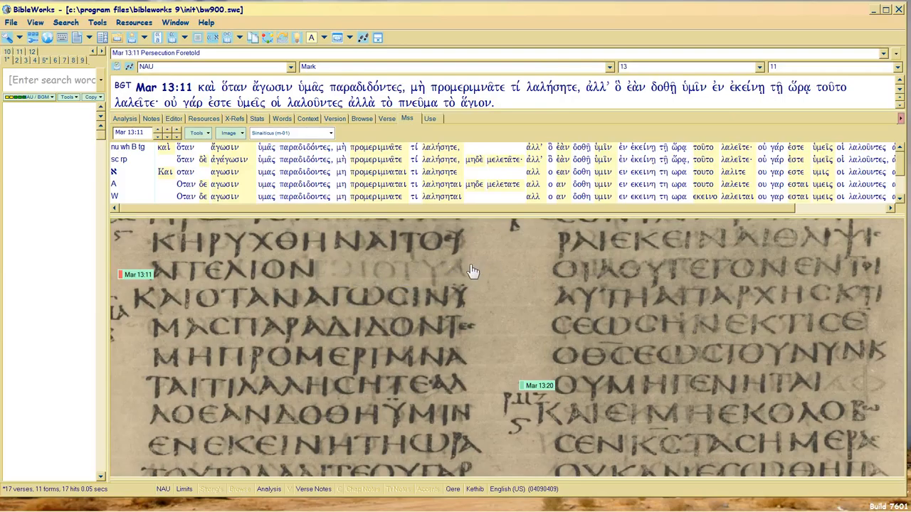
mouse_move(335, 274)
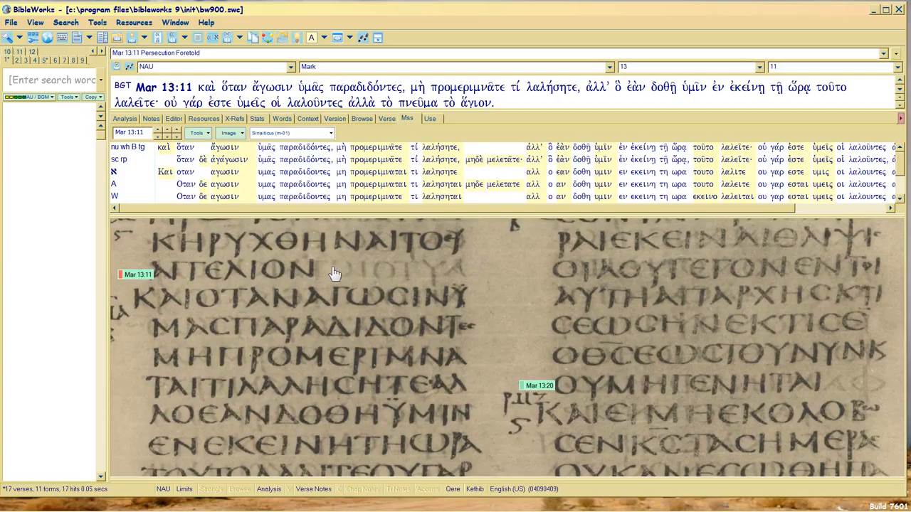
mouse_move(322, 318)
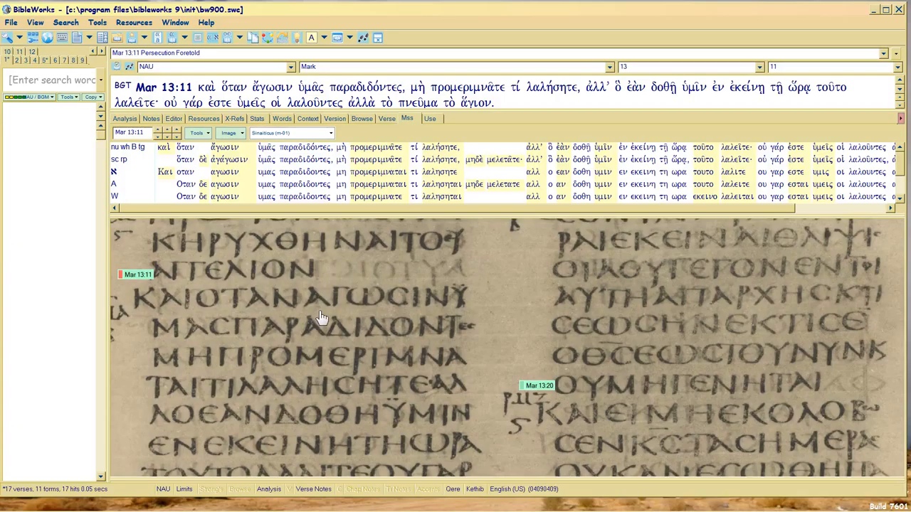
mouse_move(490, 330)
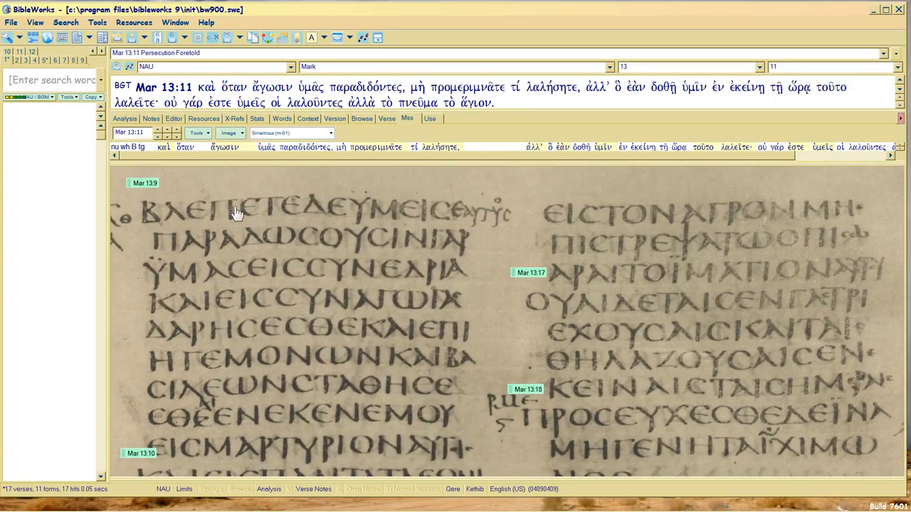
mouse_move(263, 210)
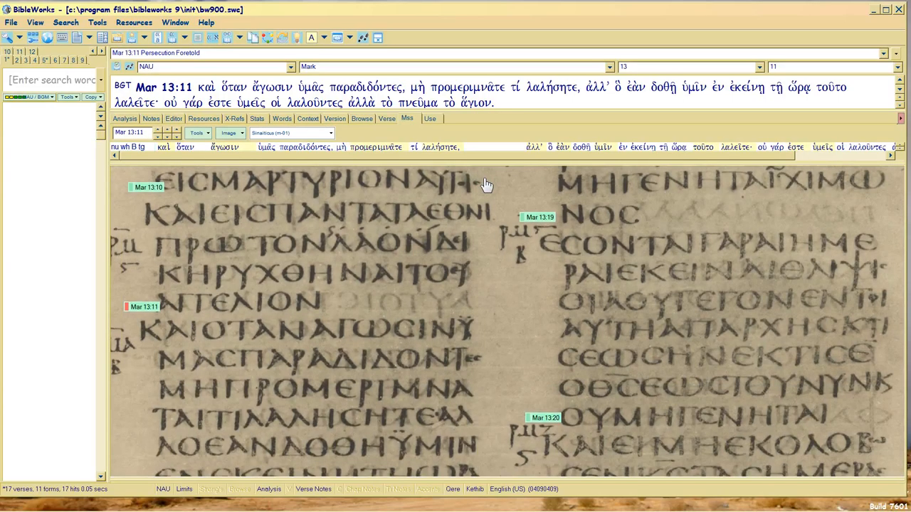
Step: Scroll the Sinaiticus image to the Mark 13:18–19 column, briefly checking the Word table
scroll(down, 3)
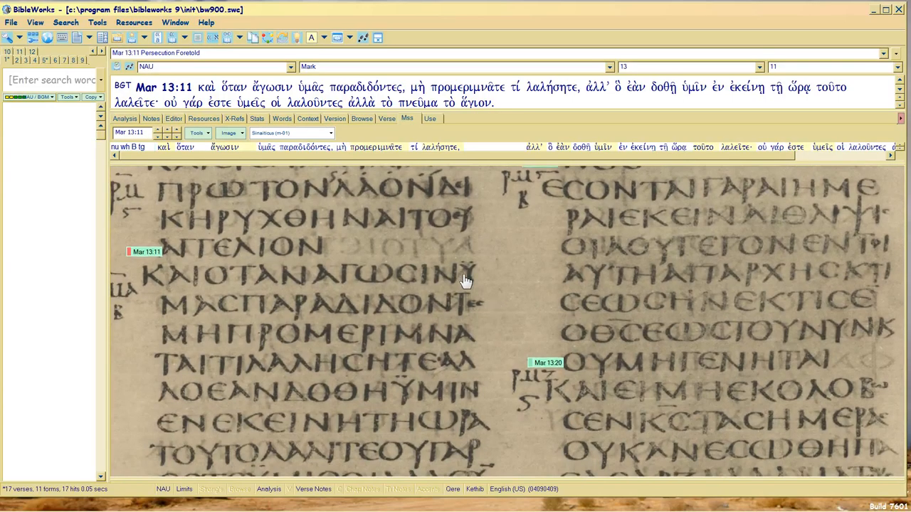
mouse_move(459, 292)
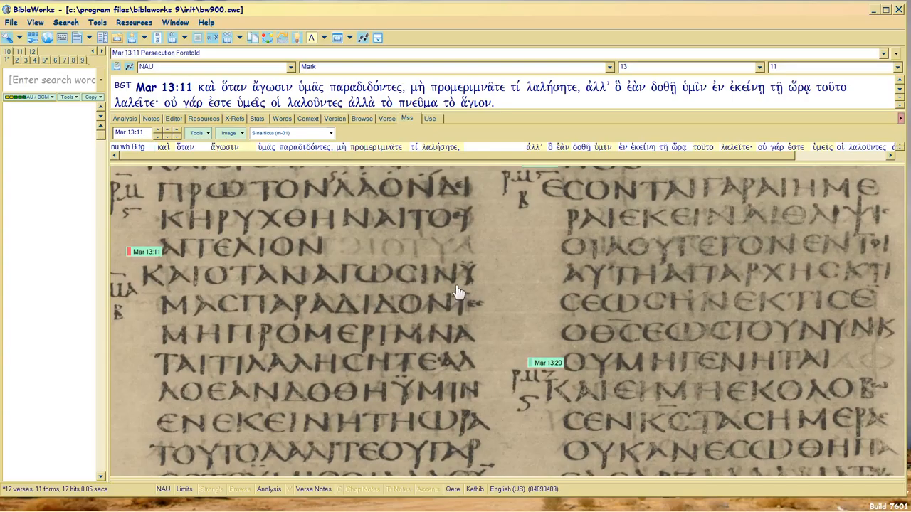
mouse_move(349, 276)
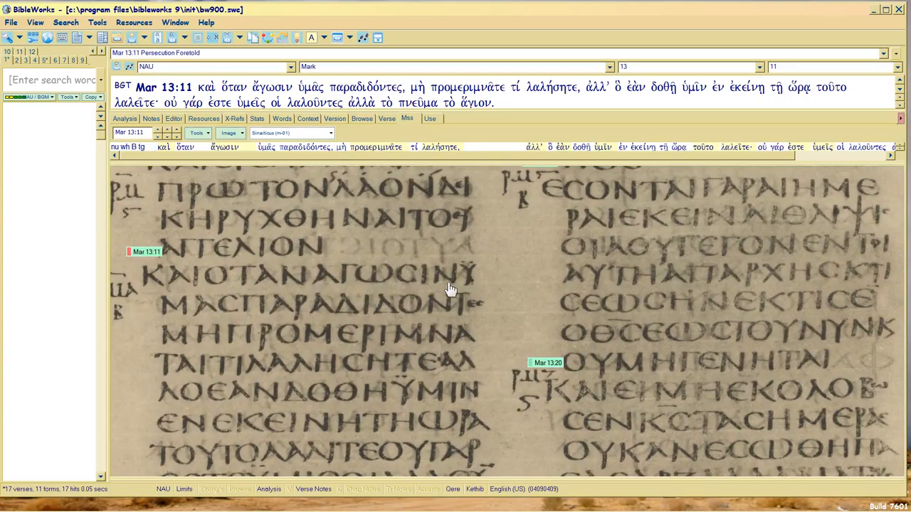
mouse_move(318, 275)
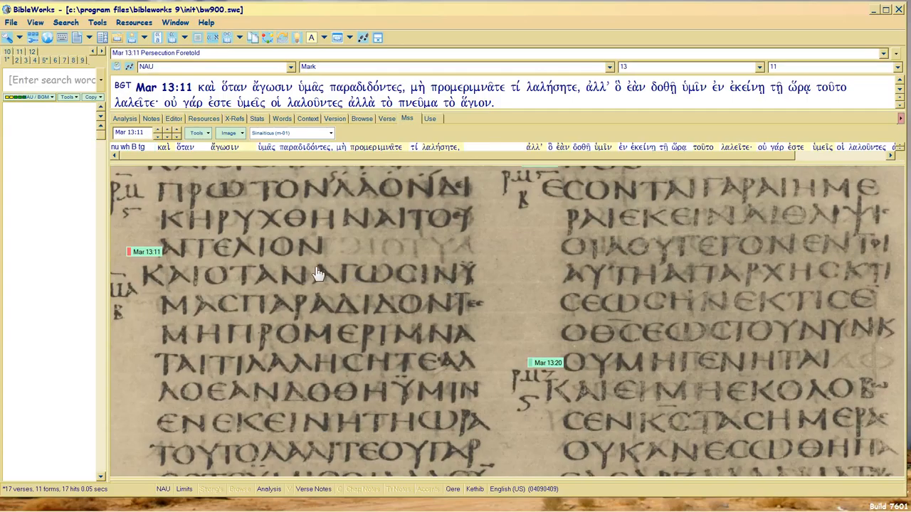
mouse_move(335, 285)
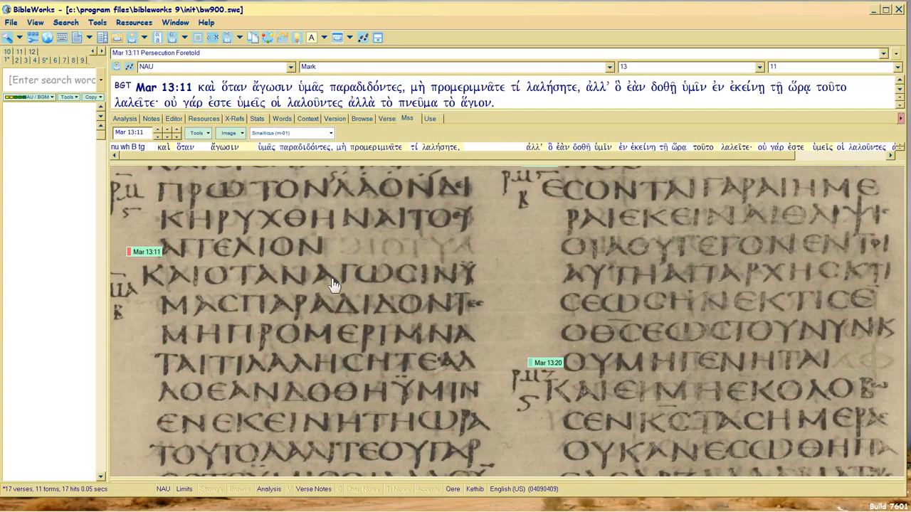
mouse_move(449, 292)
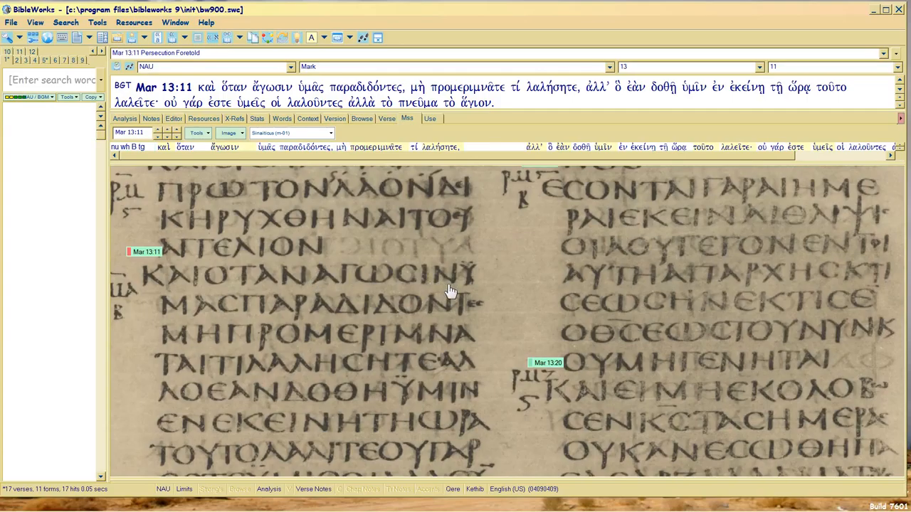
mouse_move(448, 281)
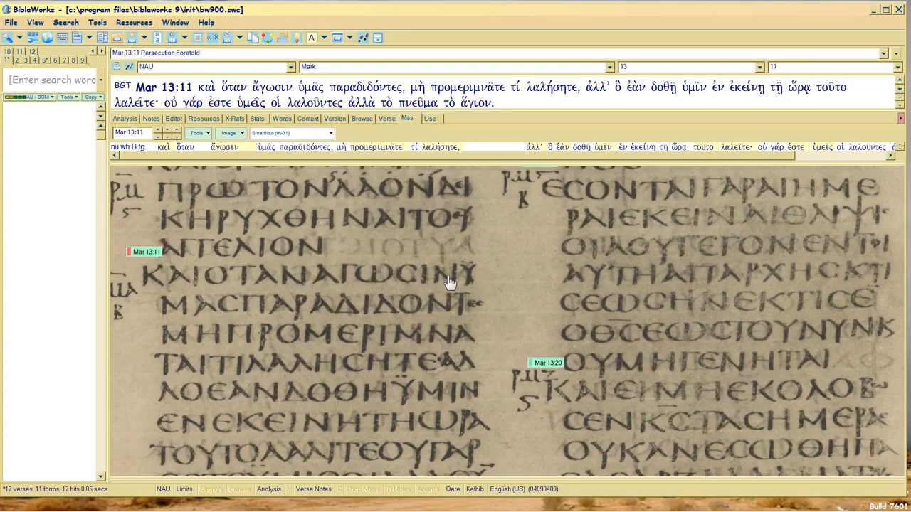
mouse_move(475, 280)
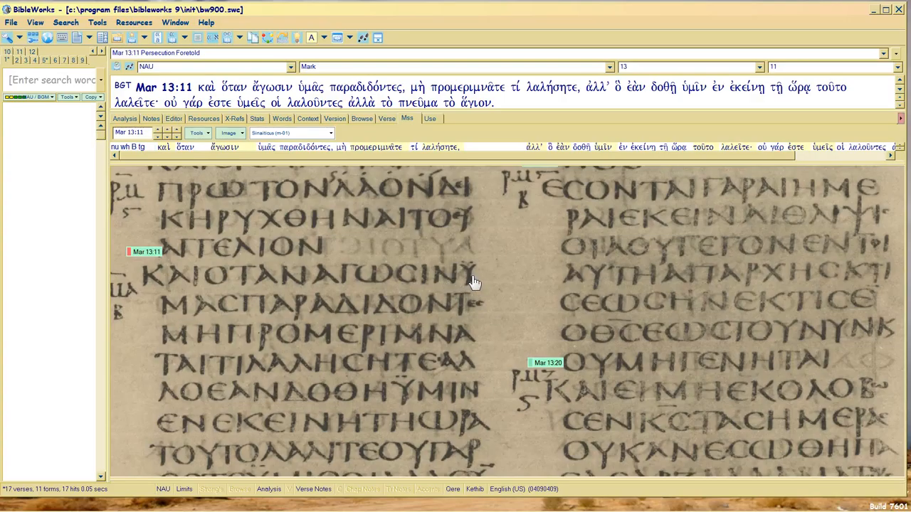
mouse_move(178, 315)
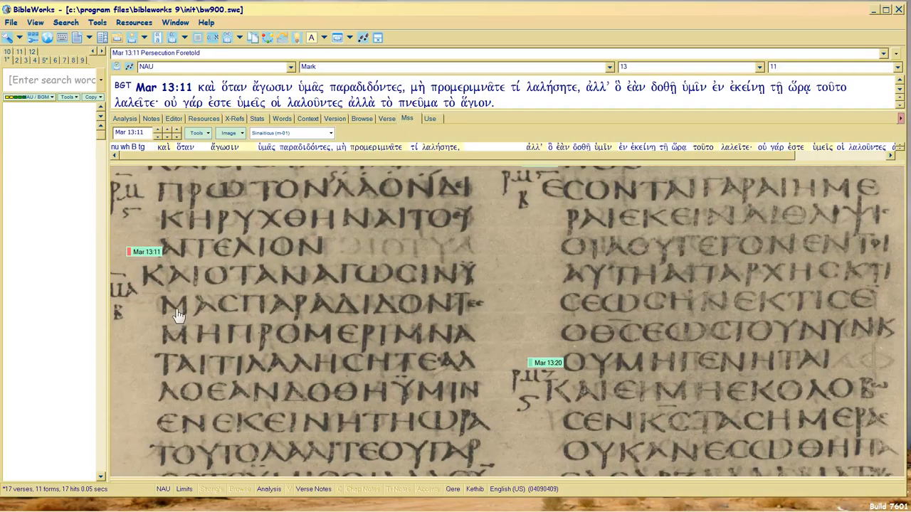
mouse_move(504, 304)
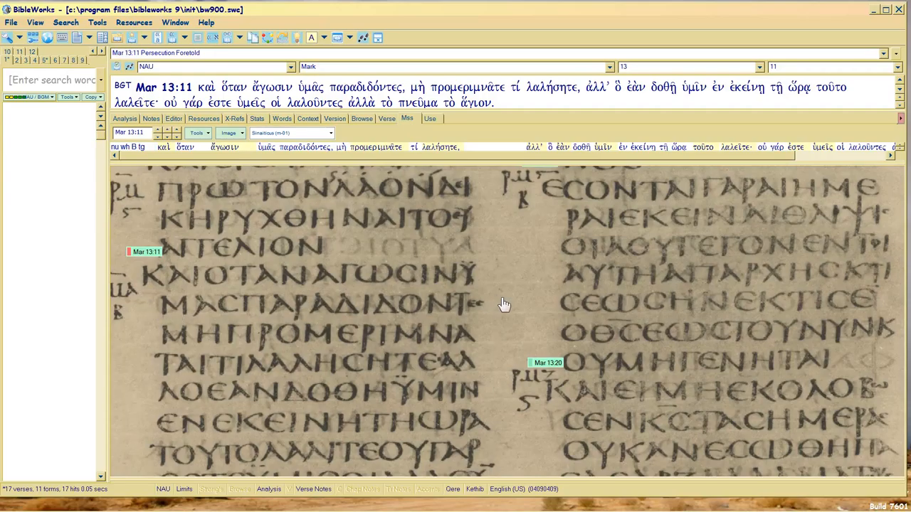
scroll(down, 3)
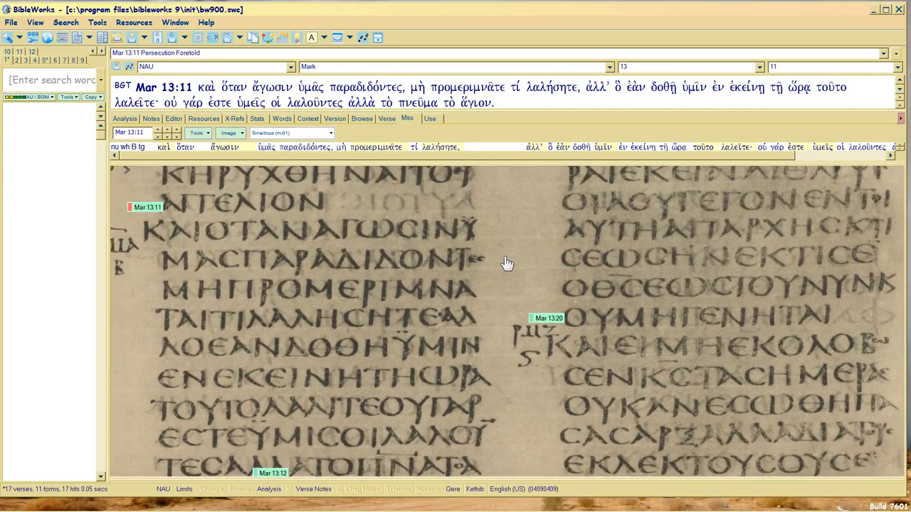
scroll(down, 3)
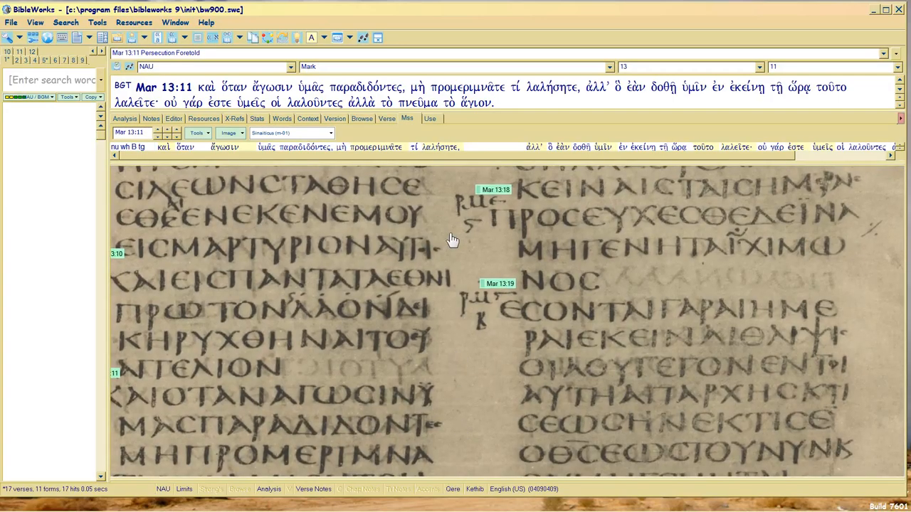
scroll(down, 3)
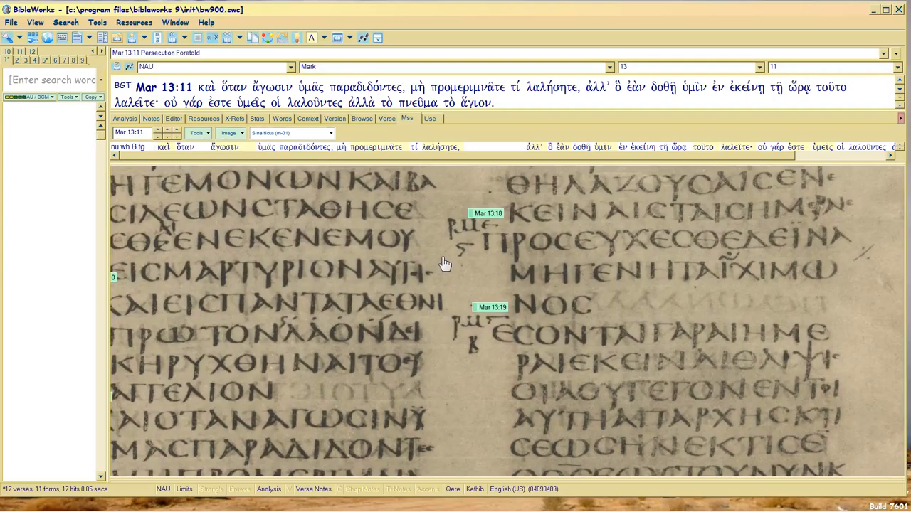
click(91, 505)
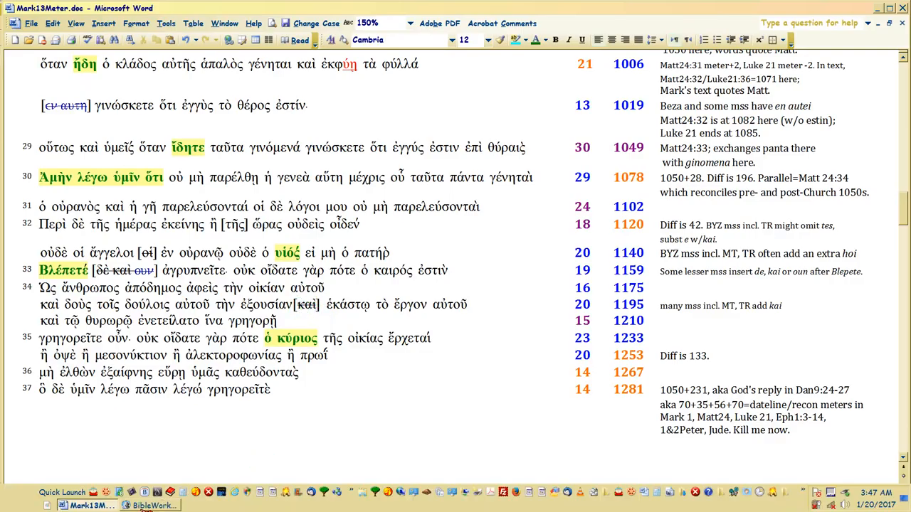
click(149, 505)
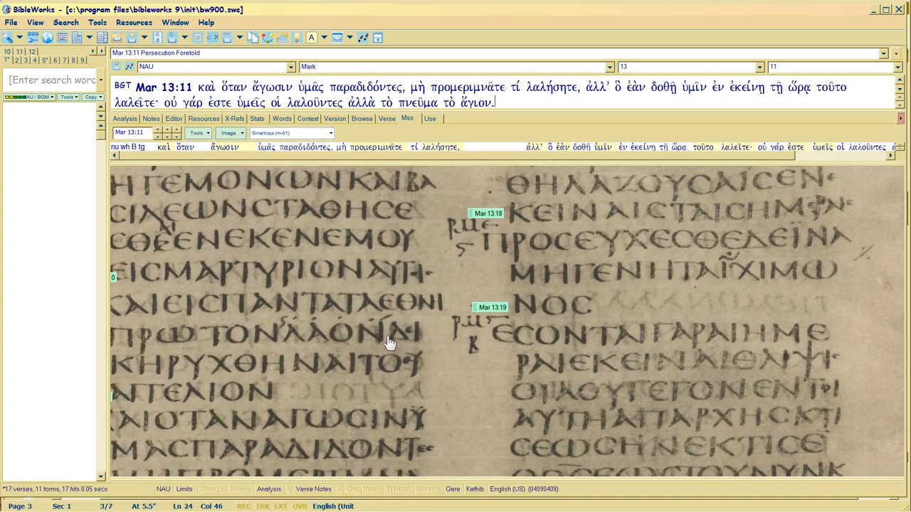
mouse_move(399, 342)
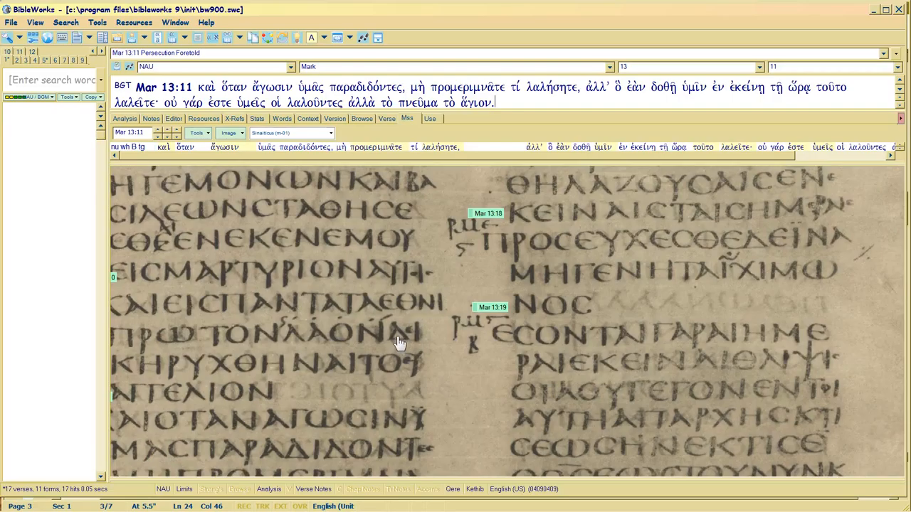
mouse_move(402, 343)
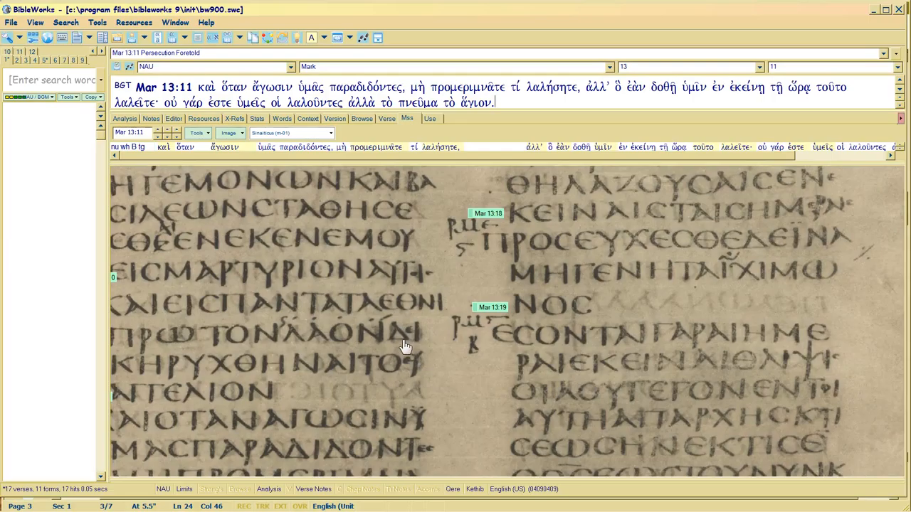
mouse_move(426, 268)
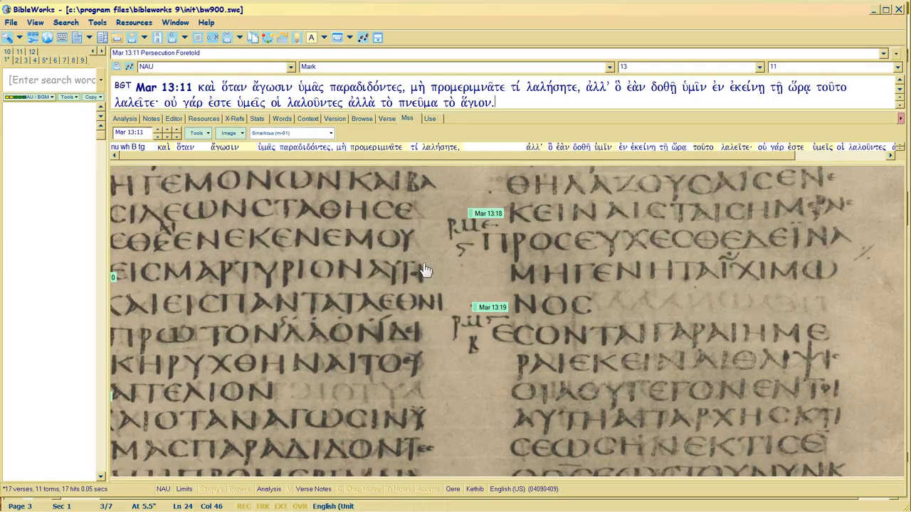
mouse_move(414, 232)
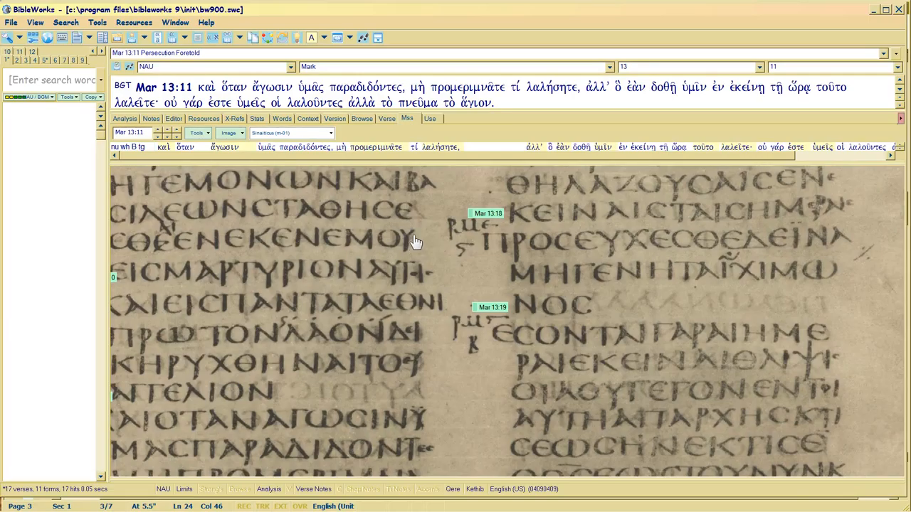
mouse_move(319, 248)
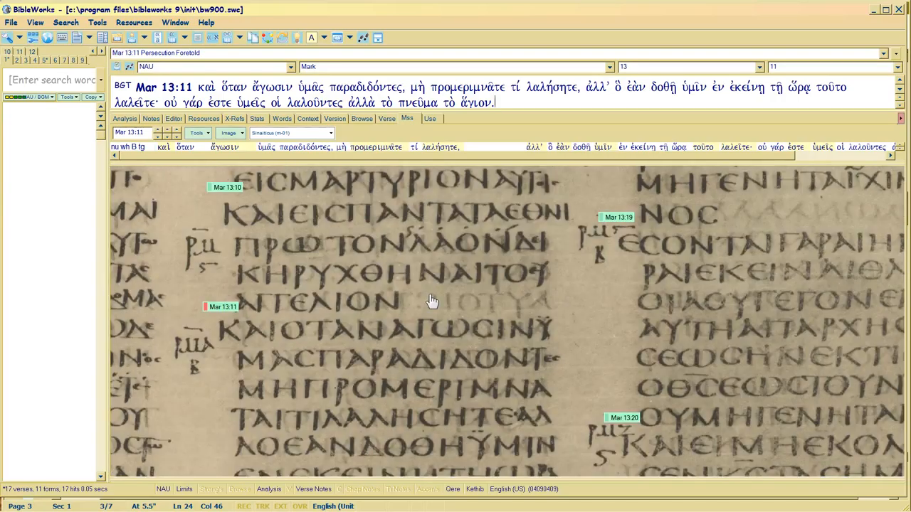
mouse_move(269, 336)
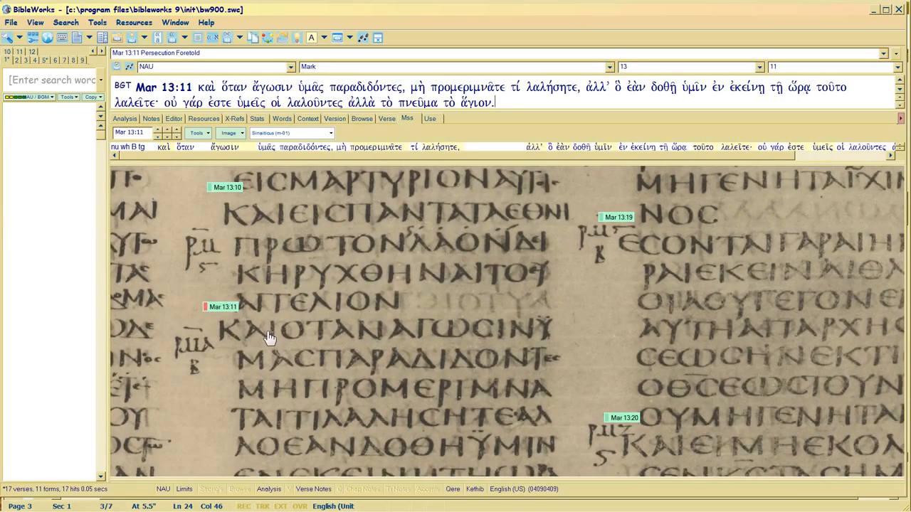
mouse_move(417, 307)
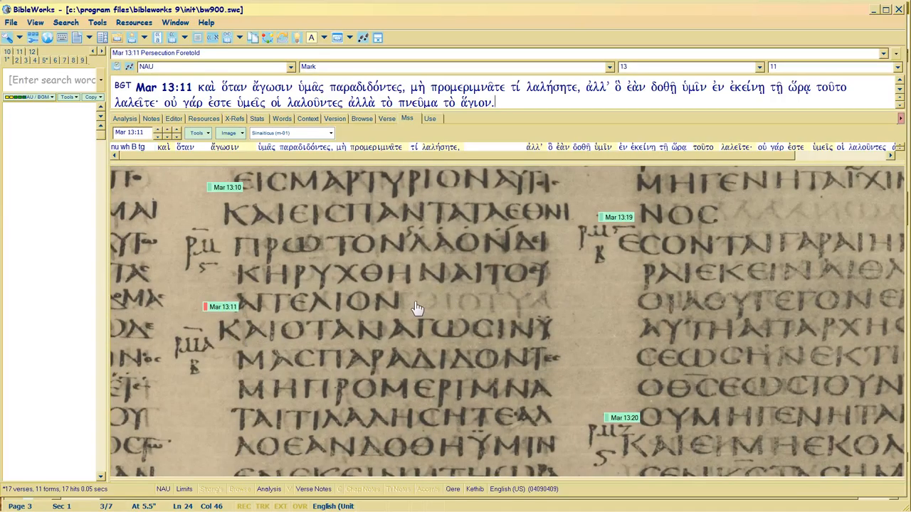
mouse_move(513, 305)
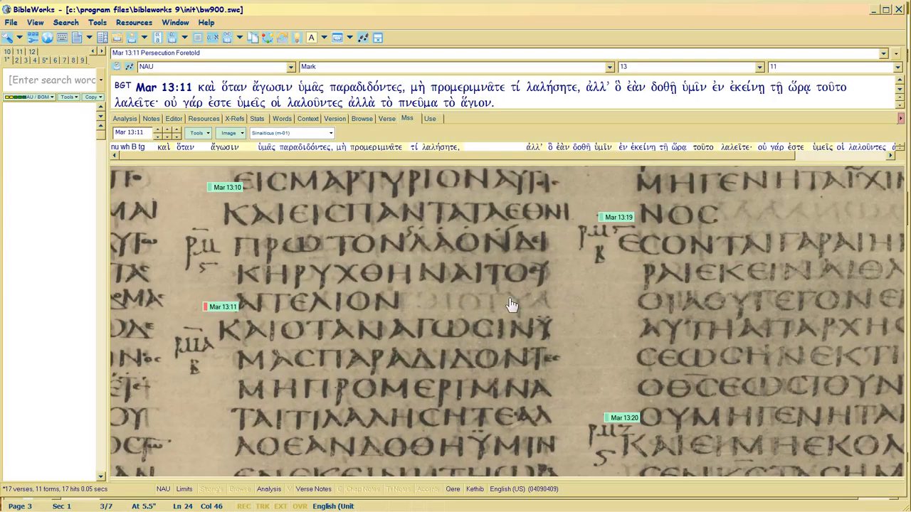
mouse_move(449, 425)
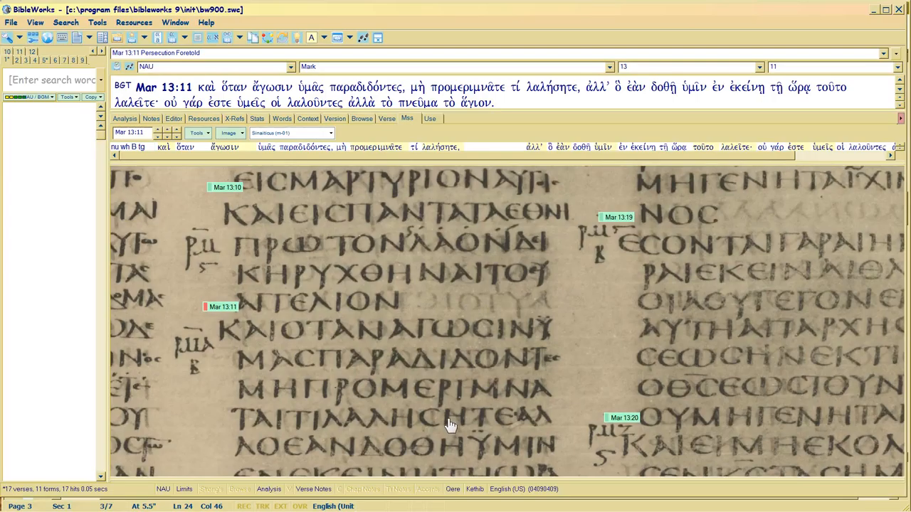
mouse_move(446, 424)
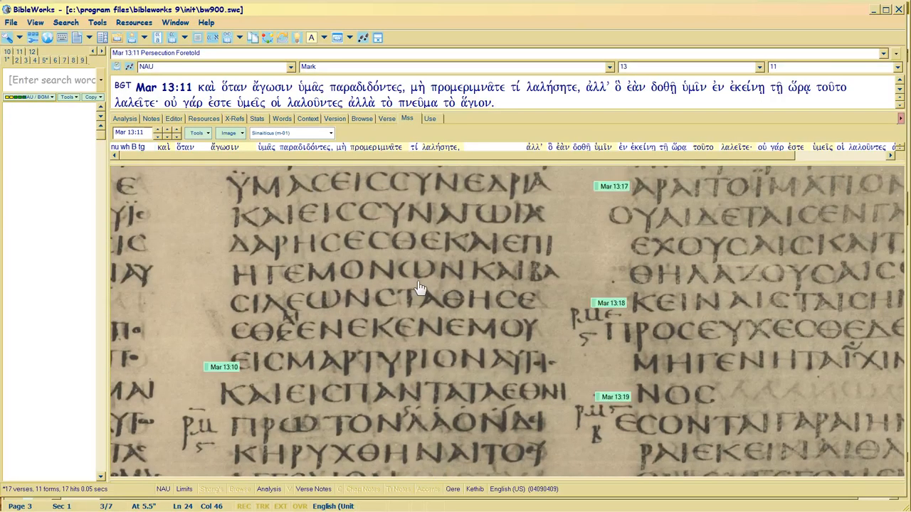
scroll(down, 3)
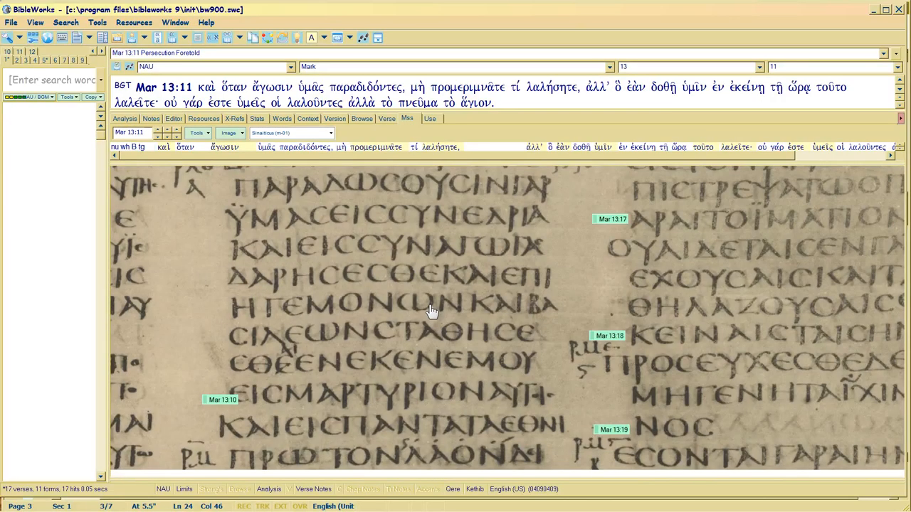